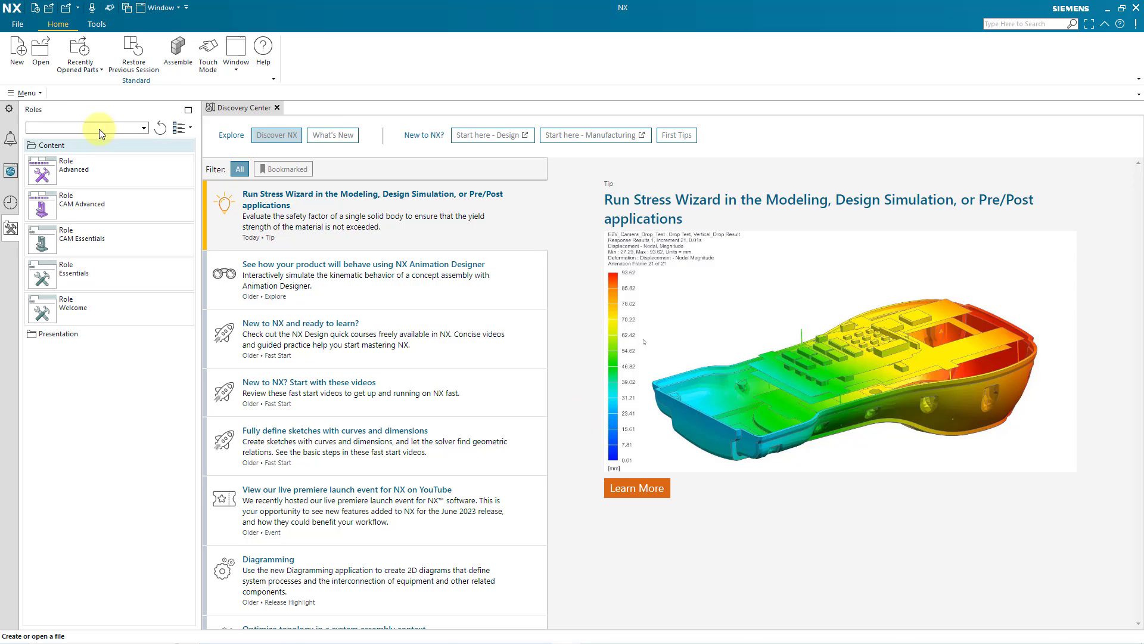
mouse_move(15, 53)
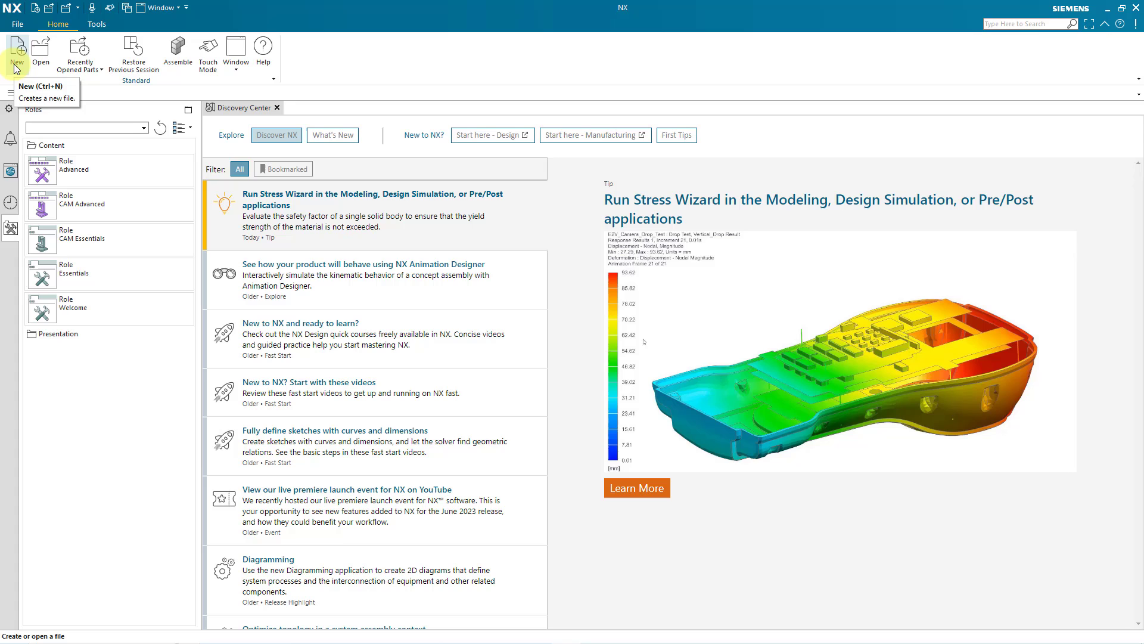
Step: Create a new Model-template part named rod.prt
click(15, 52)
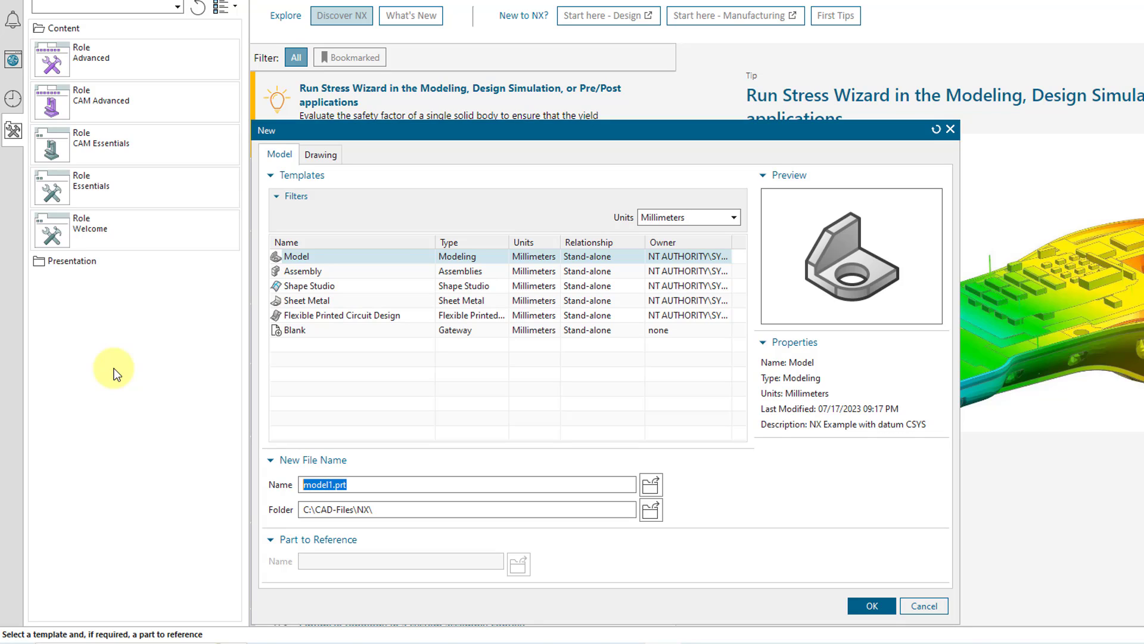
mouse_move(363, 485)
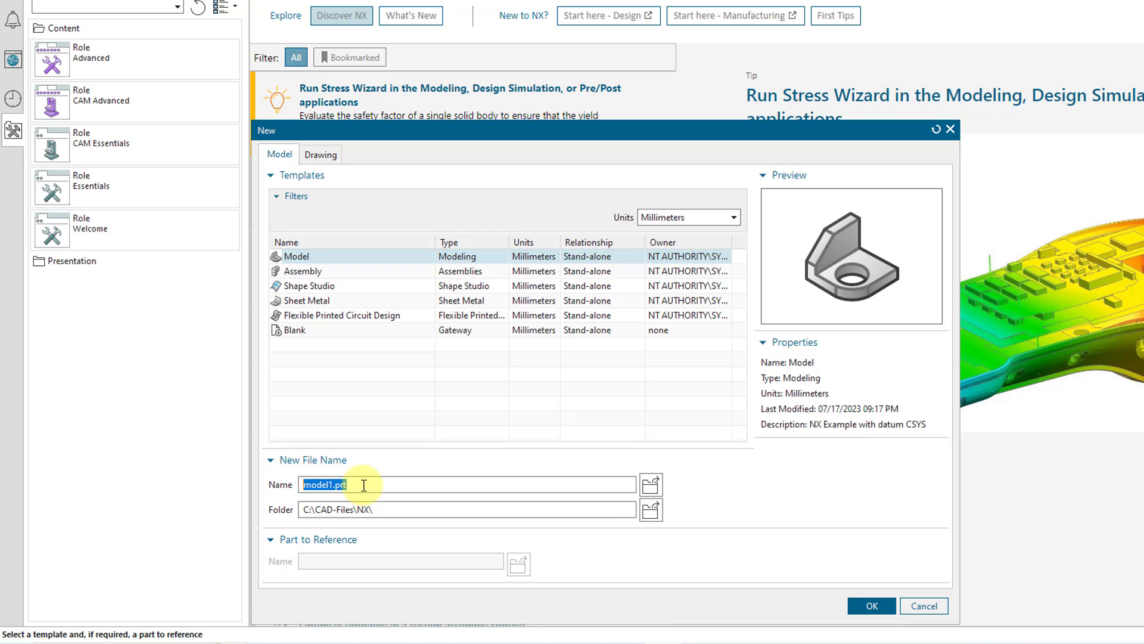
mouse_move(573, 522)
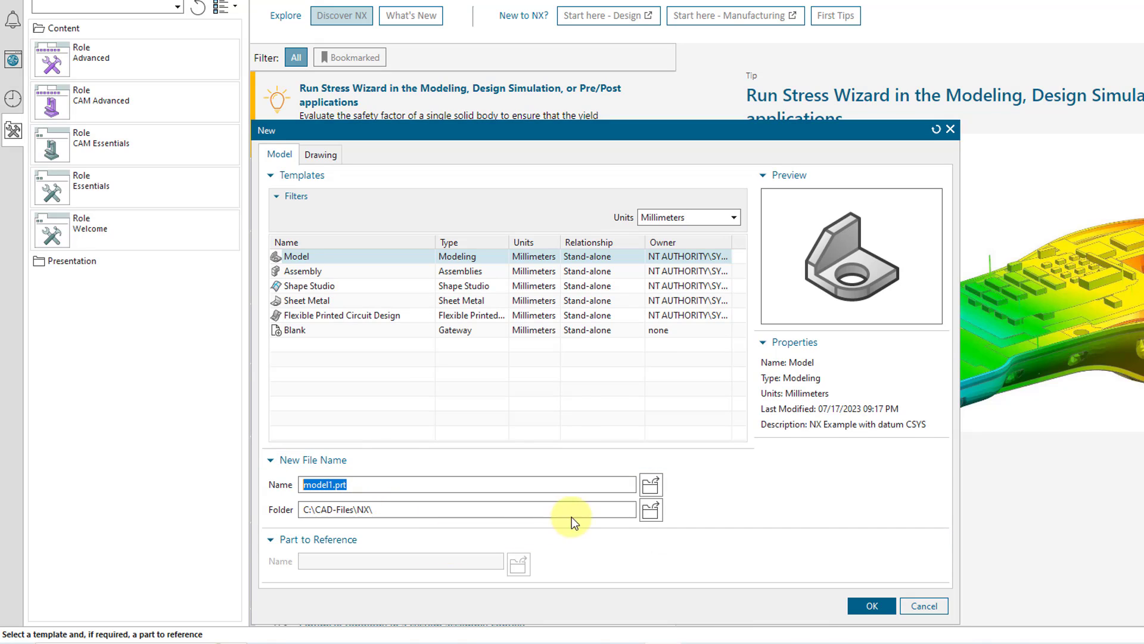
mouse_move(677, 562)
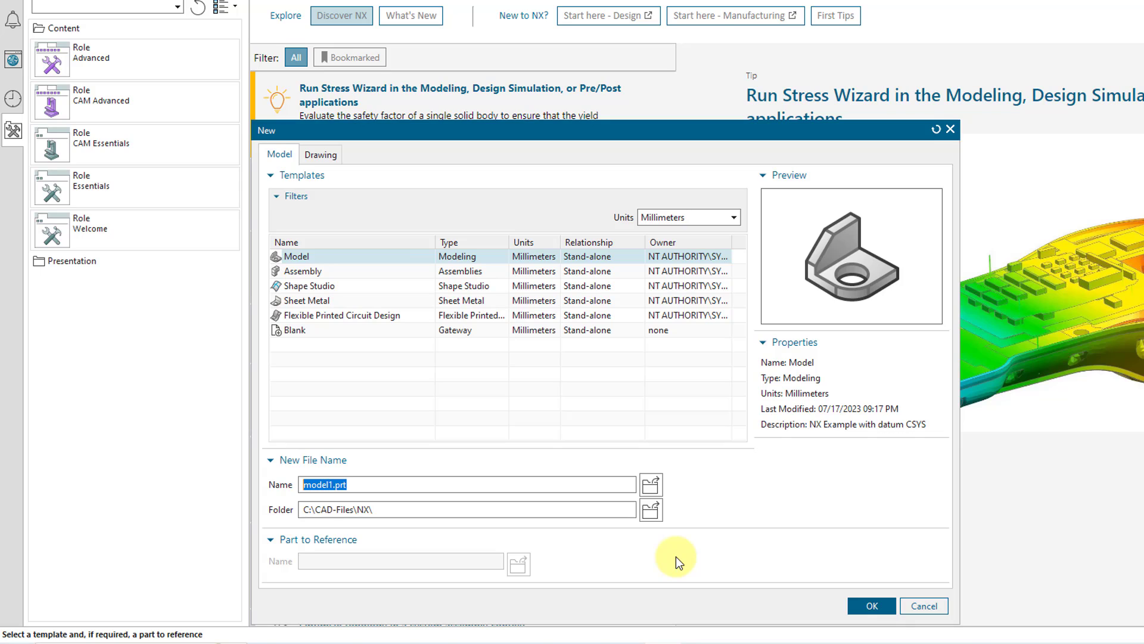
text(rod)
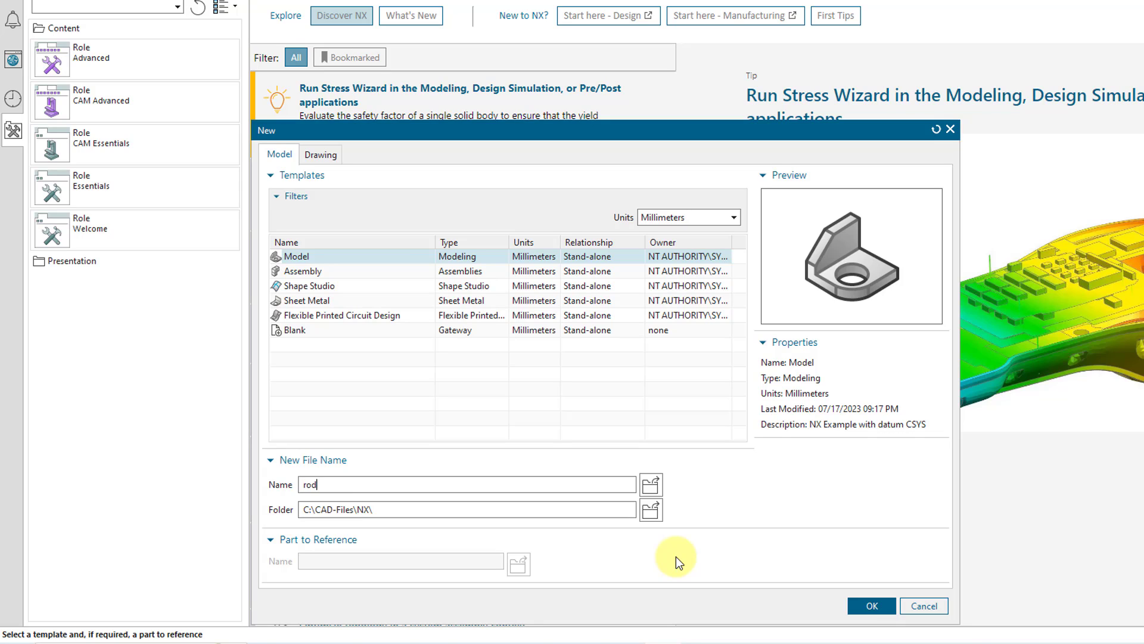
mouse_move(548, 515)
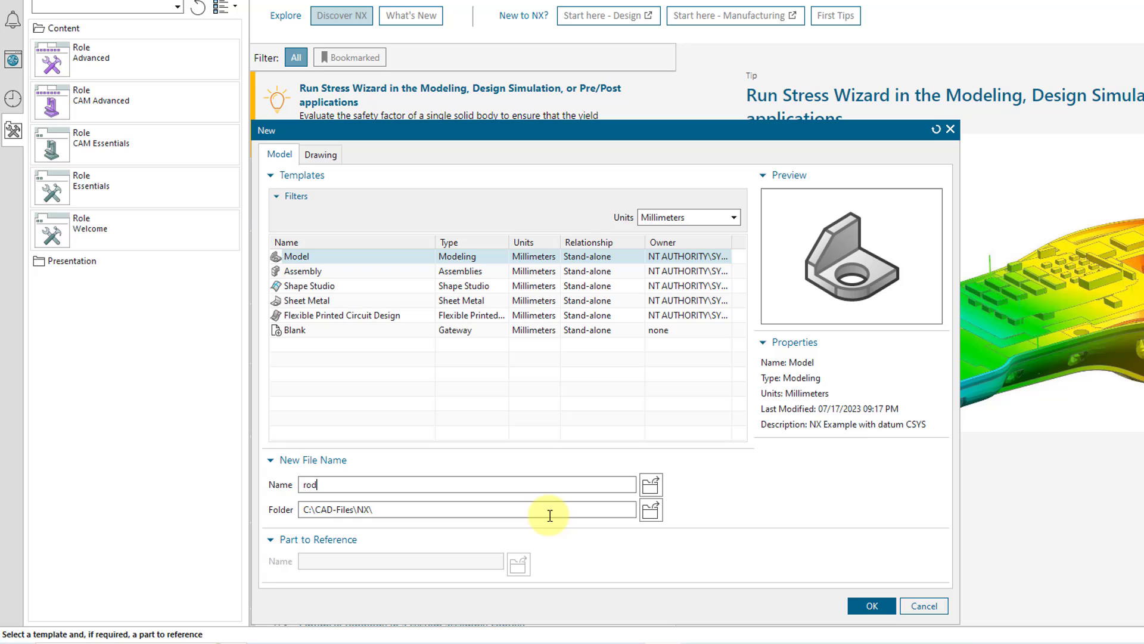
mouse_move(409, 369)
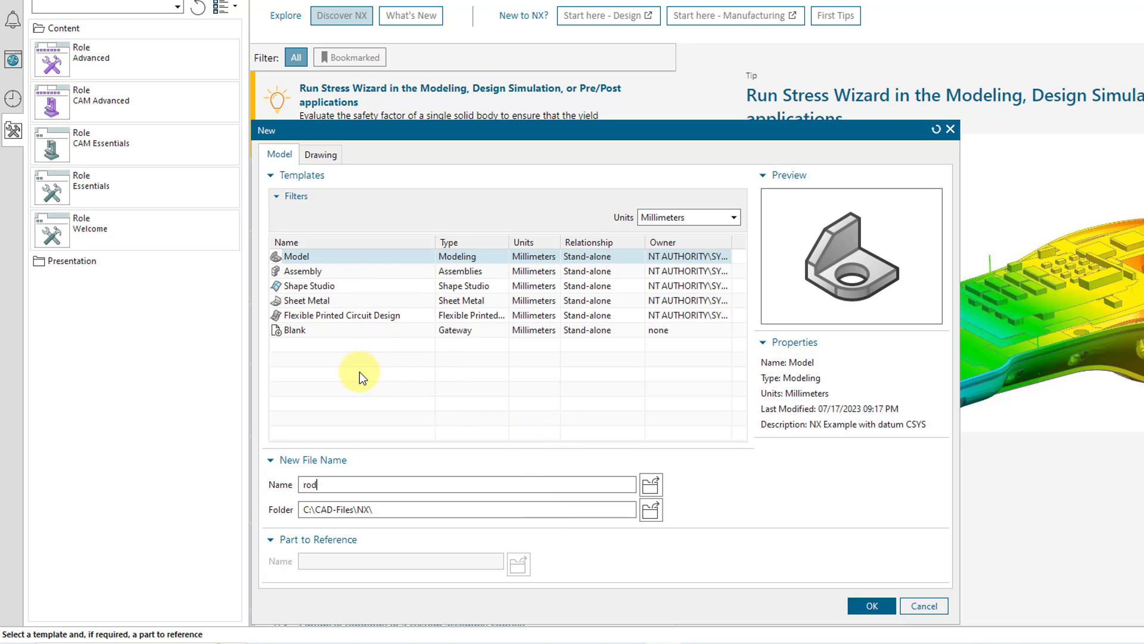
mouse_move(399, 349)
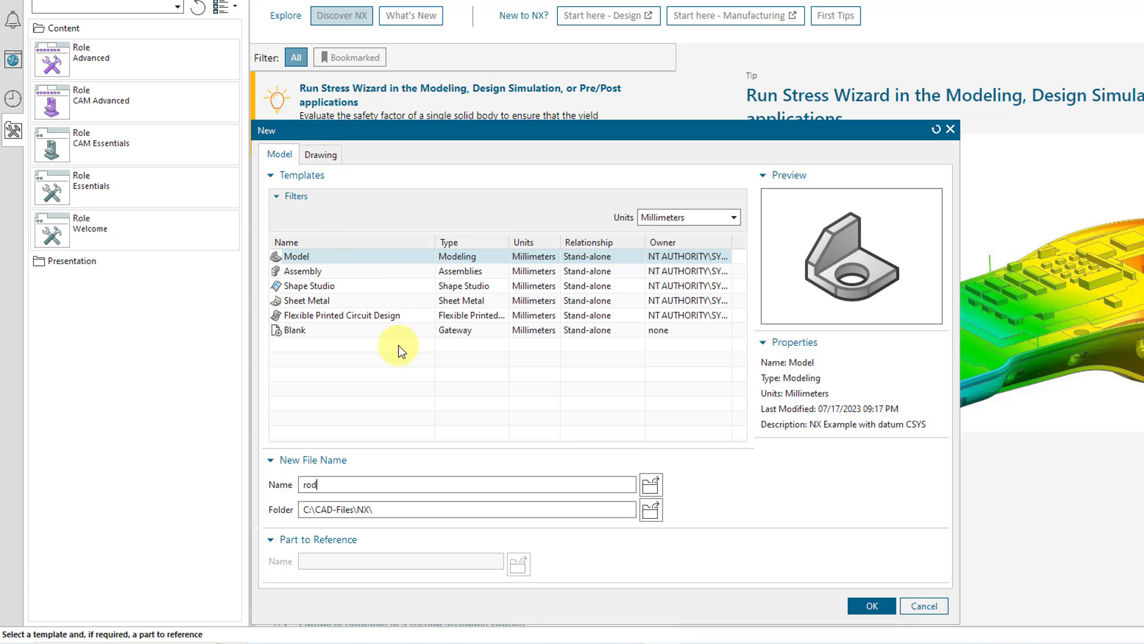
mouse_move(700, 496)
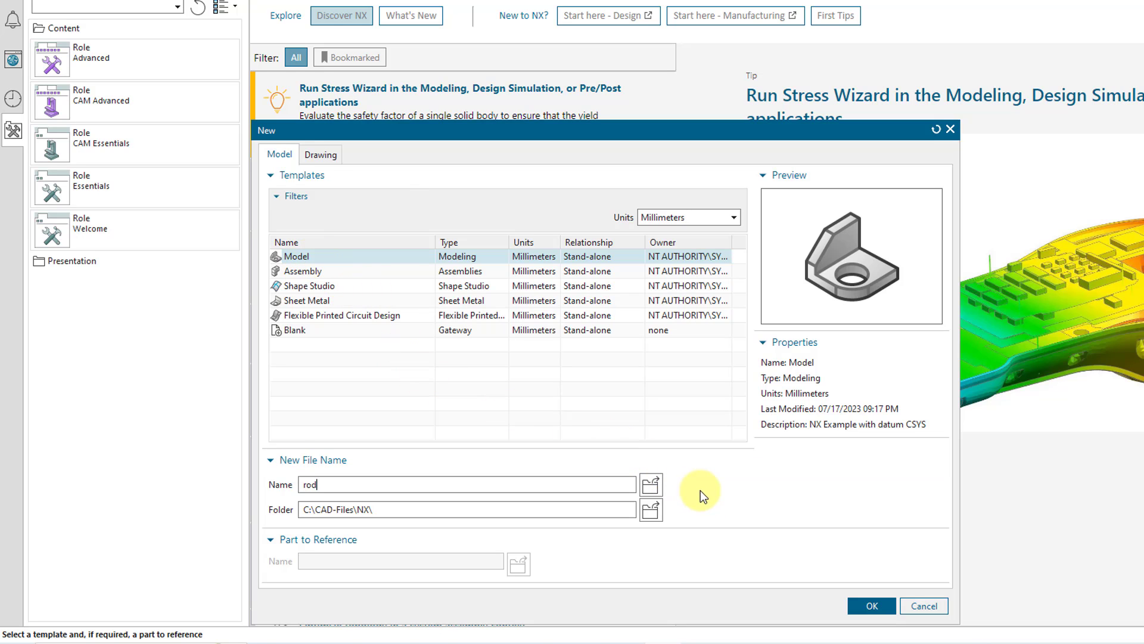
click(870, 605)
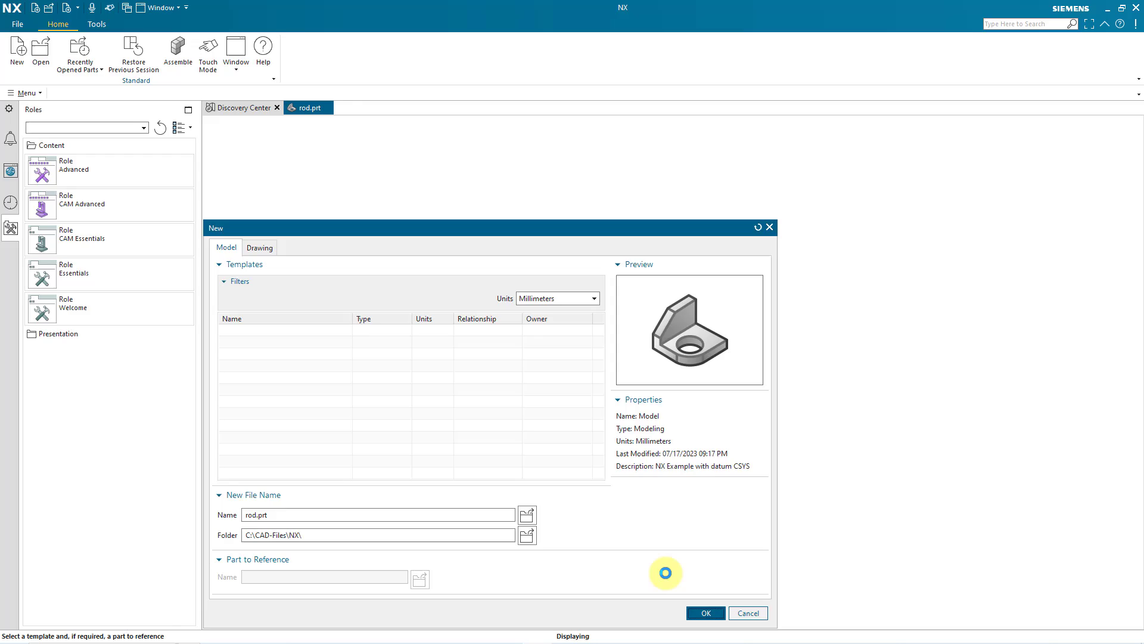
Step: Finish the new-file setup and start a new sketch in the empty rod part
click(705, 613)
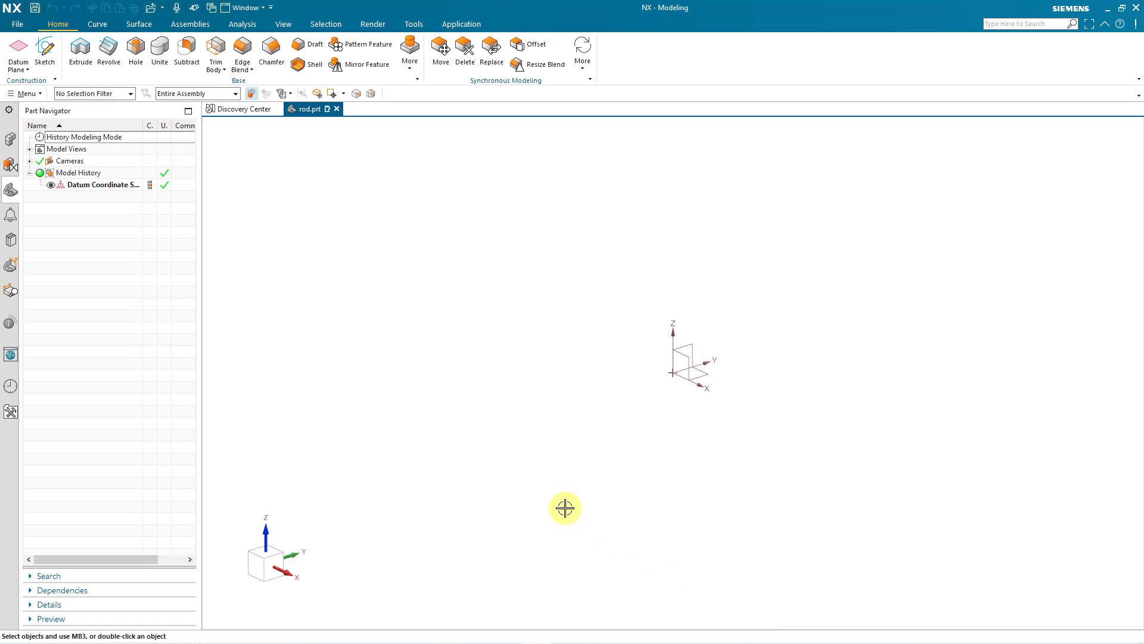
mouse_move(522, 476)
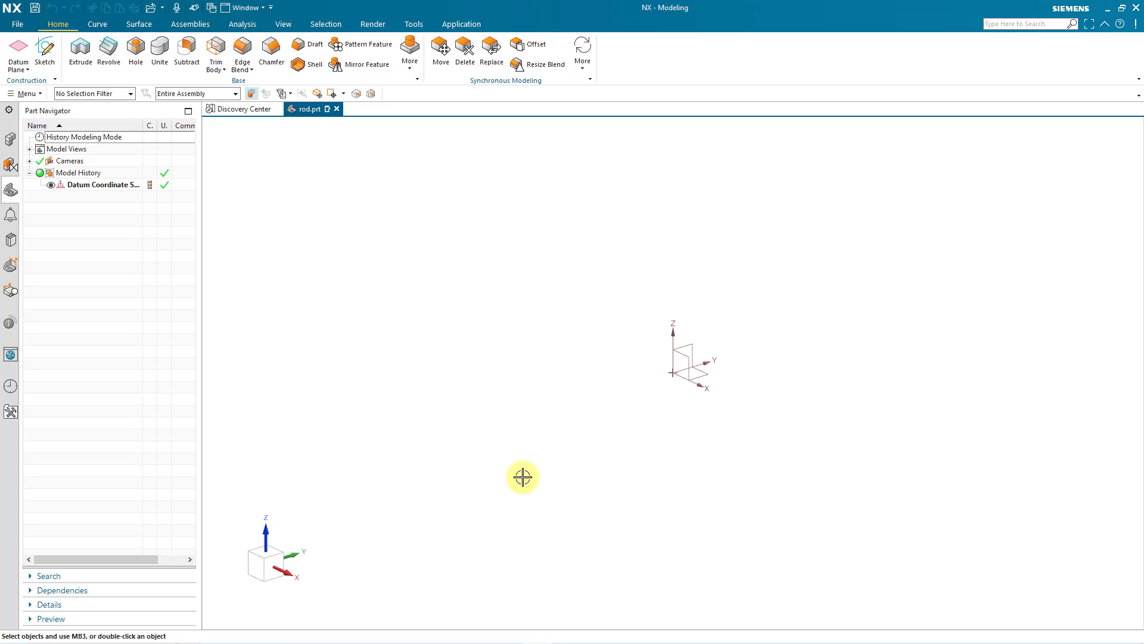
mouse_move(499, 460)
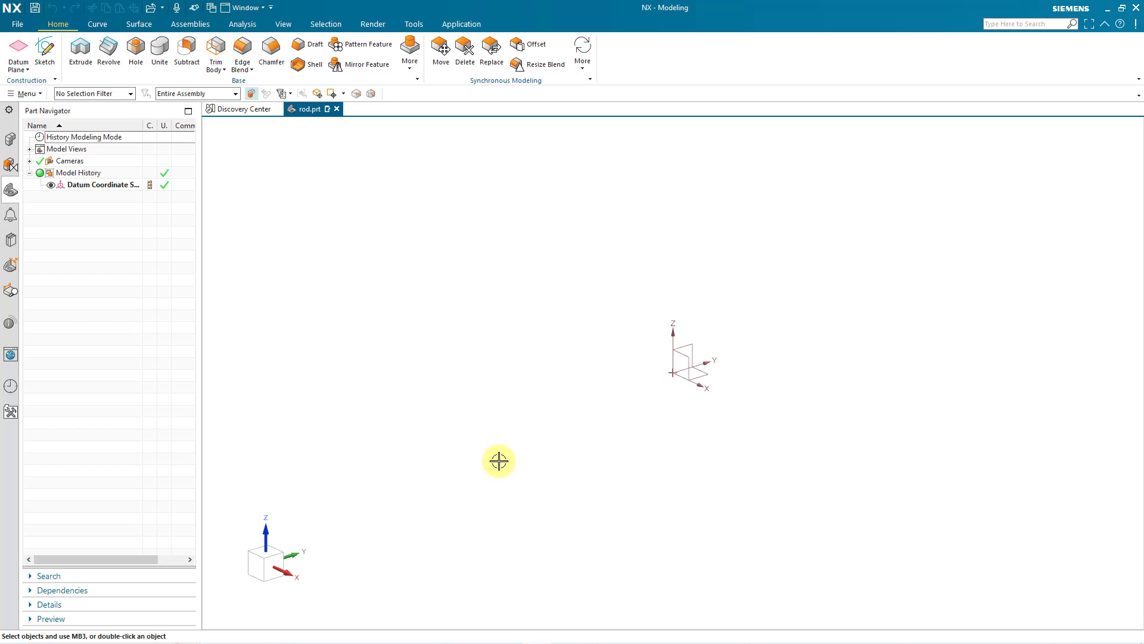
mouse_move(46, 50)
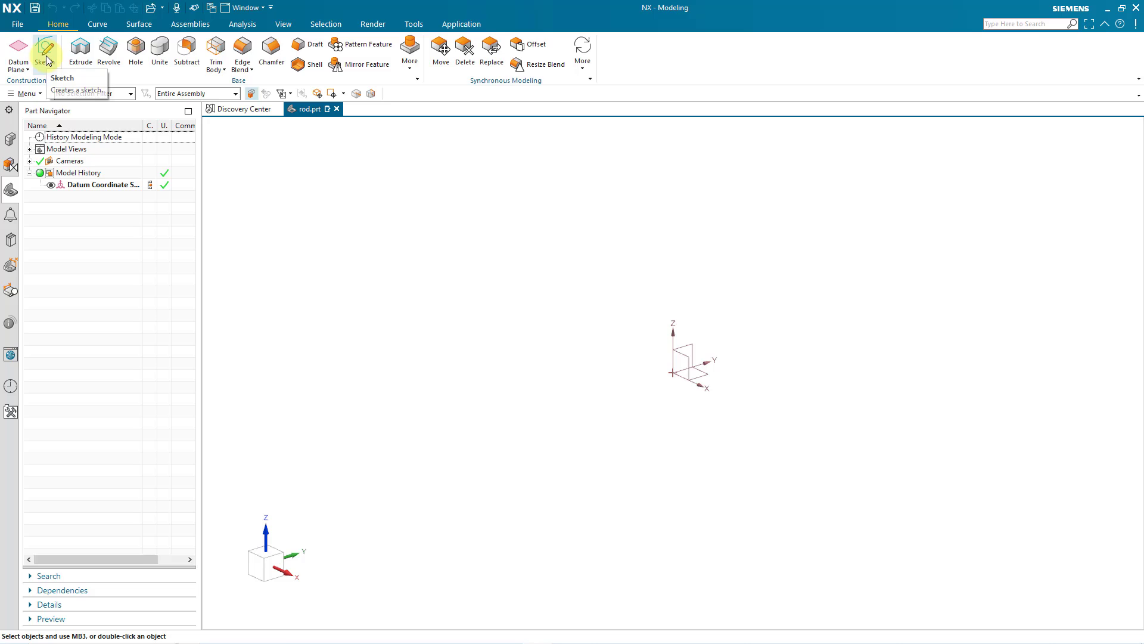
click(47, 50)
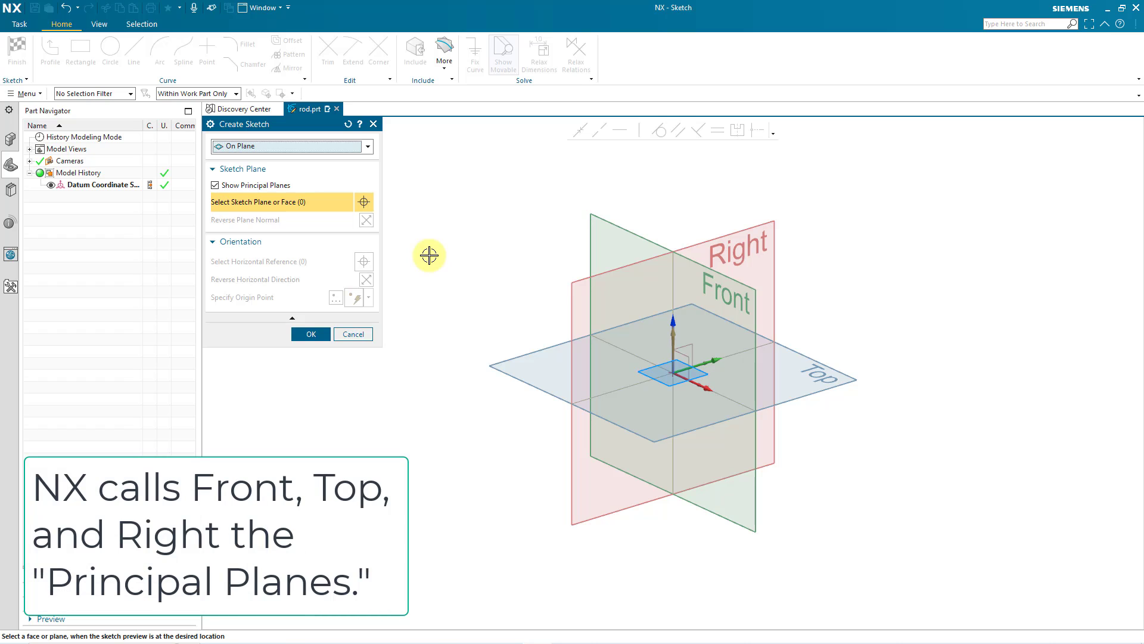
mouse_move(544, 212)
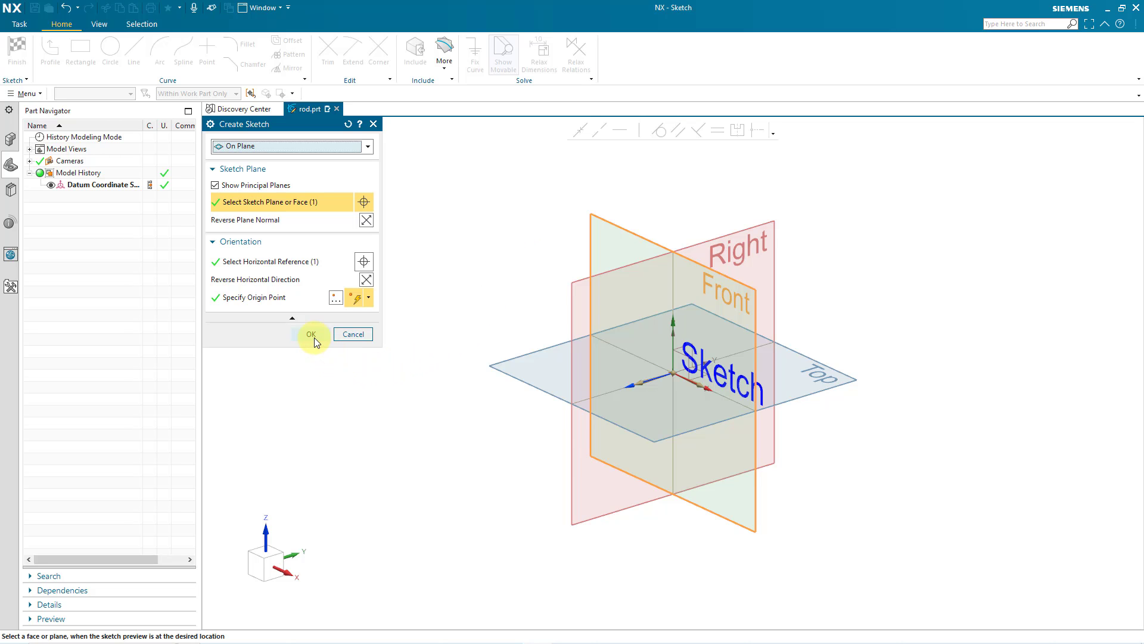
Step: On the front-plane sketch, draw a 100 mm diameter circle centred on the origin
click(311, 334)
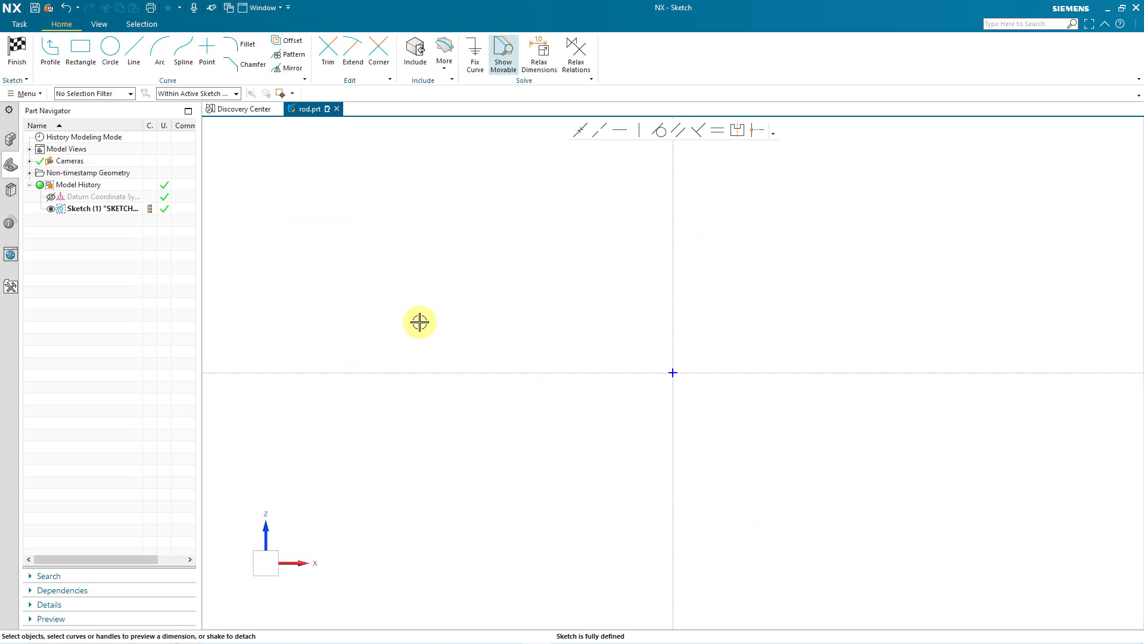
mouse_move(400, 297)
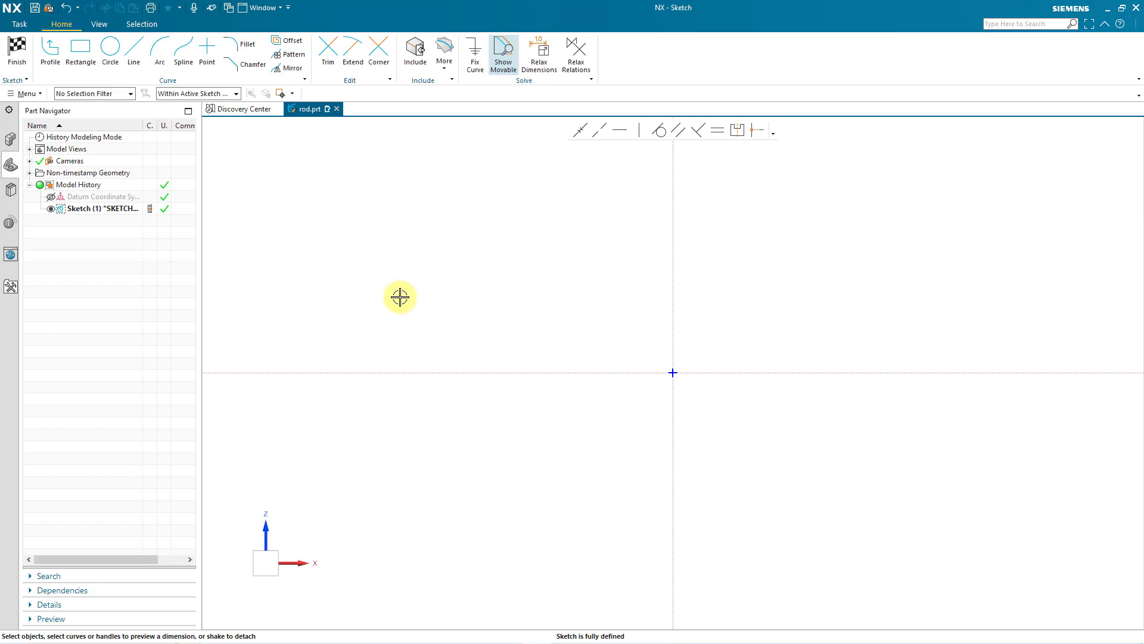
mouse_move(221, 163)
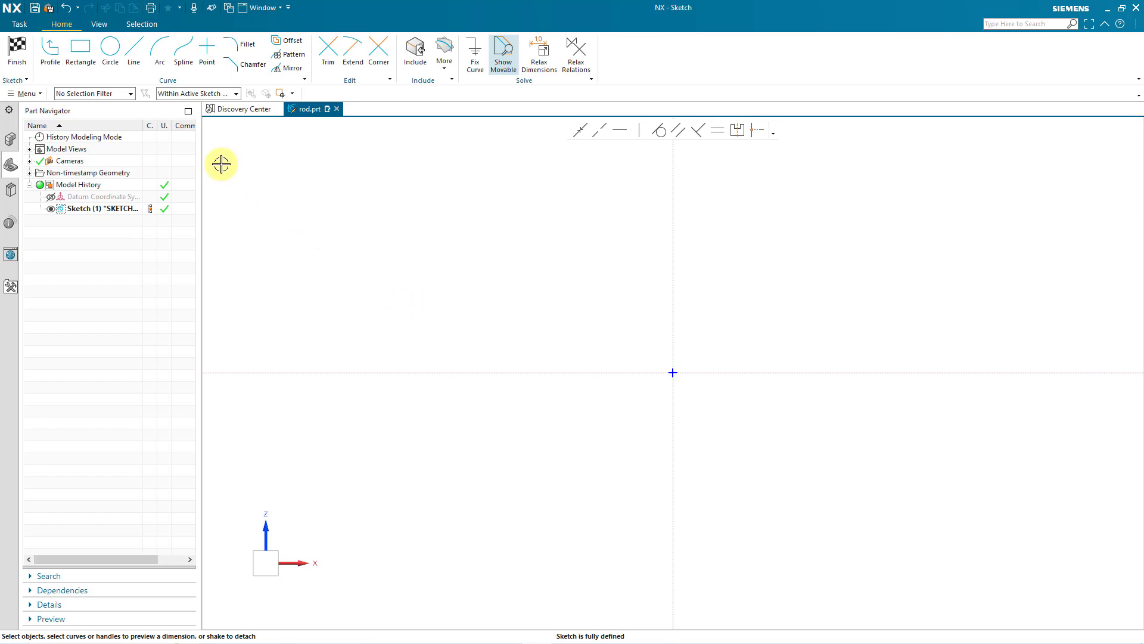
click(109, 53)
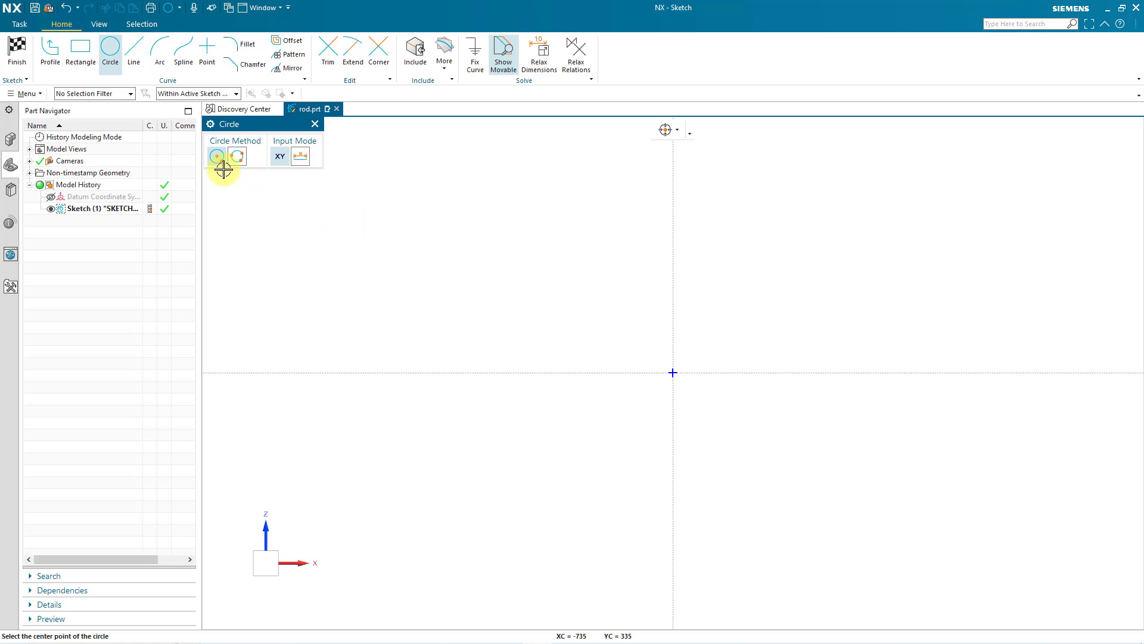
mouse_move(243, 185)
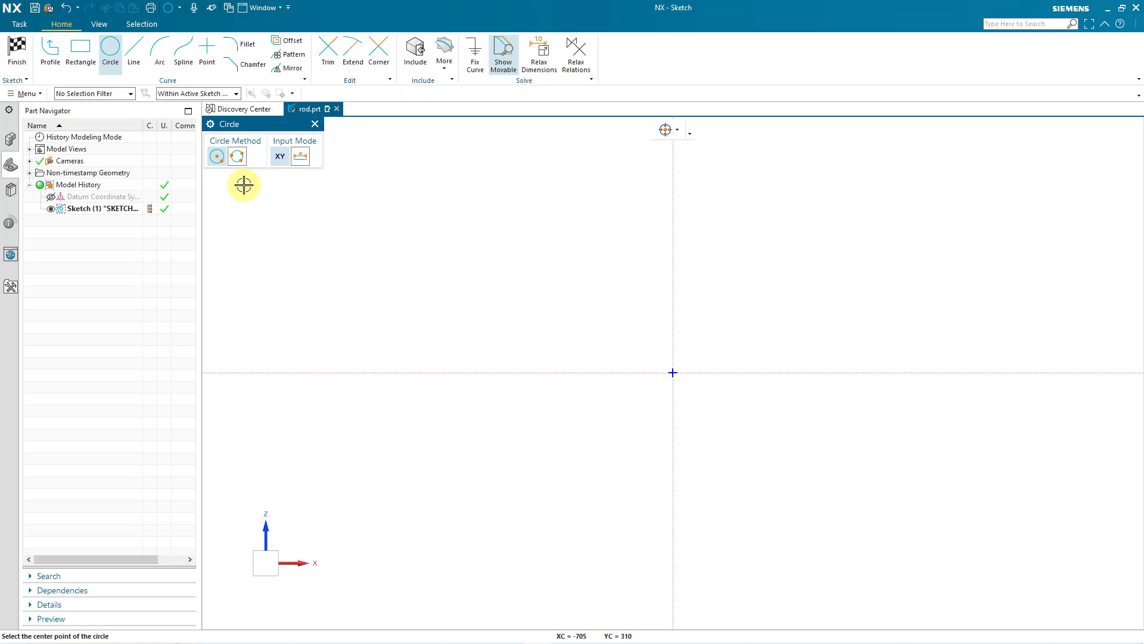
mouse_move(634, 332)
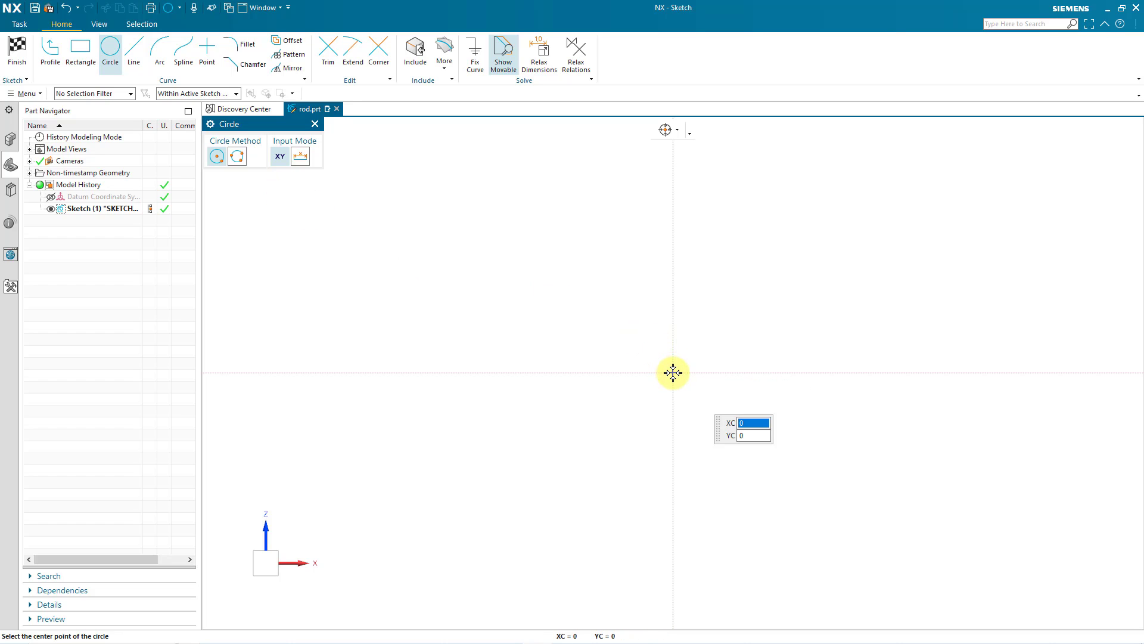
click(672, 371)
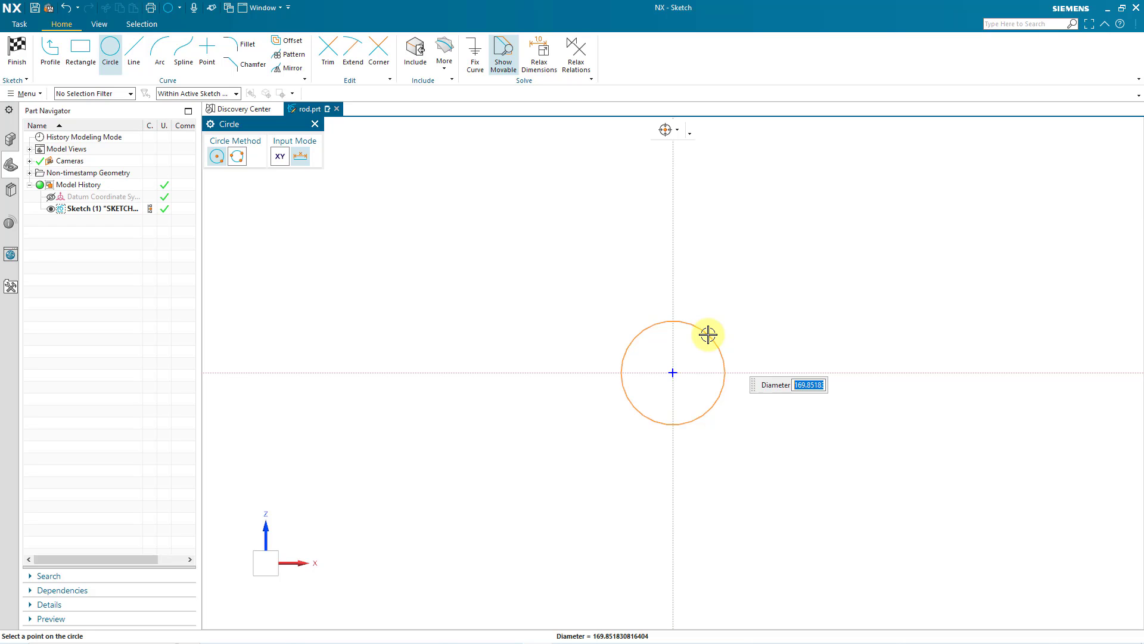
text(100)
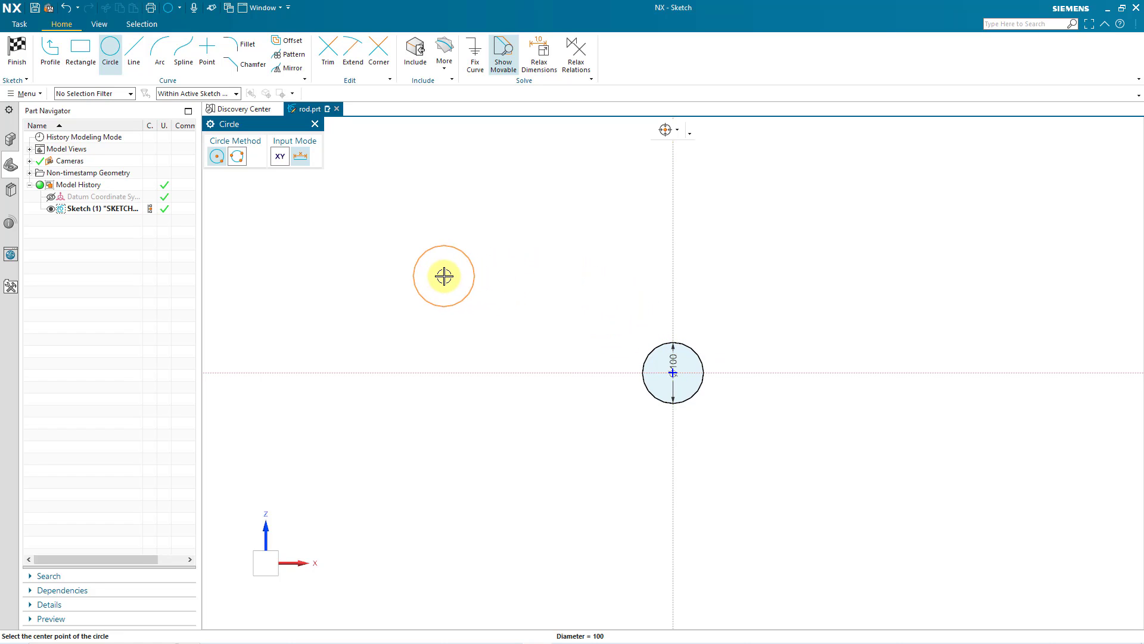
click(443, 275)
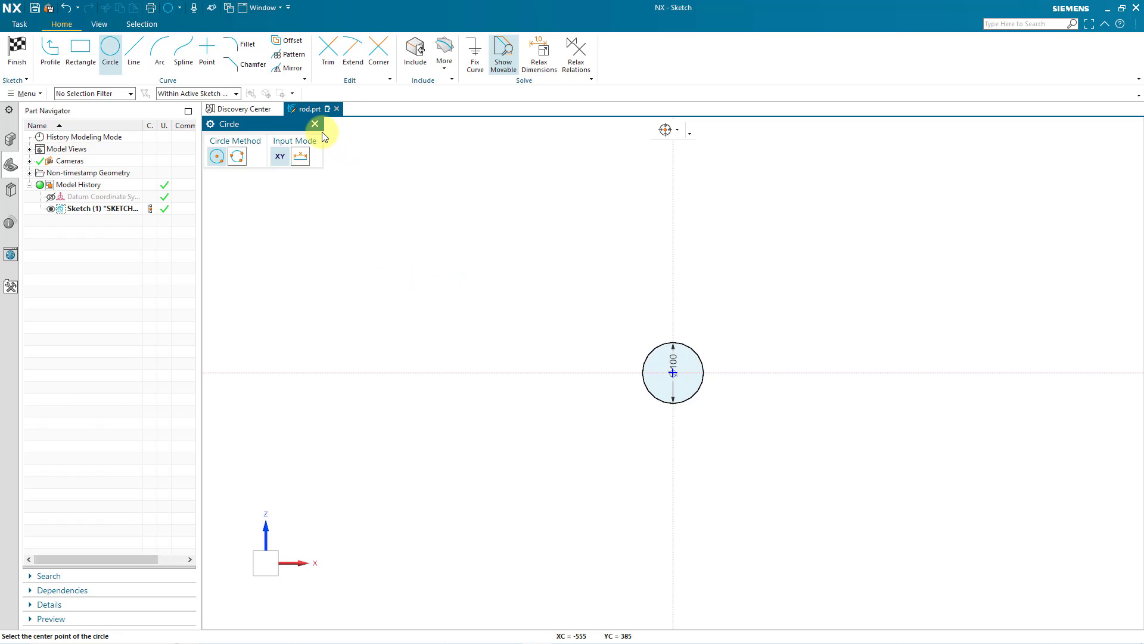
click(315, 123)
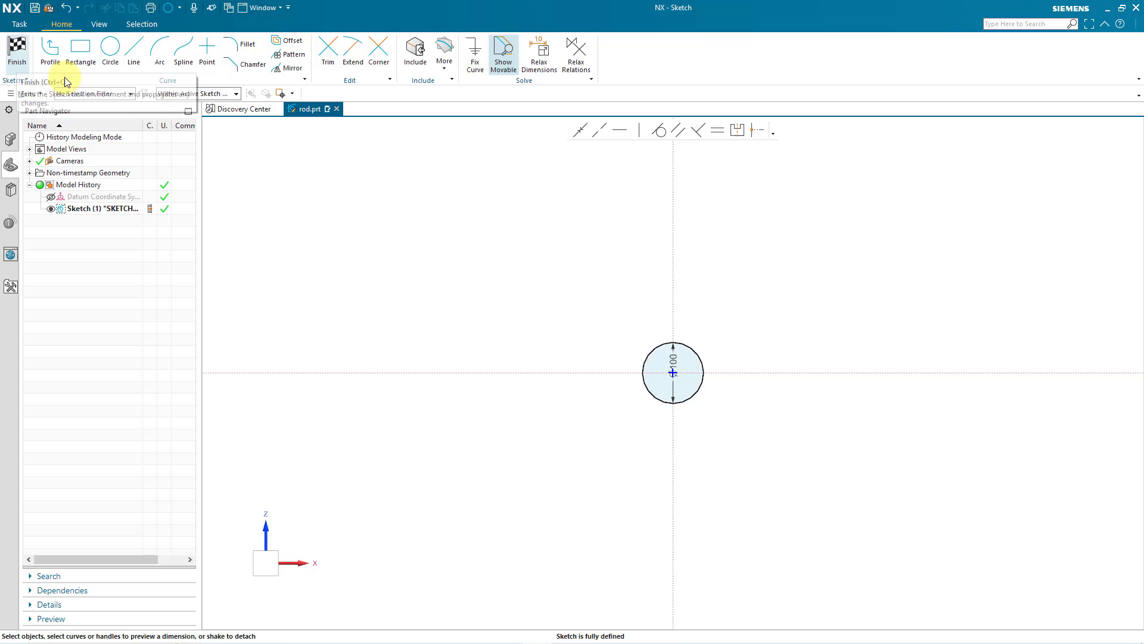
Step: Finish the sketch and extrude the circle 400 mm into a solid cylinder
click(15, 52)
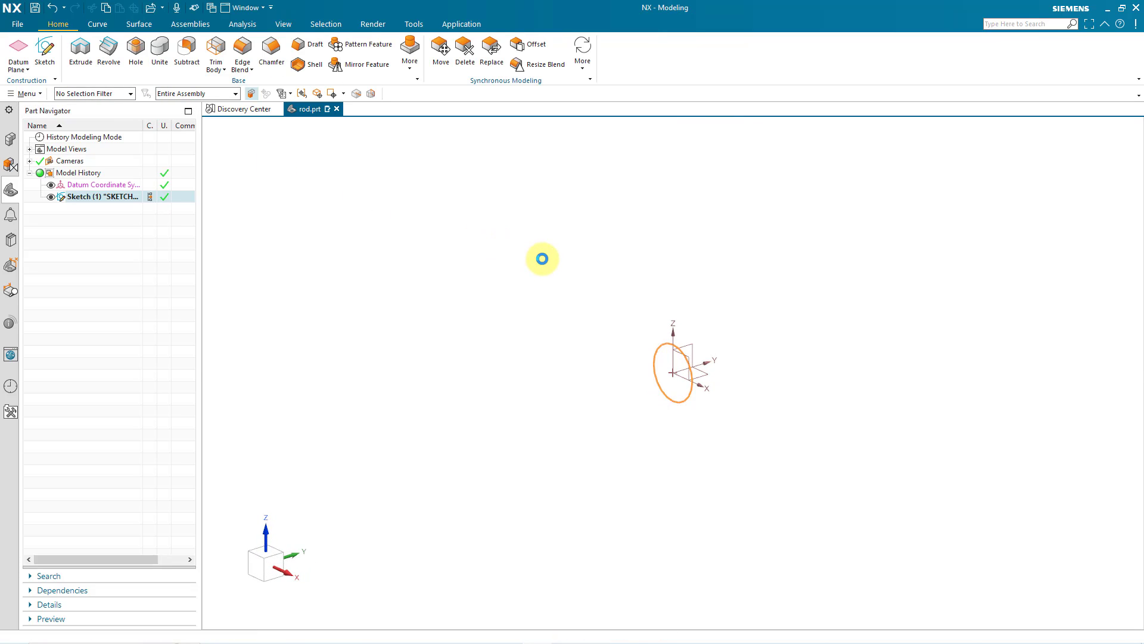
mouse_move(515, 248)
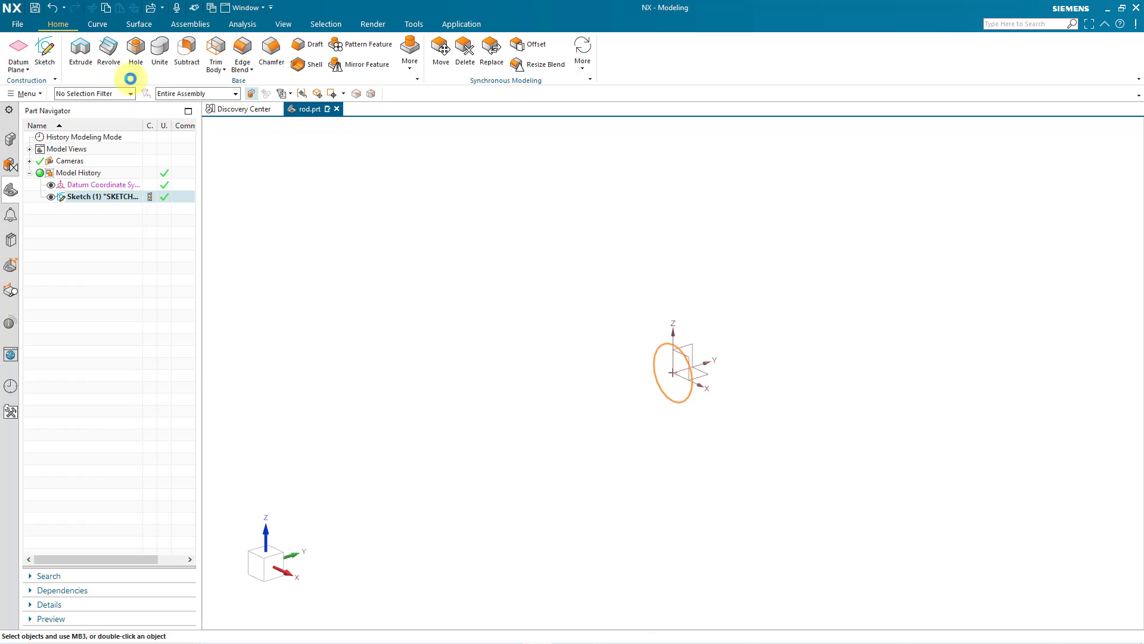
click(80, 50)
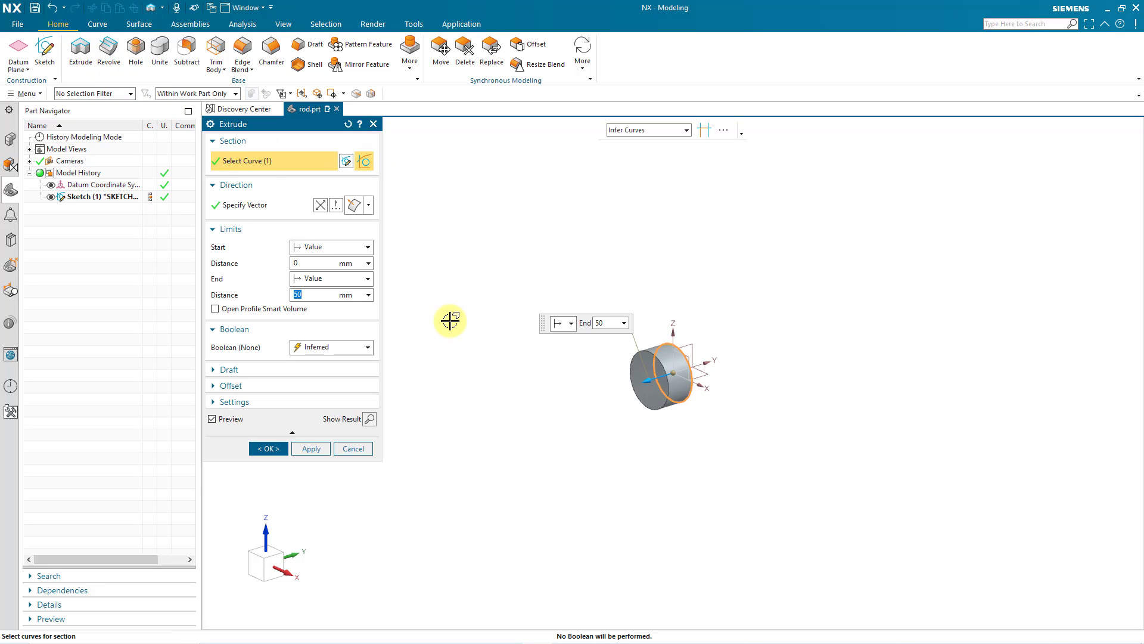
mouse_move(434, 334)
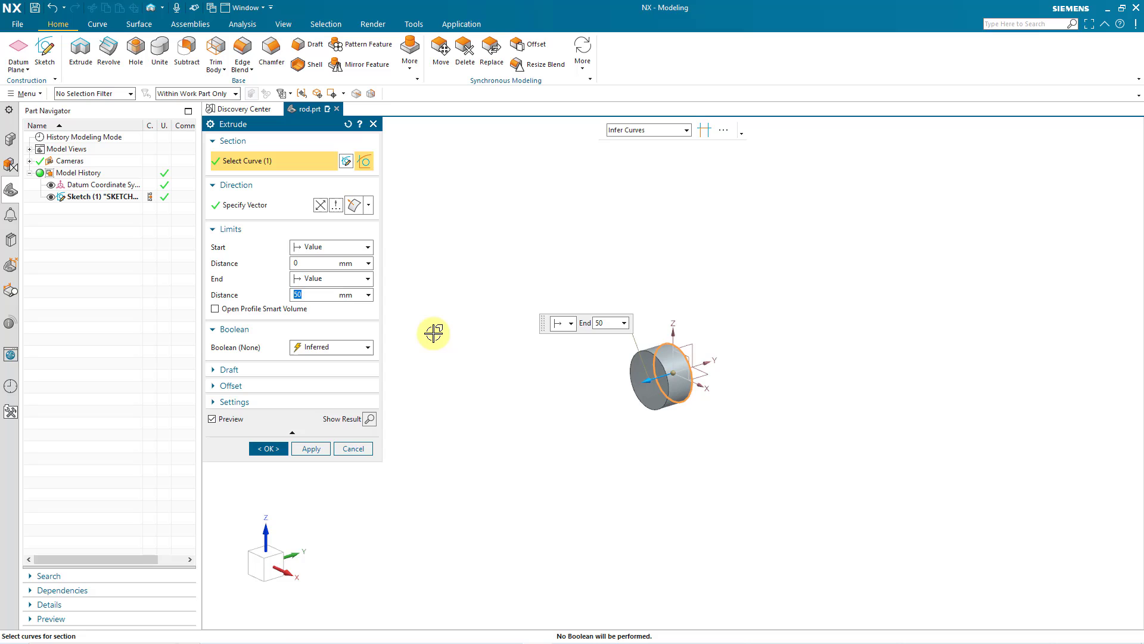
mouse_move(335, 317)
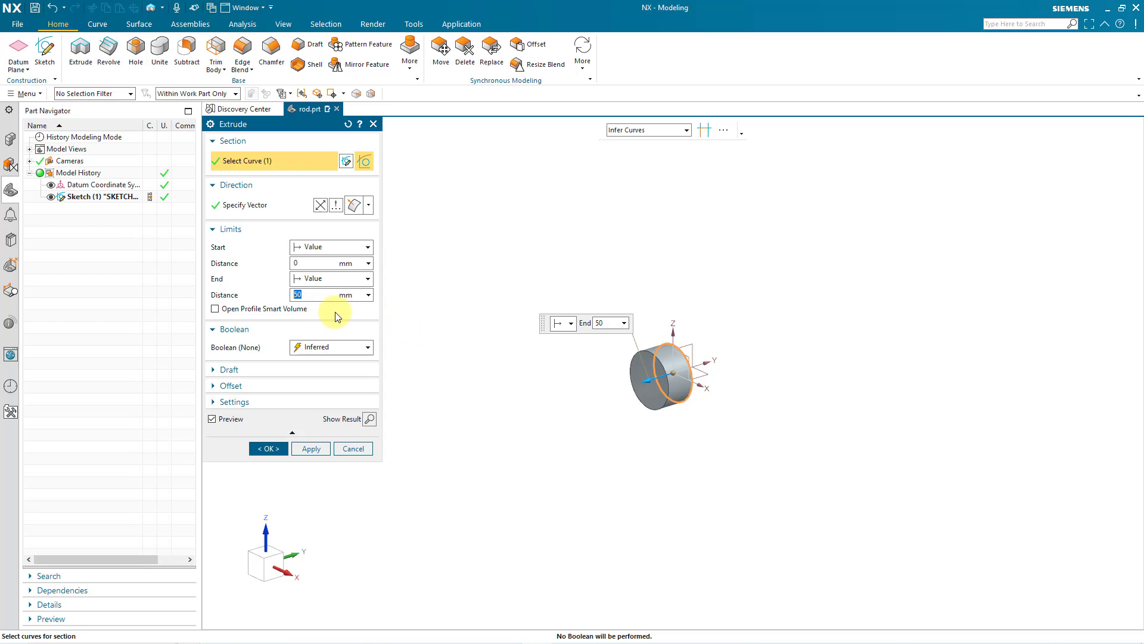
text(400)
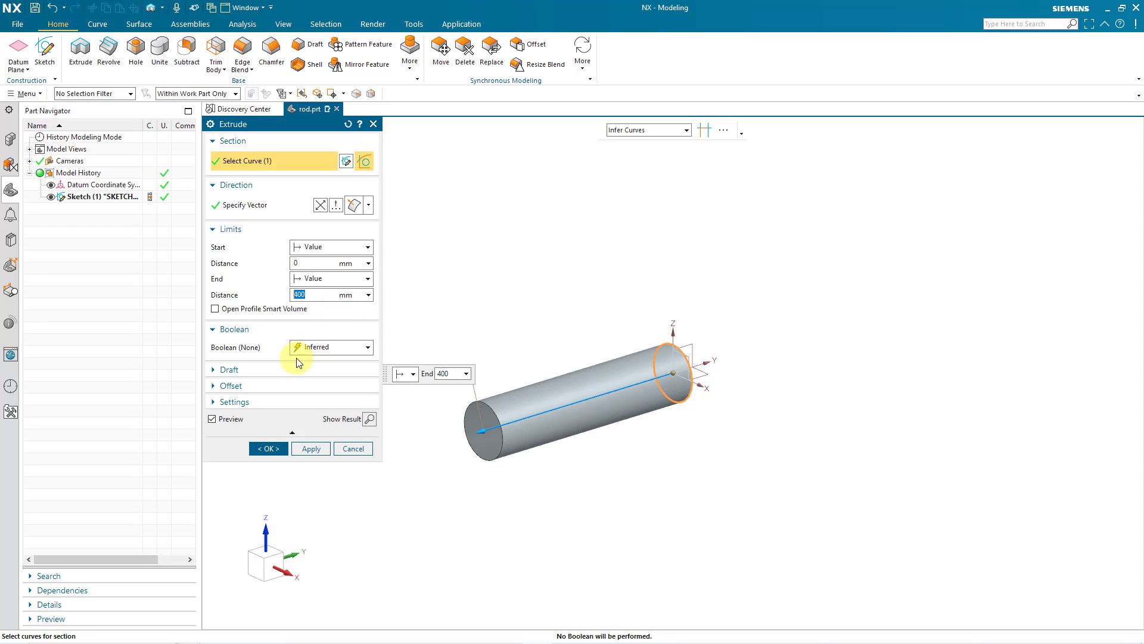
click(267, 448)
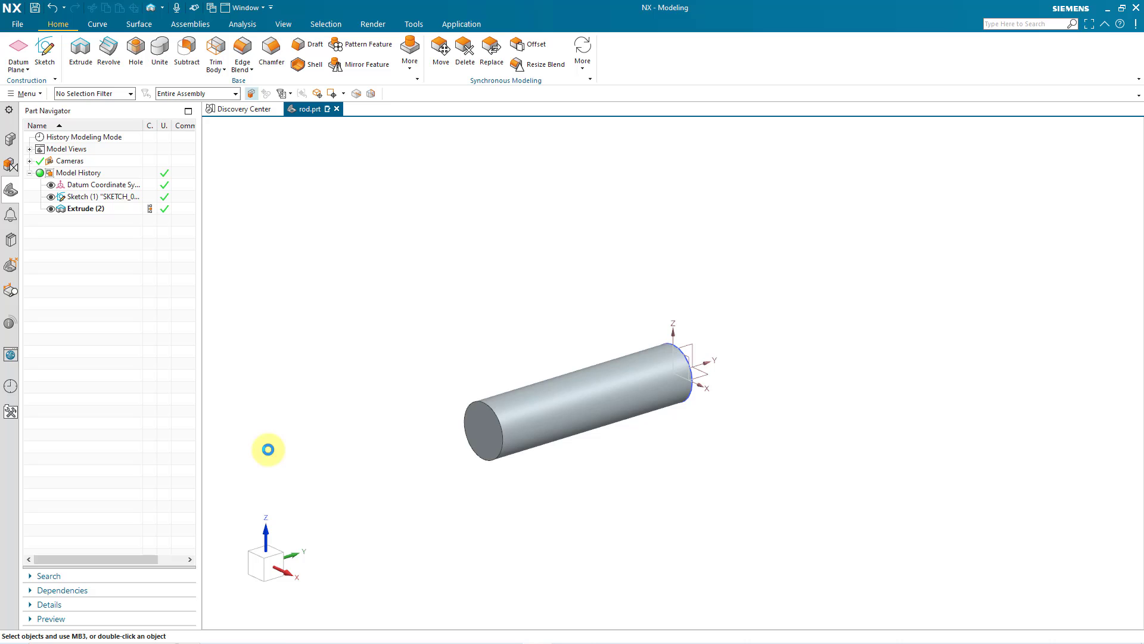
mouse_move(399, 467)
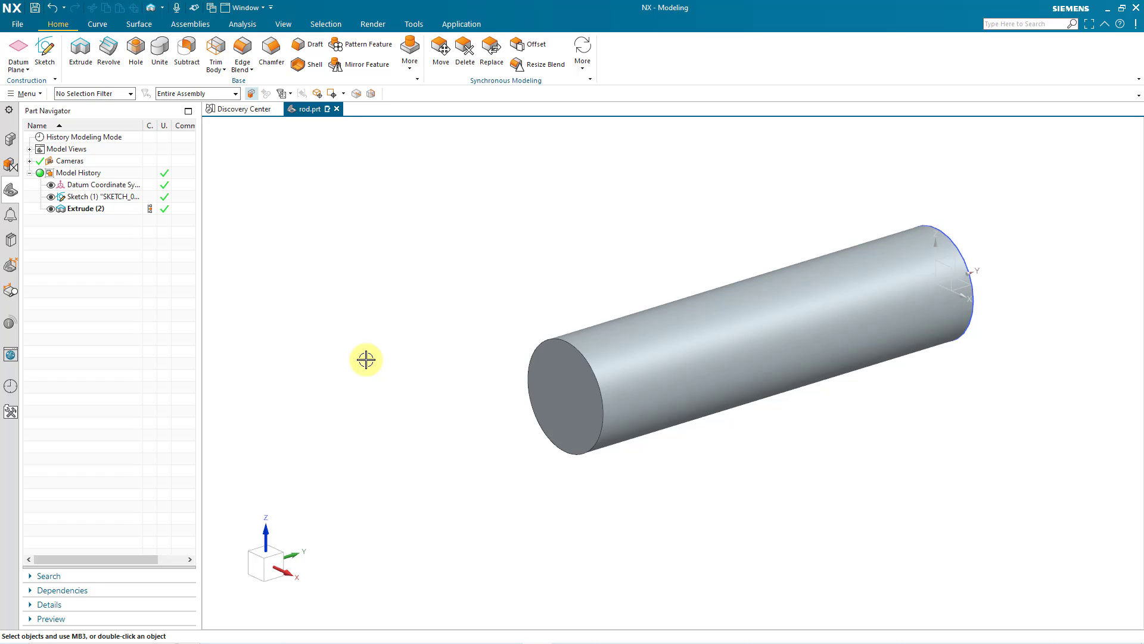
mouse_move(79, 51)
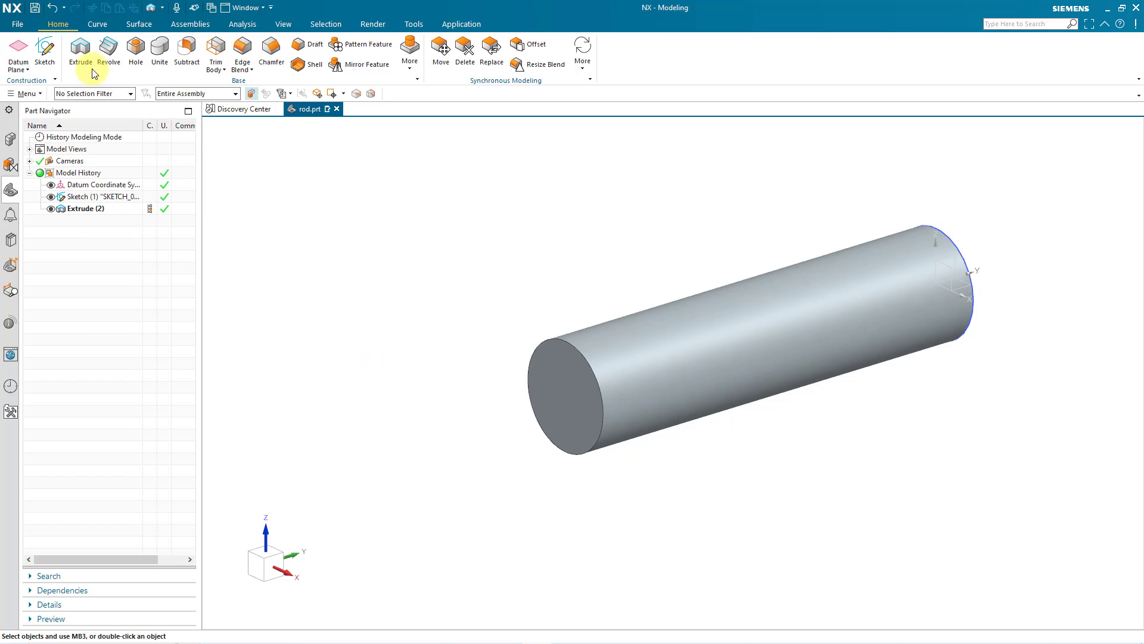
Step: Show the File menu with new, open and recent part actions
click(16, 24)
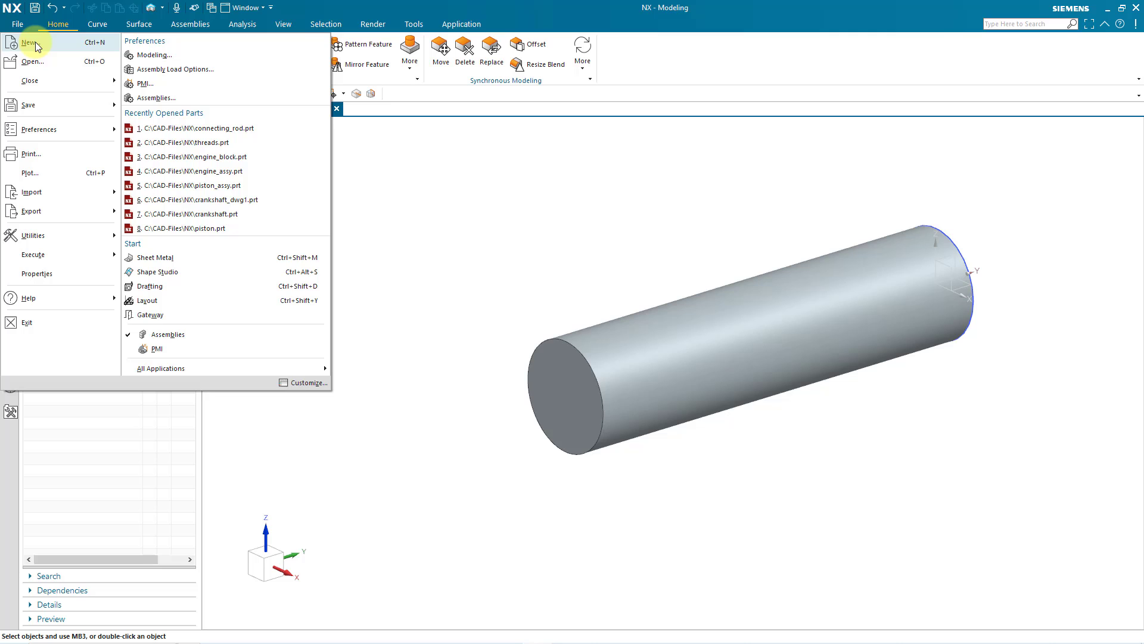
Step: Create a new empty Model-template part named engine_assembly.prt
click(28, 42)
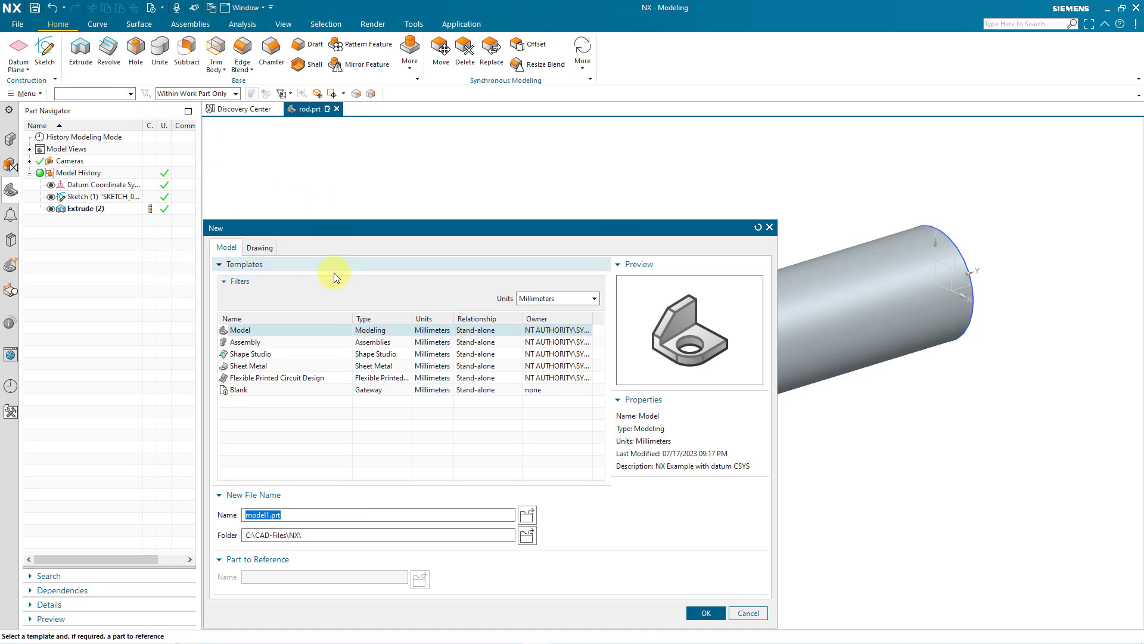
mouse_move(352, 516)
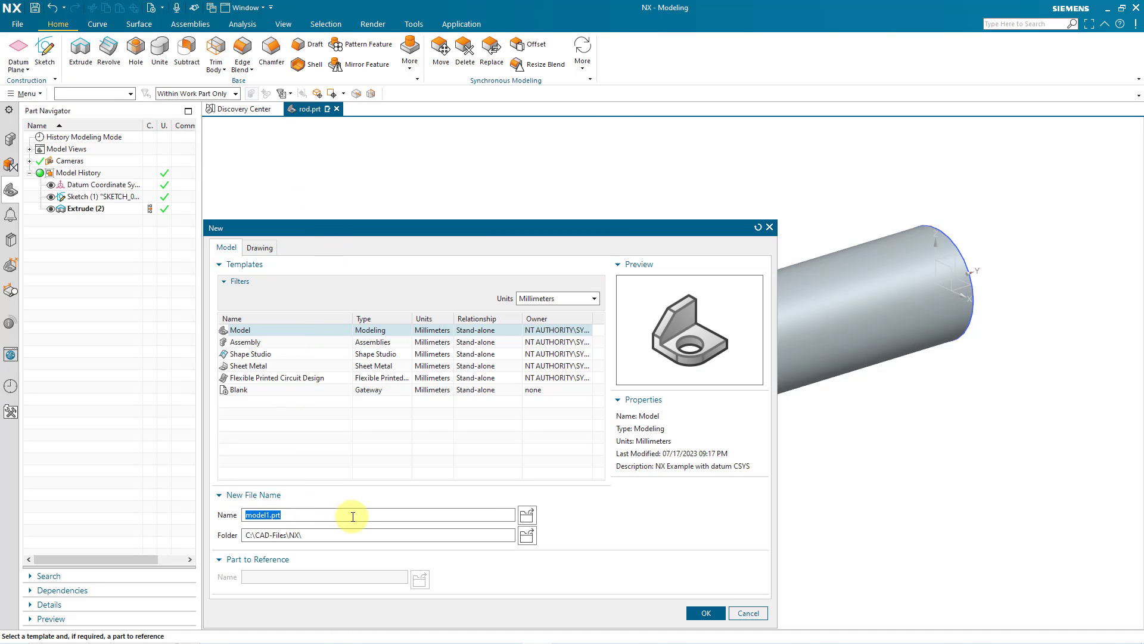
text(engine_asse)
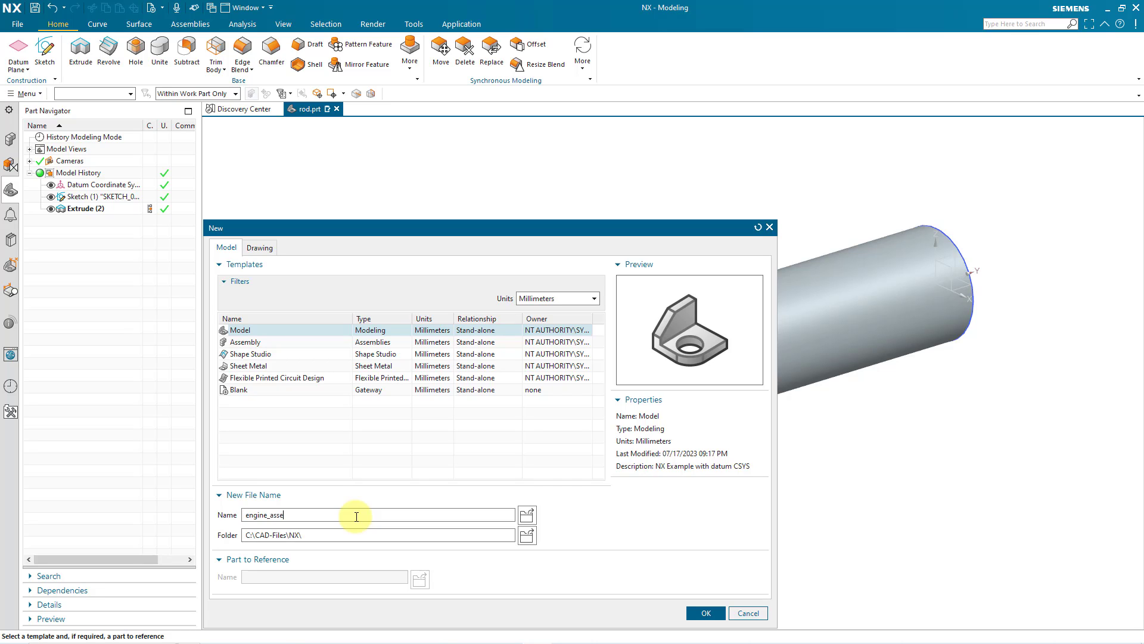
text(mbly)
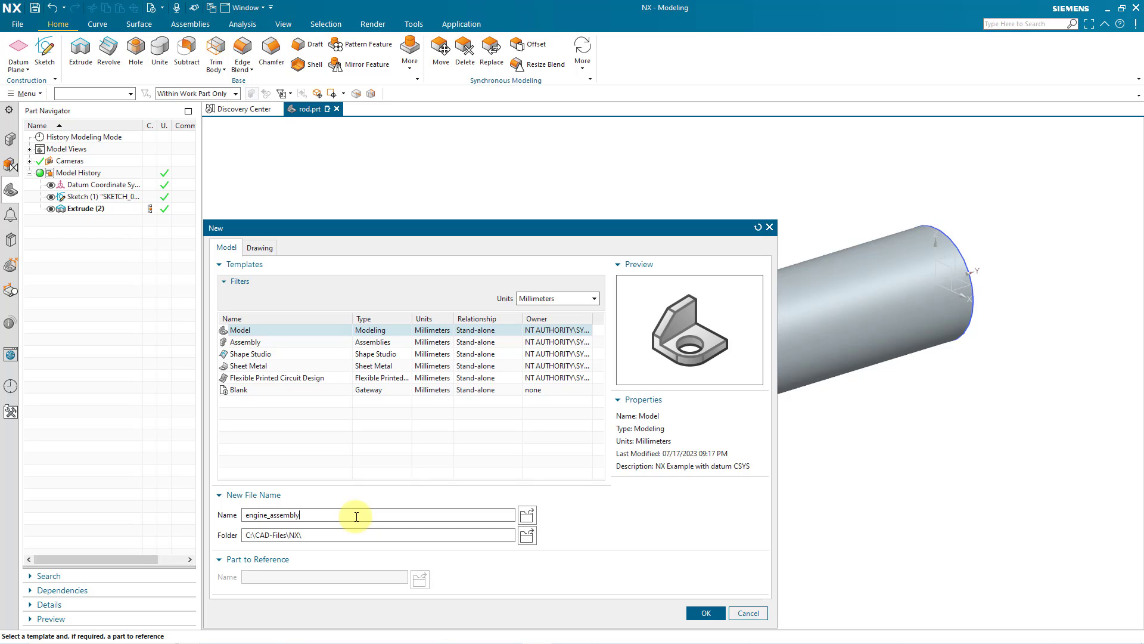
mouse_move(255, 343)
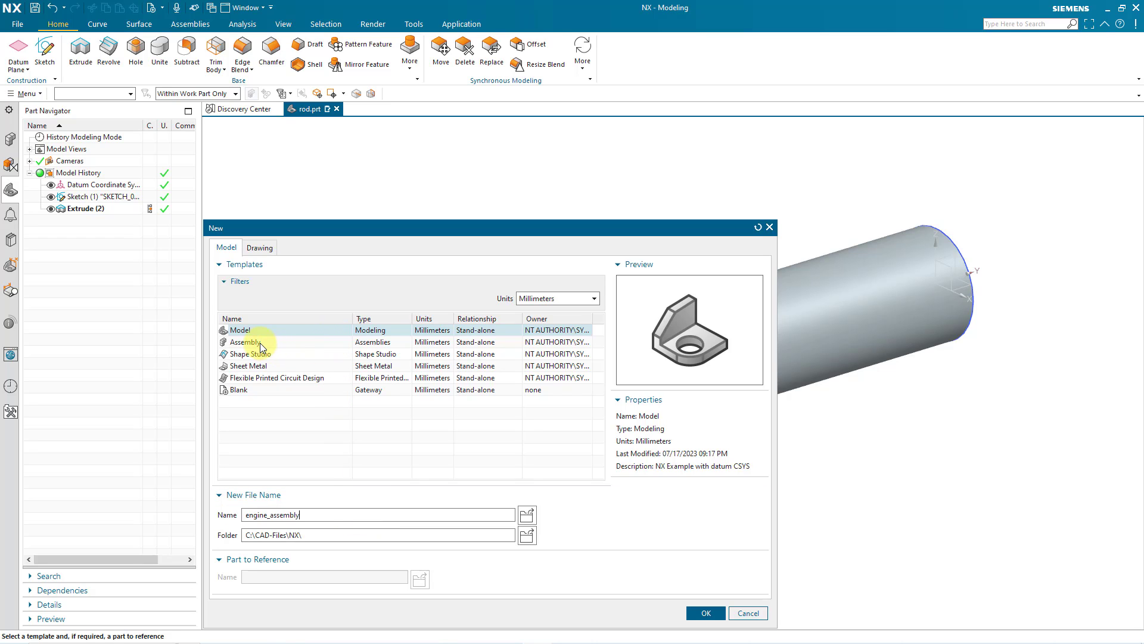
mouse_move(636, 570)
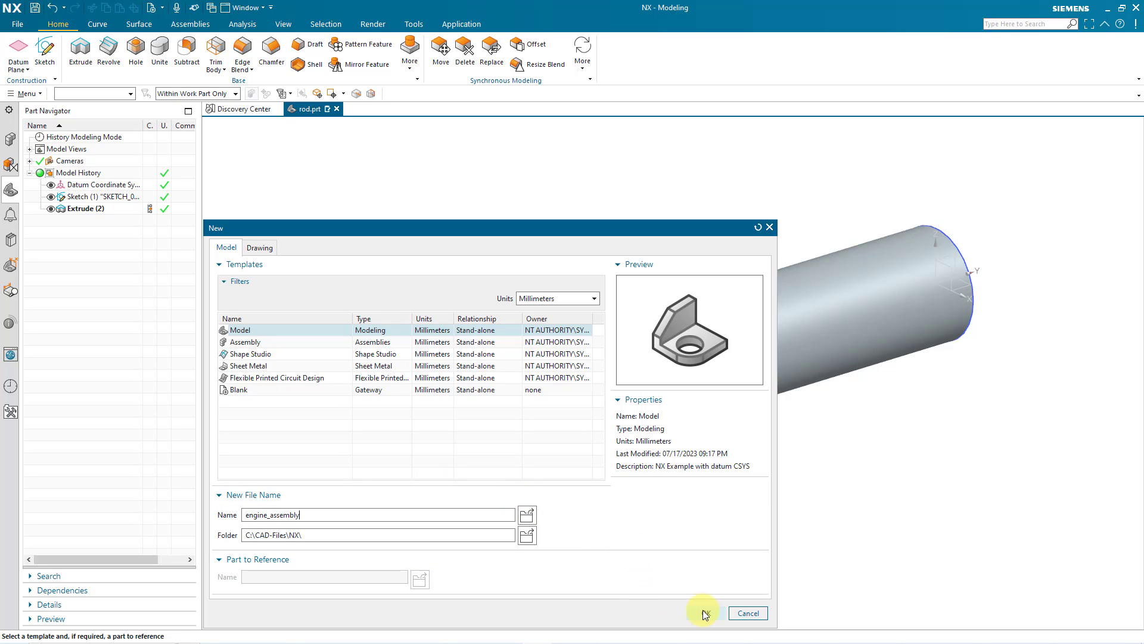
click(701, 613)
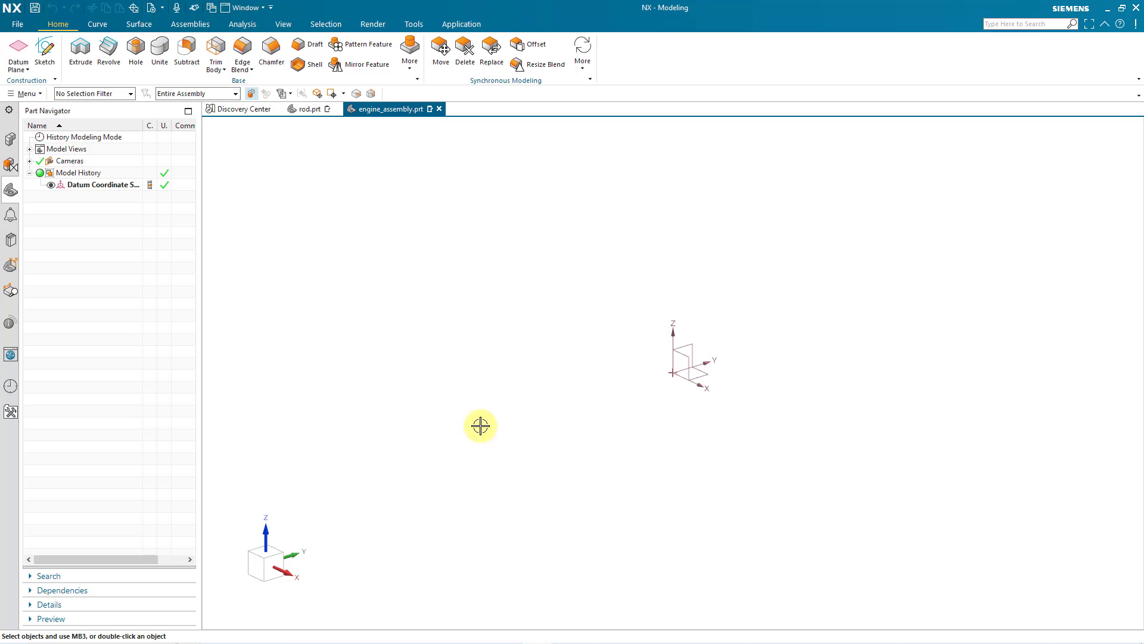
mouse_move(436, 362)
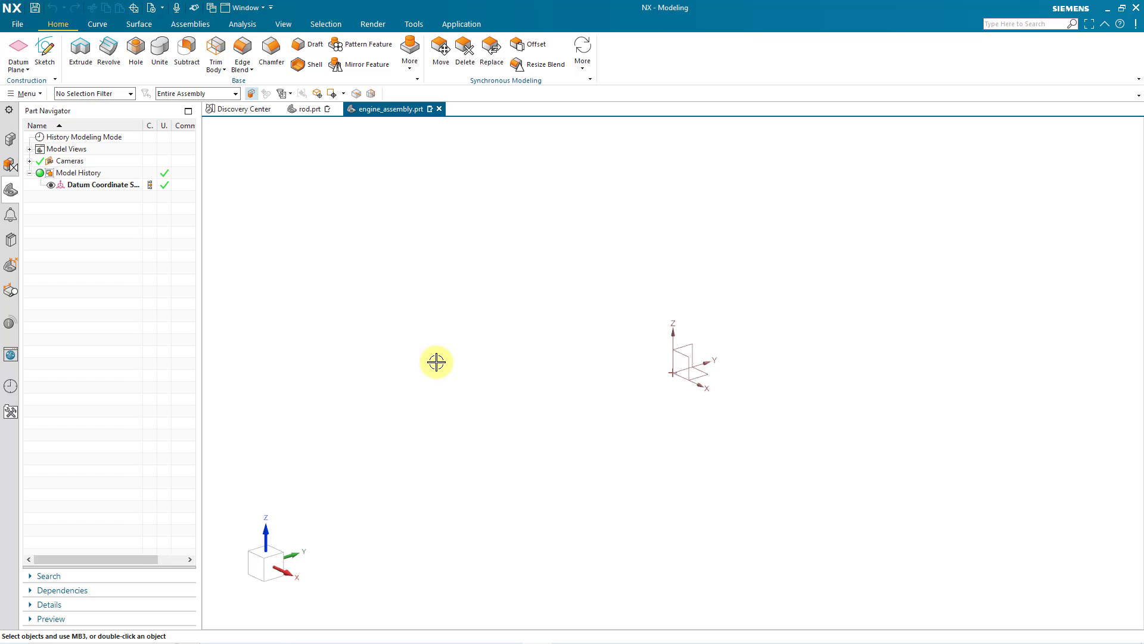
mouse_move(212, 37)
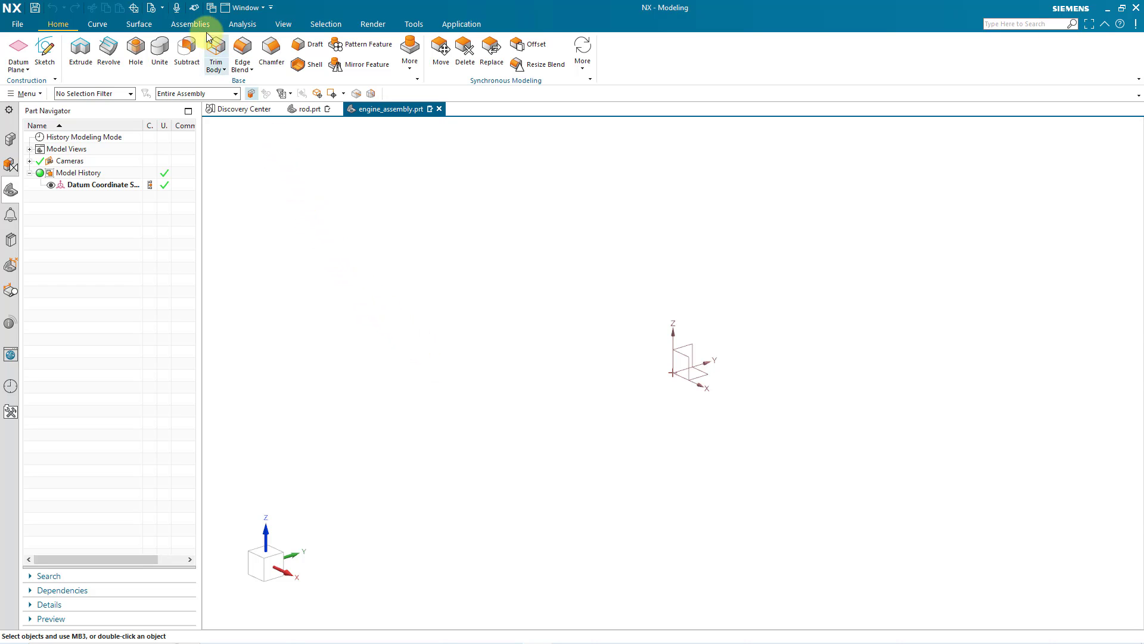
Step: Switch to the Assemblies tool set and begin adding a component
click(189, 24)
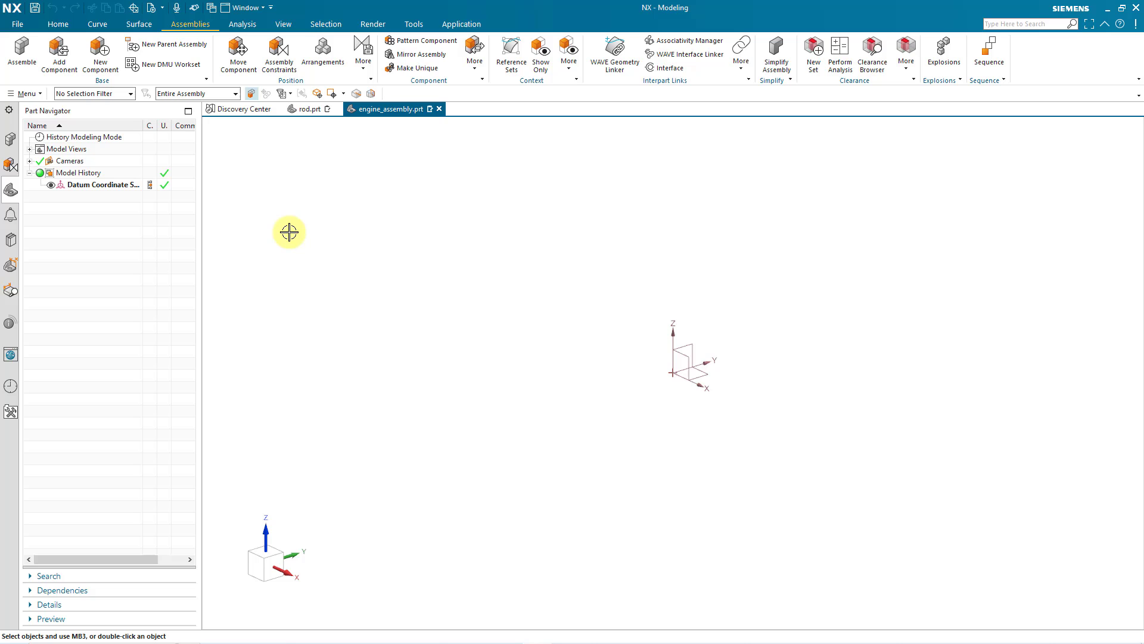
mouse_move(100, 55)
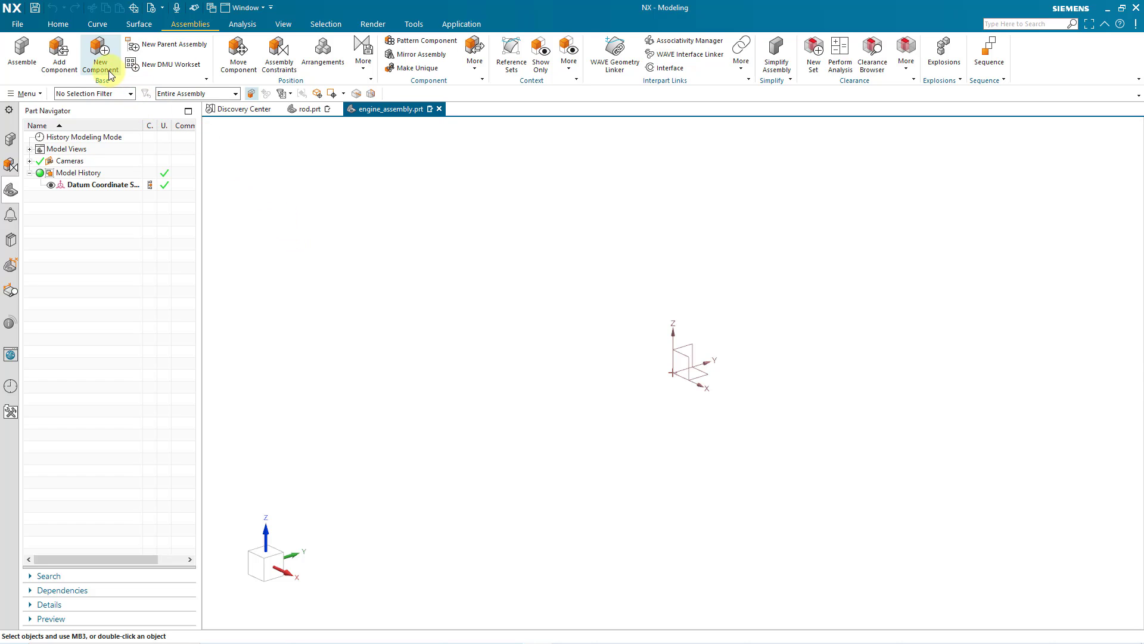
mouse_move(59, 54)
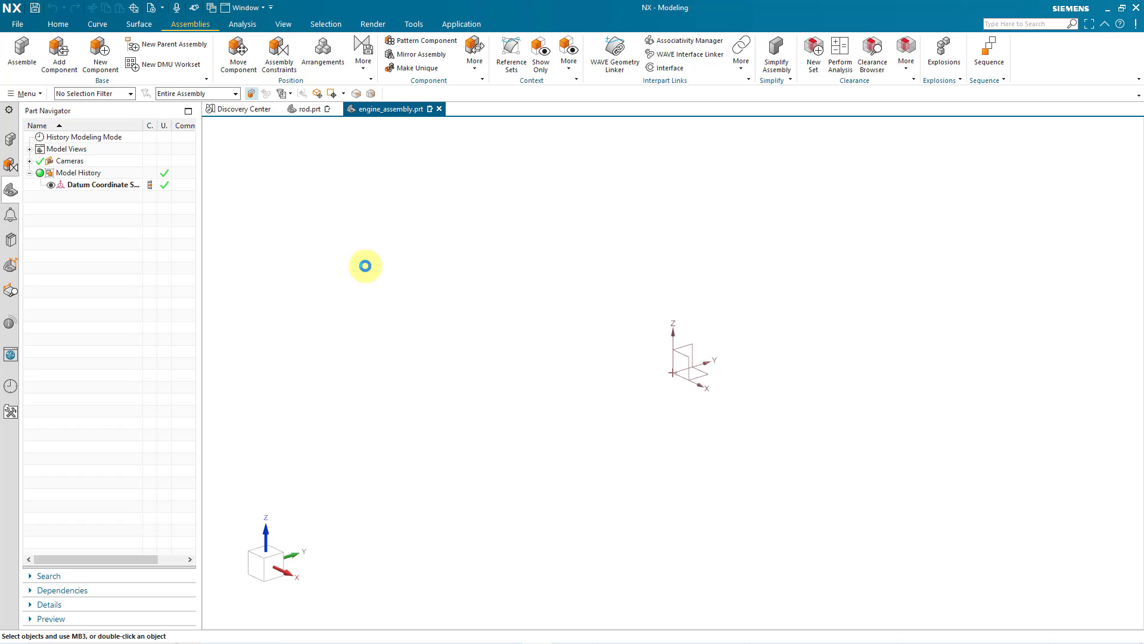
click(58, 55)
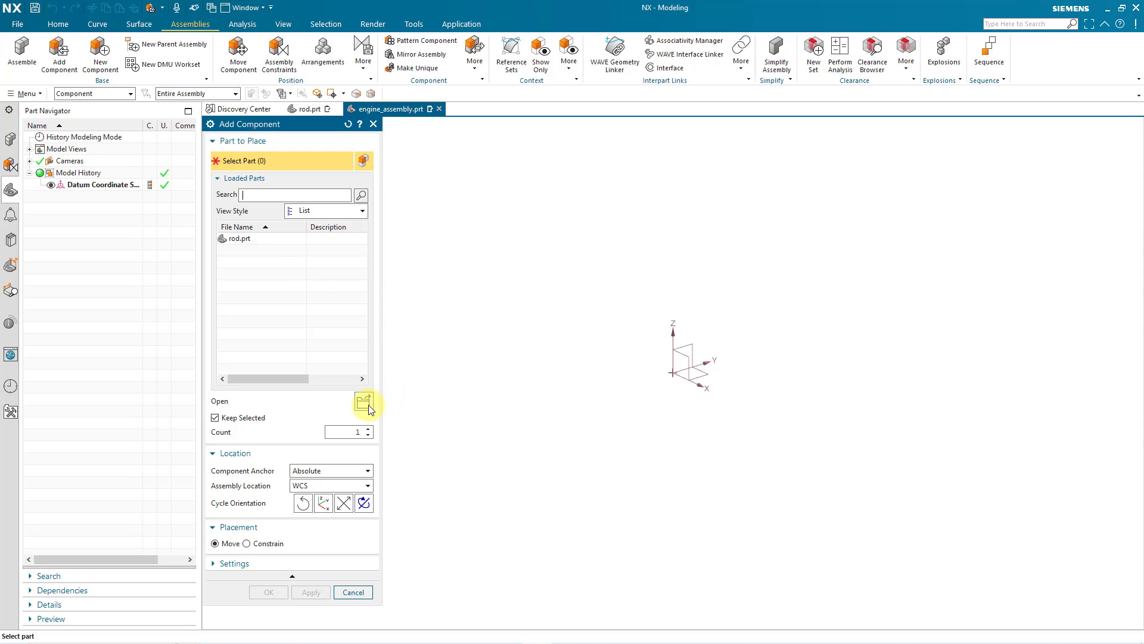
Step: Load engine_block.prt from the NX folder as the component to place
click(364, 401)
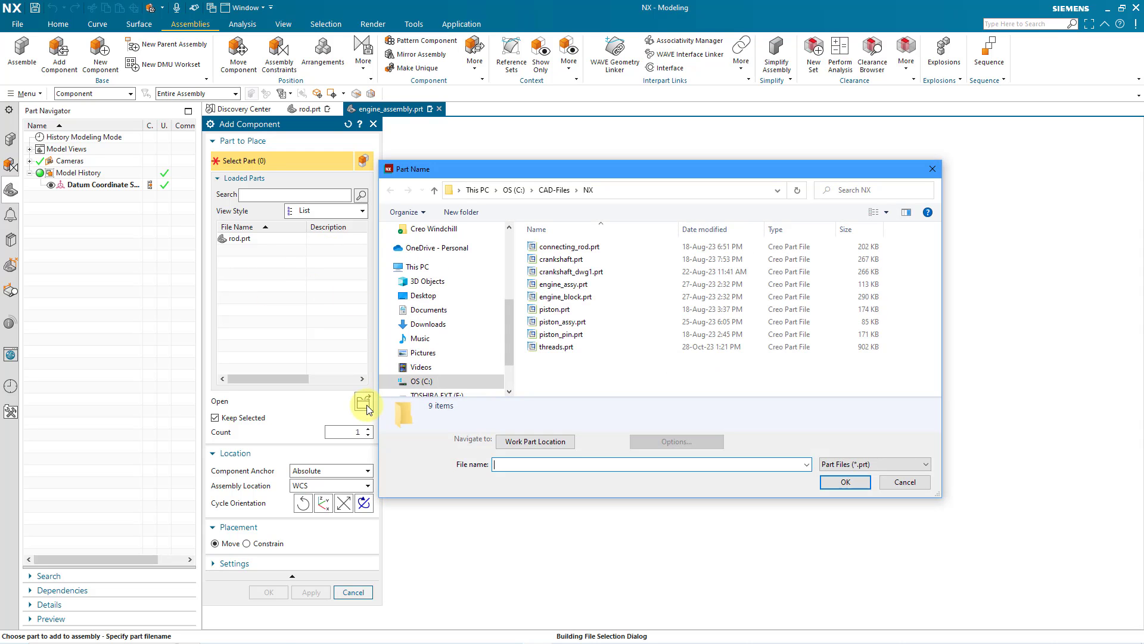
mouse_move(571, 386)
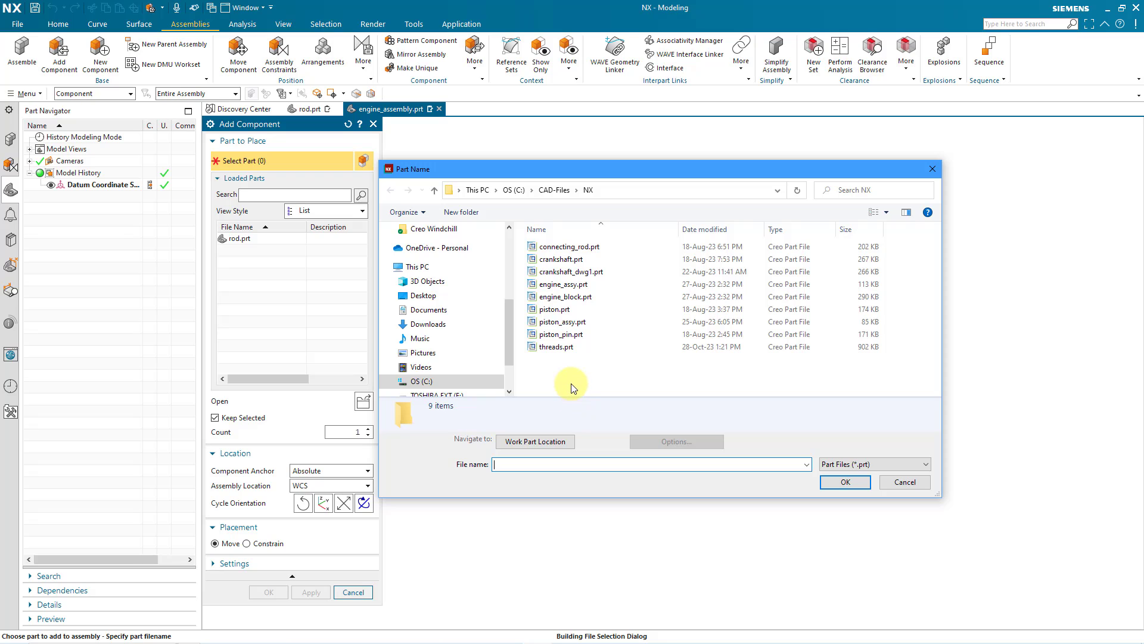
mouse_move(604, 357)
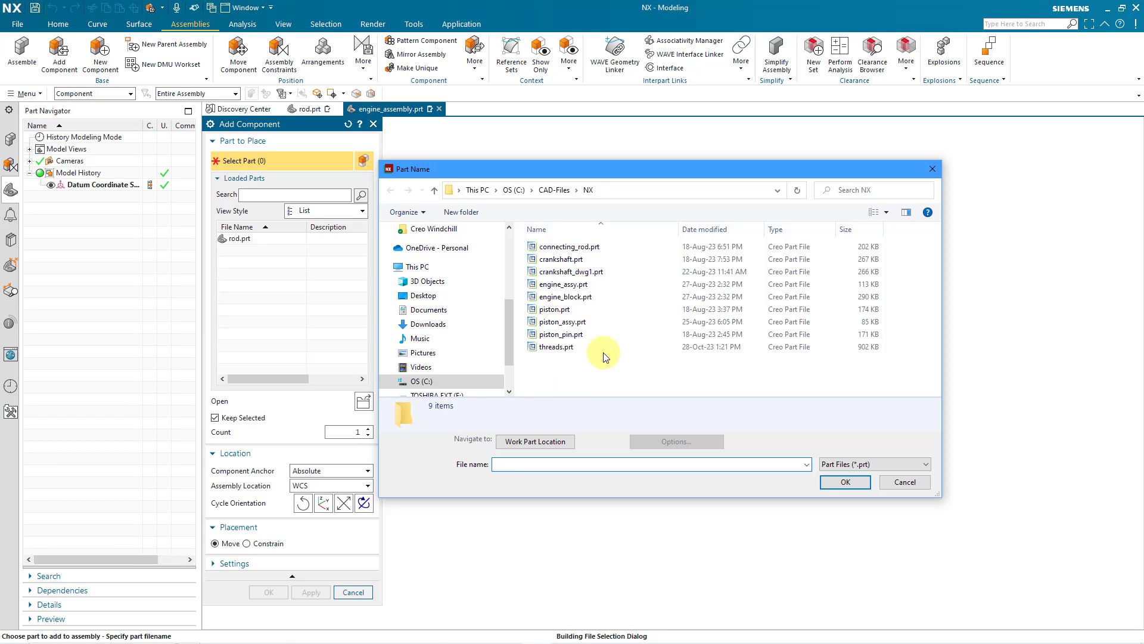
click(567, 297)
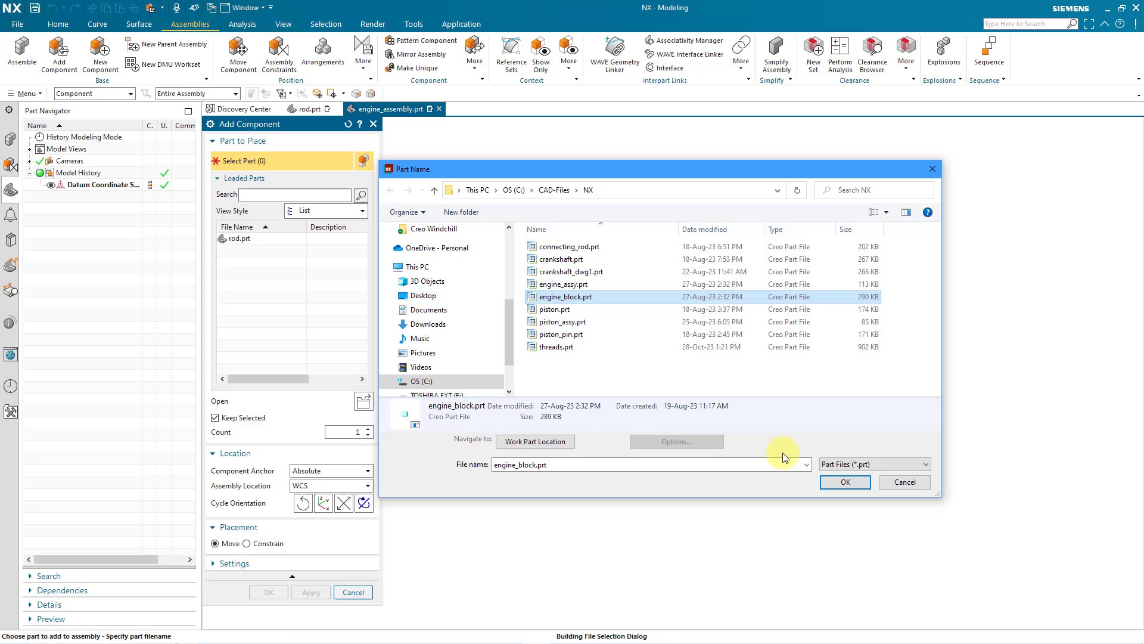
click(844, 482)
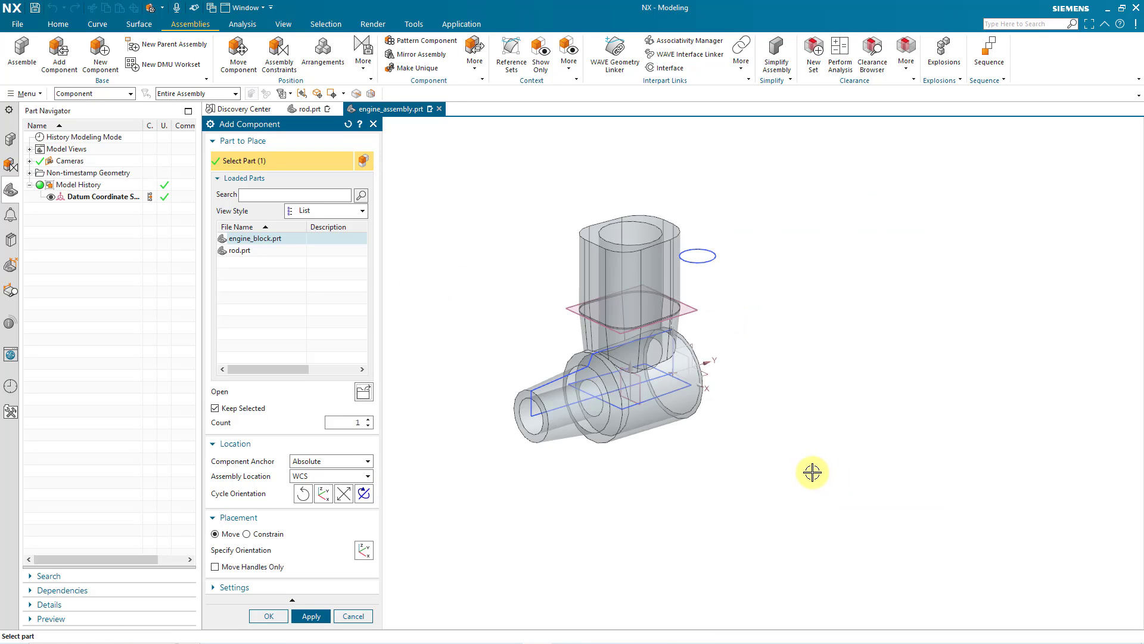
mouse_move(447, 434)
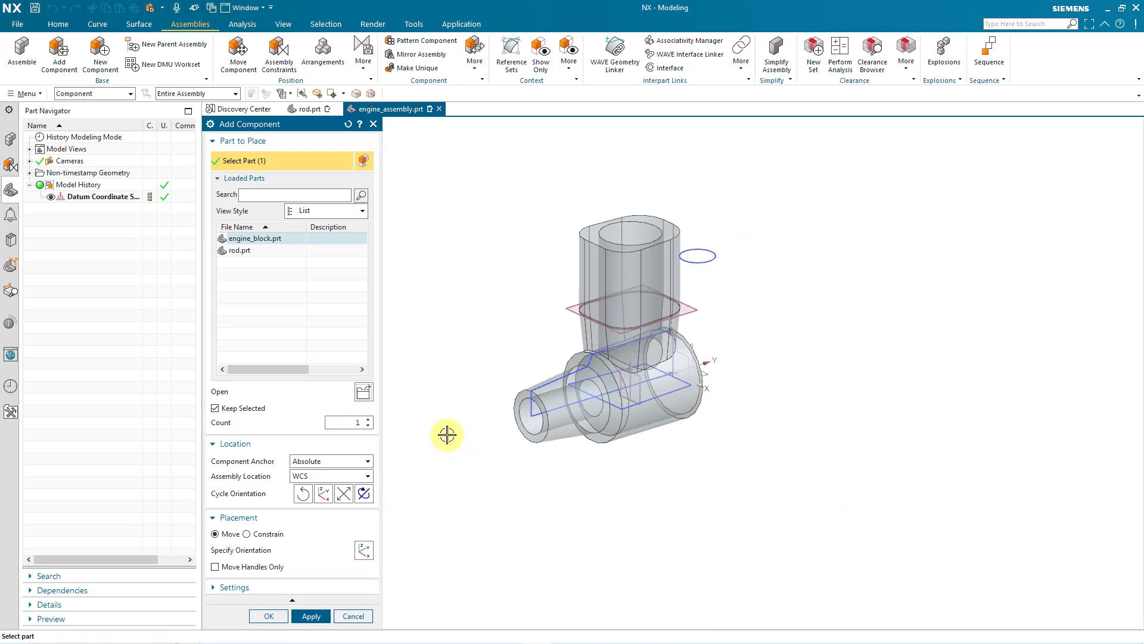
mouse_move(444, 428)
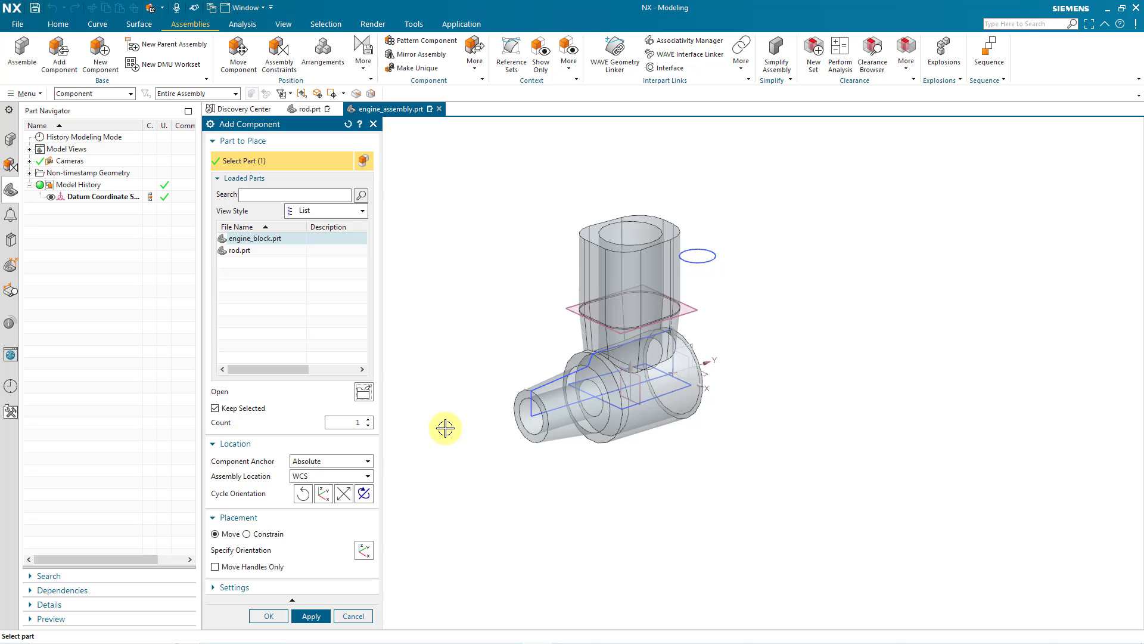
mouse_move(360, 461)
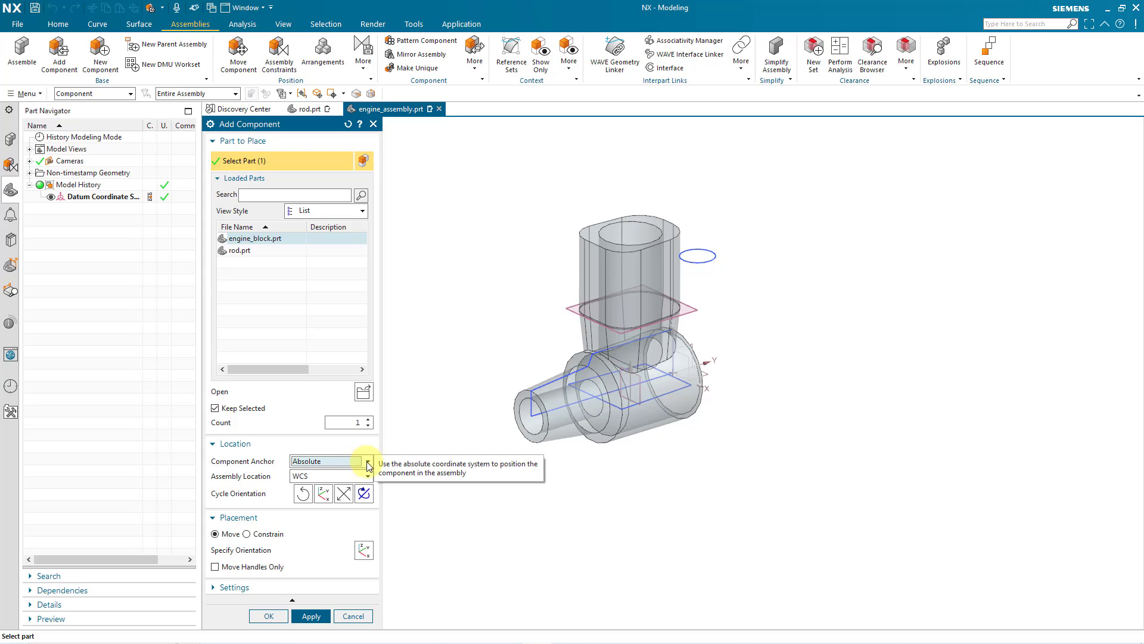
Step: Place the component at the assembly's absolute origin and finish adding it
click(368, 476)
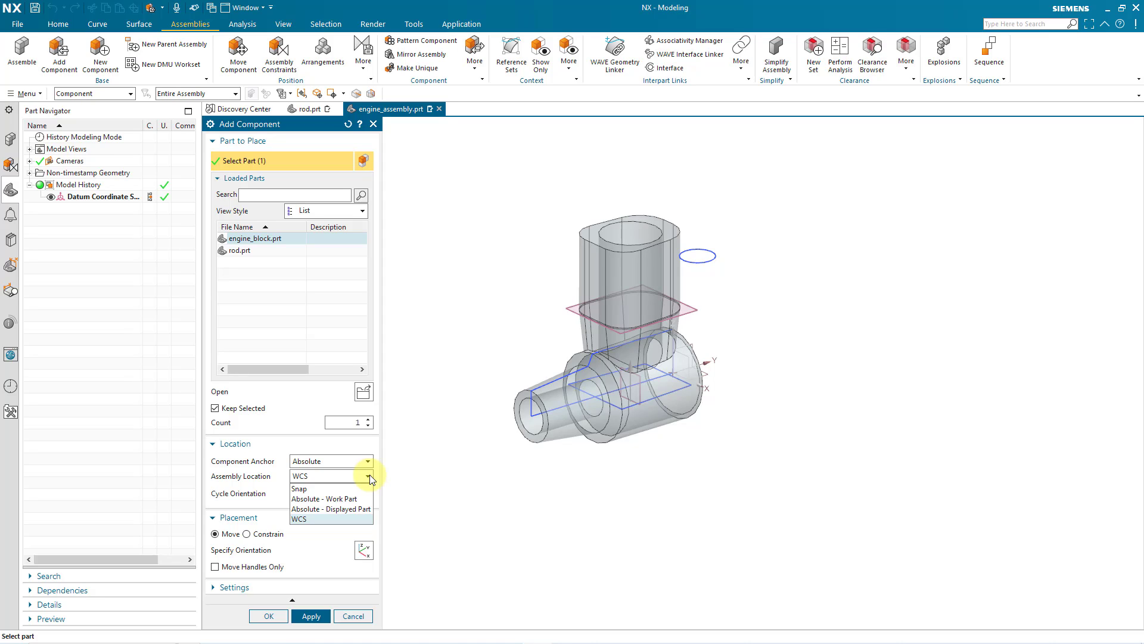
mouse_move(358, 499)
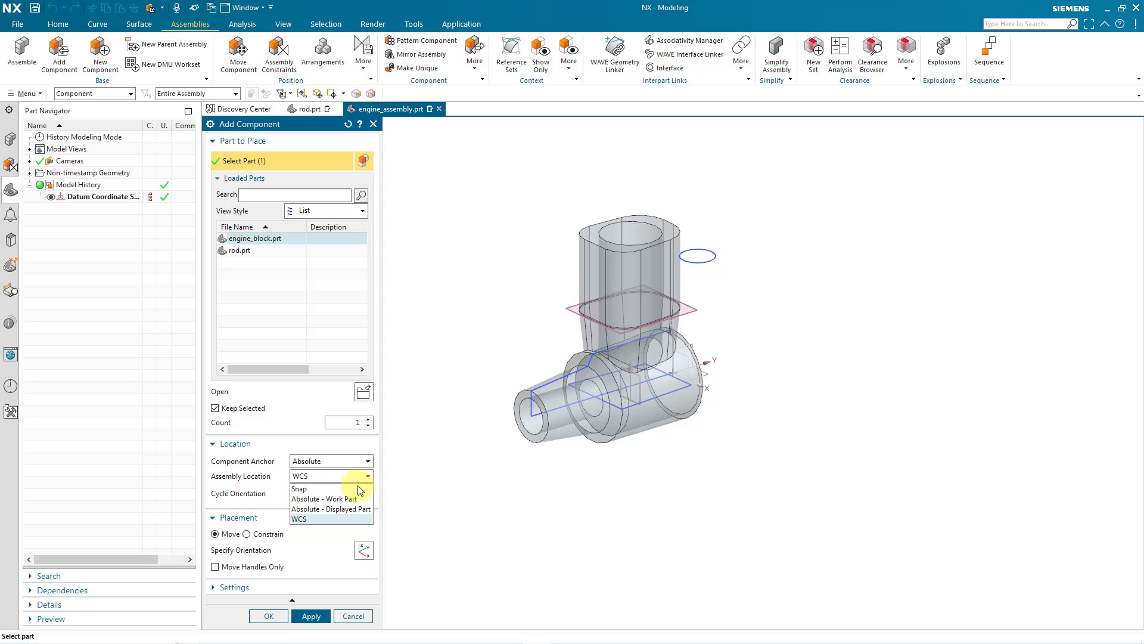
mouse_move(336, 498)
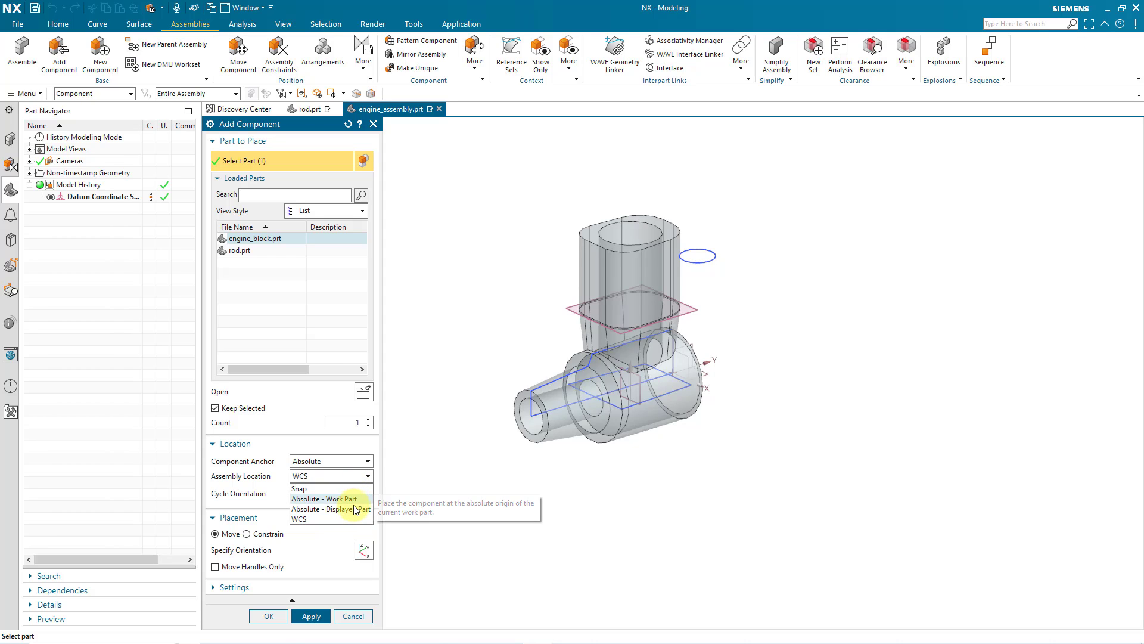
click(326, 509)
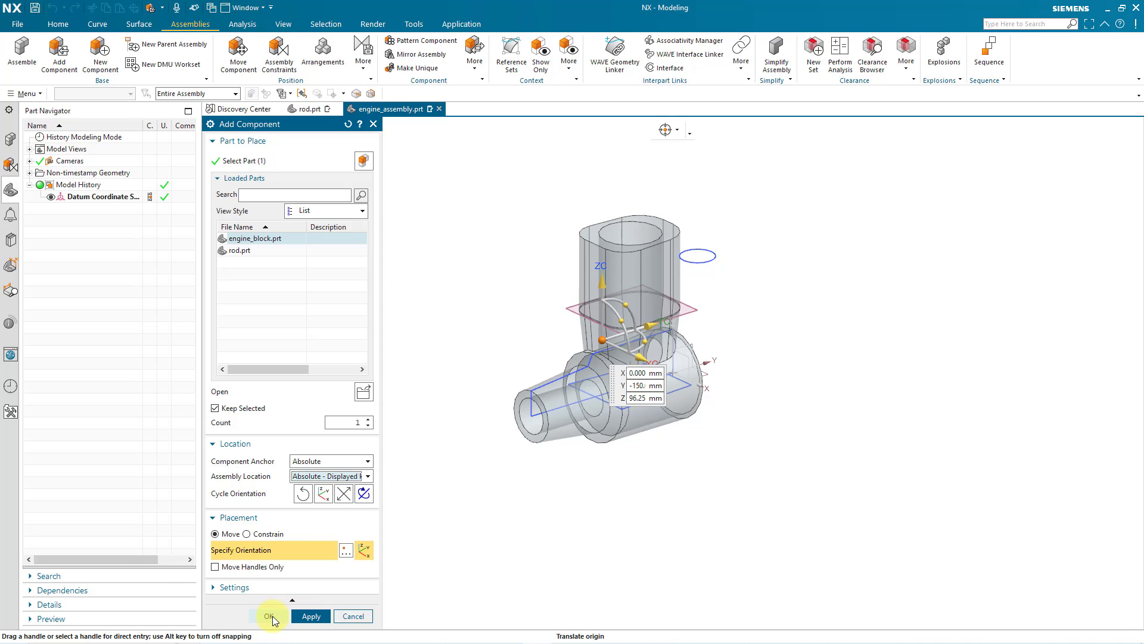
click(271, 617)
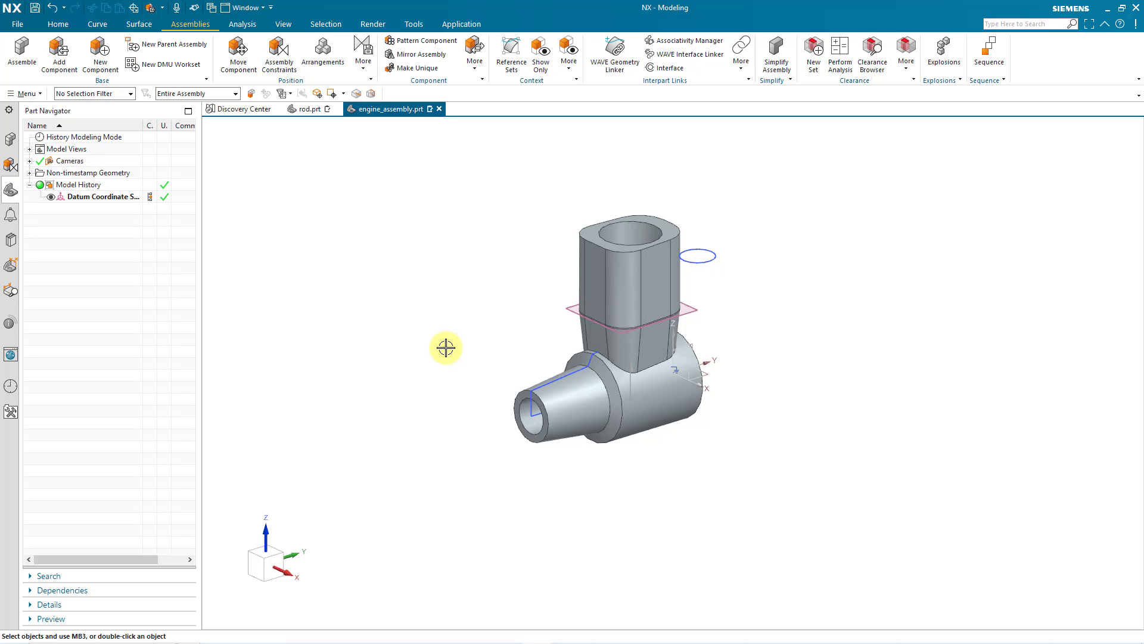
mouse_move(337, 258)
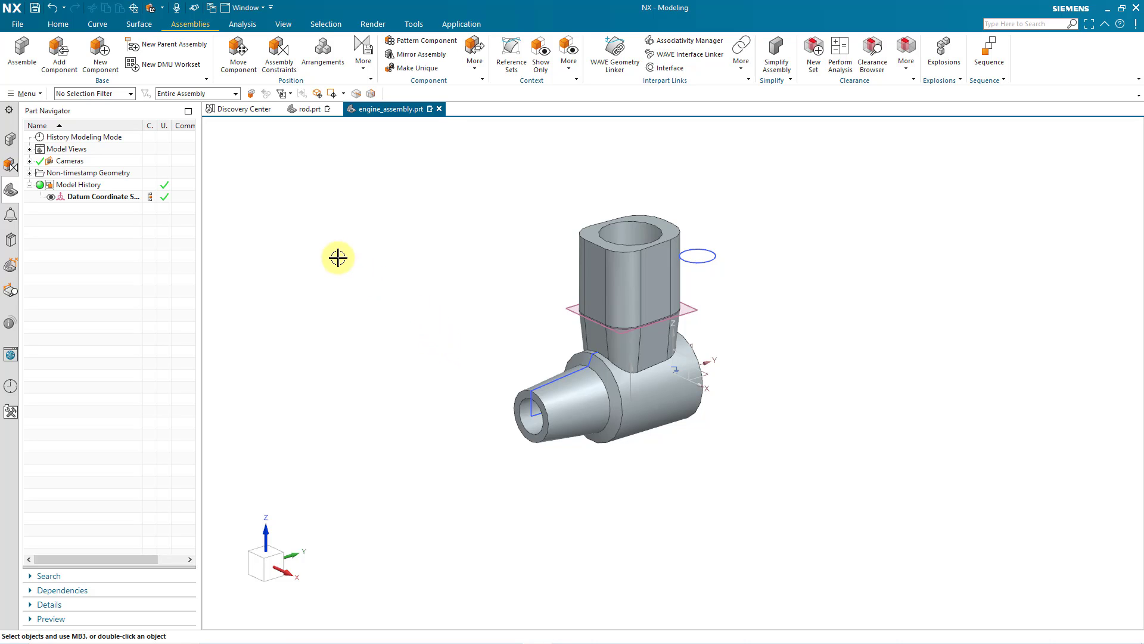
mouse_move(322, 249)
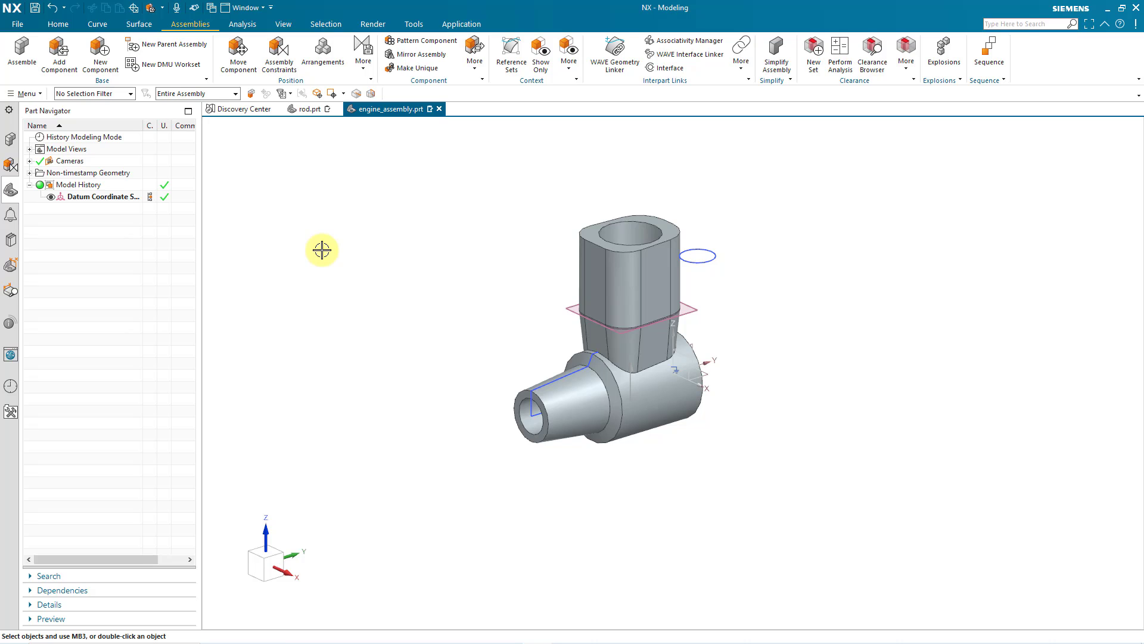
mouse_move(279, 55)
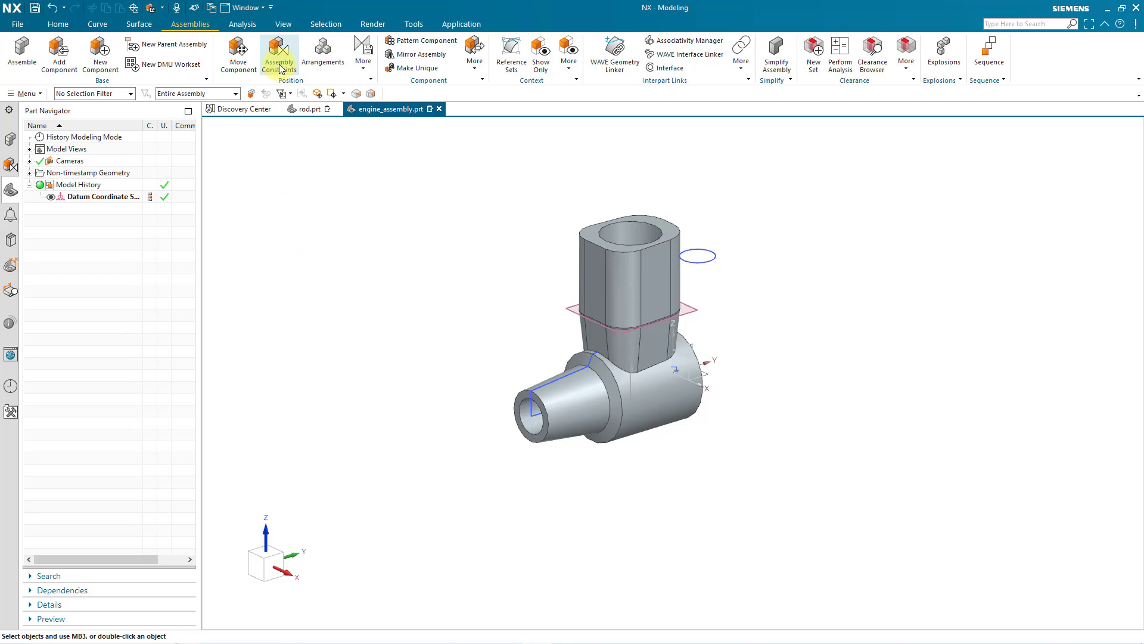
mouse_move(306, 252)
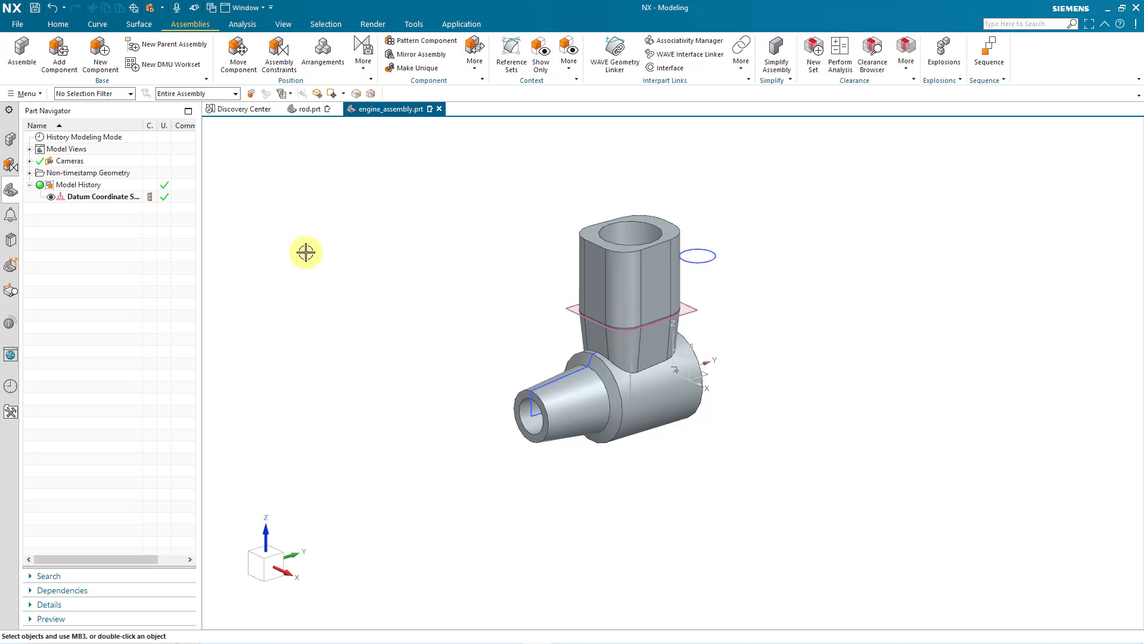
mouse_move(295, 236)
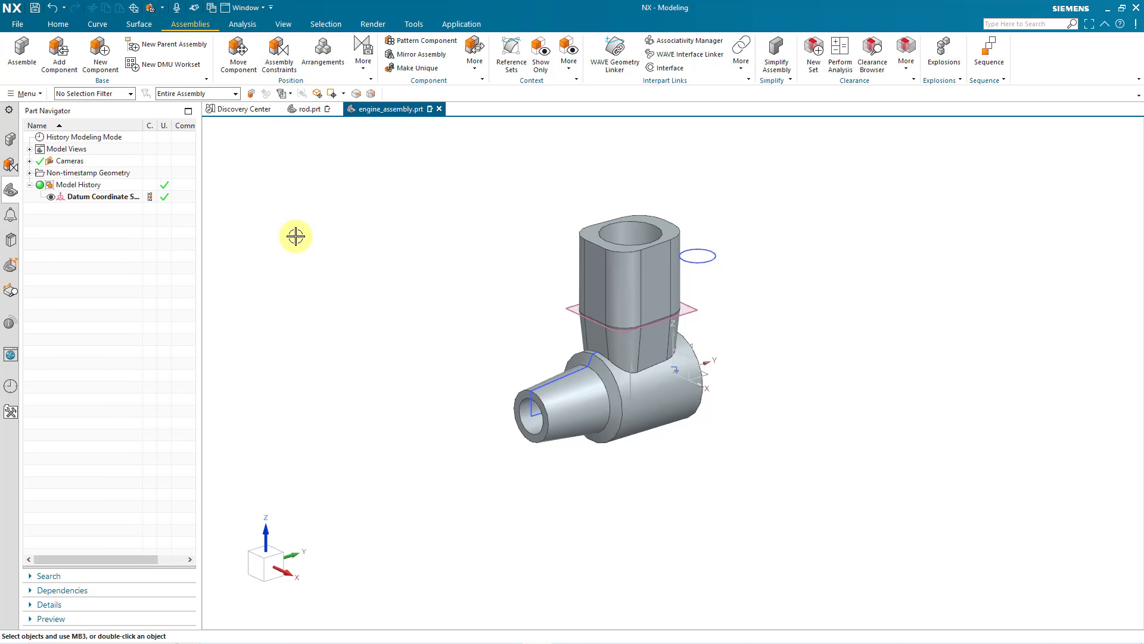
mouse_move(342, 268)
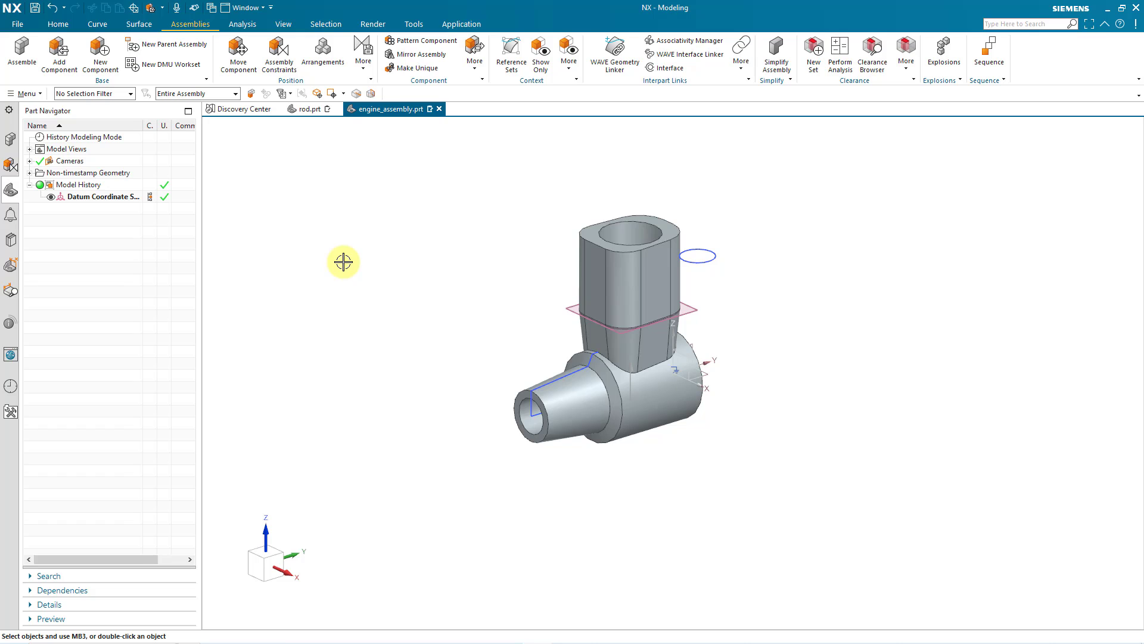
mouse_move(162, 115)
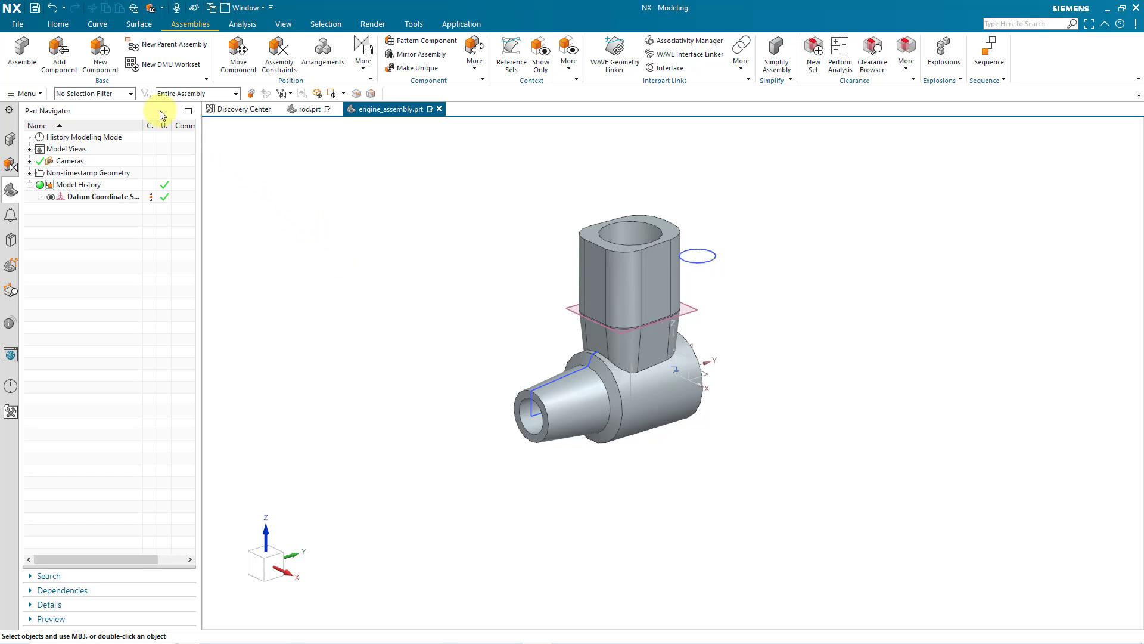
Step: Open connecting_rod.prt from disk via File > Open
click(16, 24)
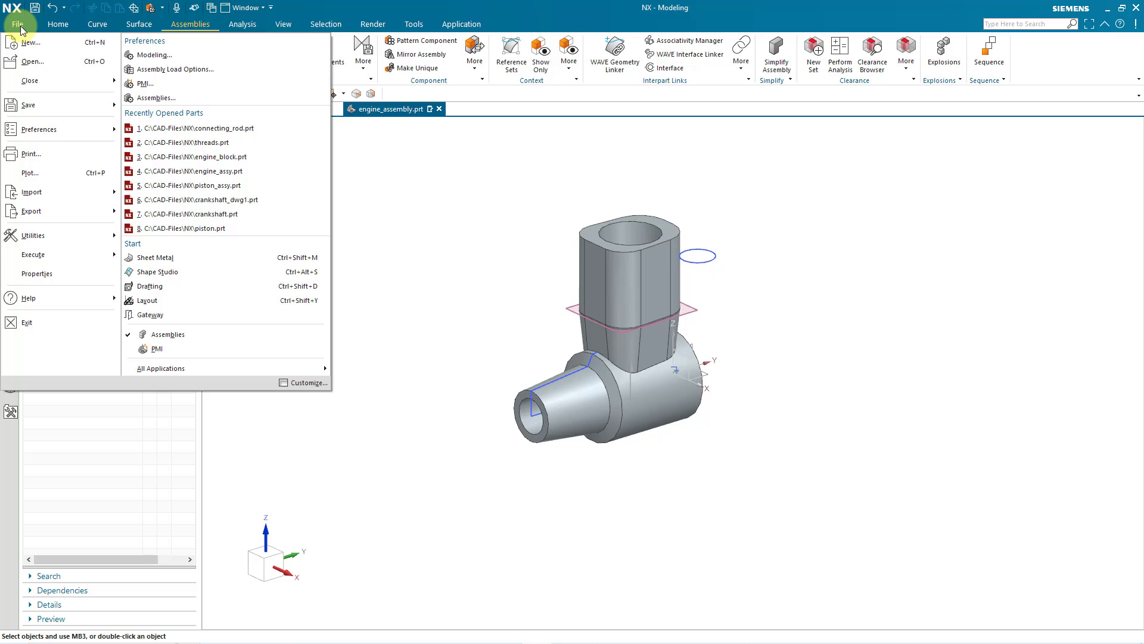
click(31, 61)
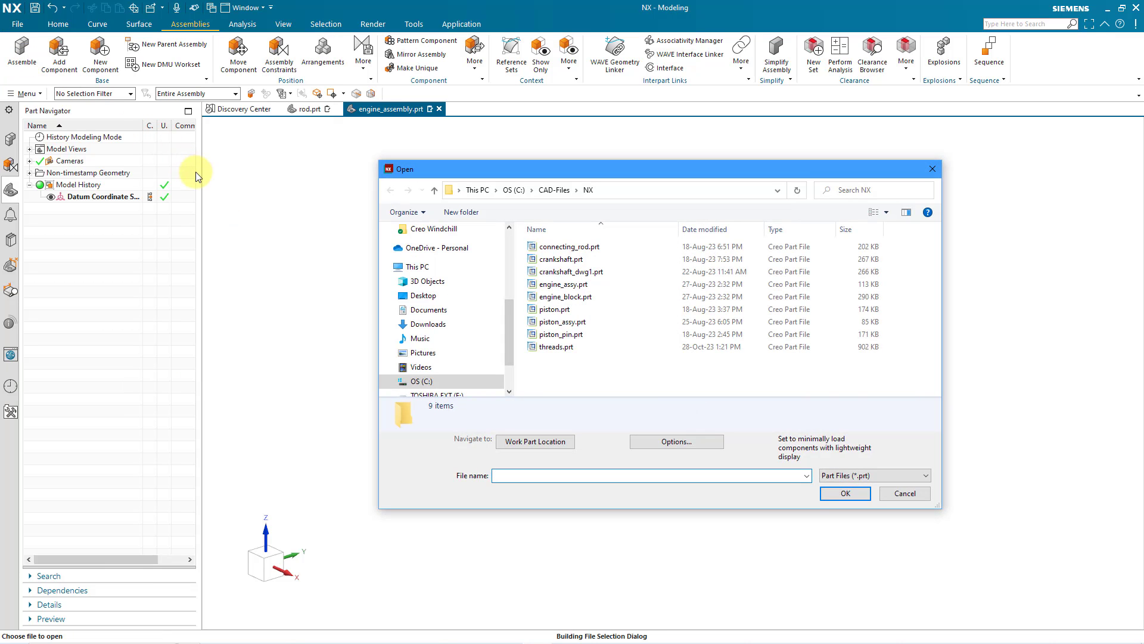
click(571, 246)
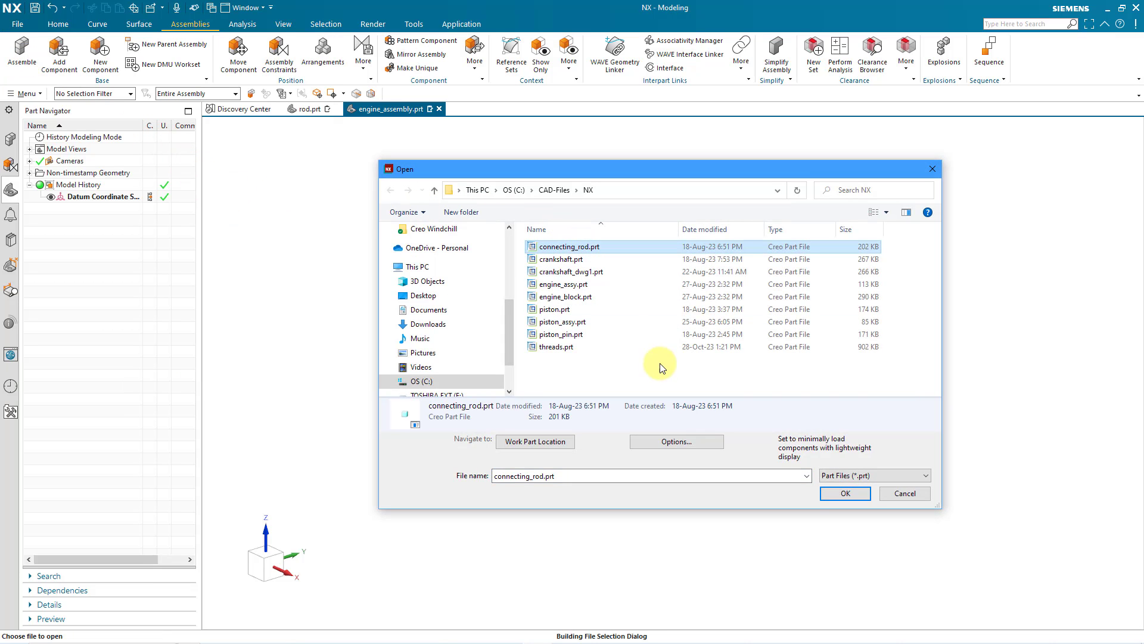
click(844, 494)
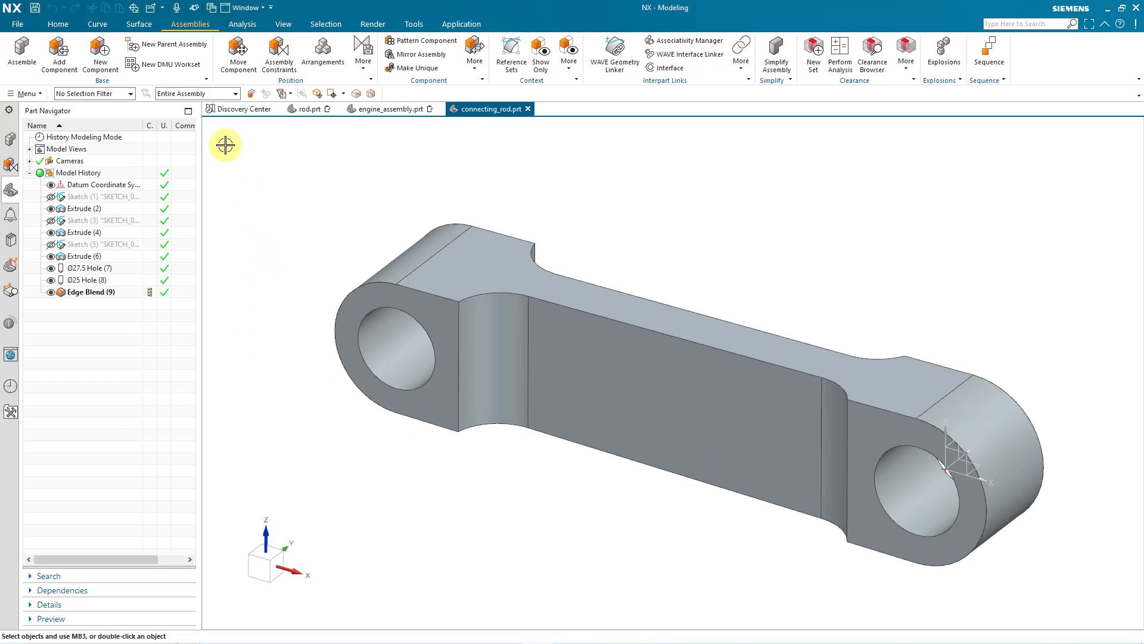
mouse_move(183, 57)
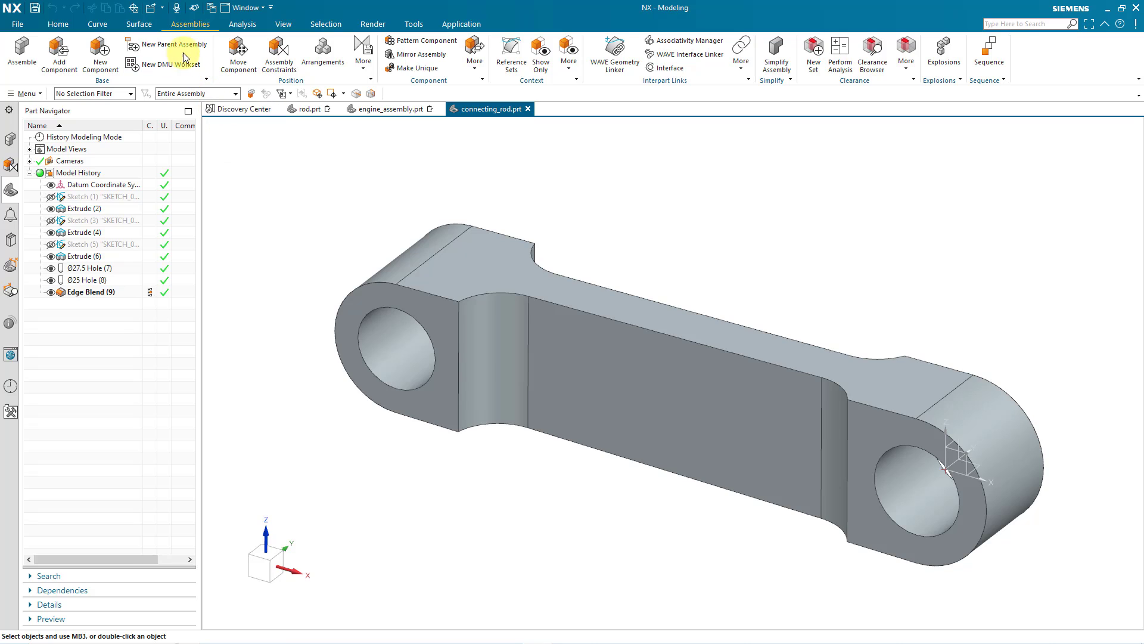
mouse_move(168, 44)
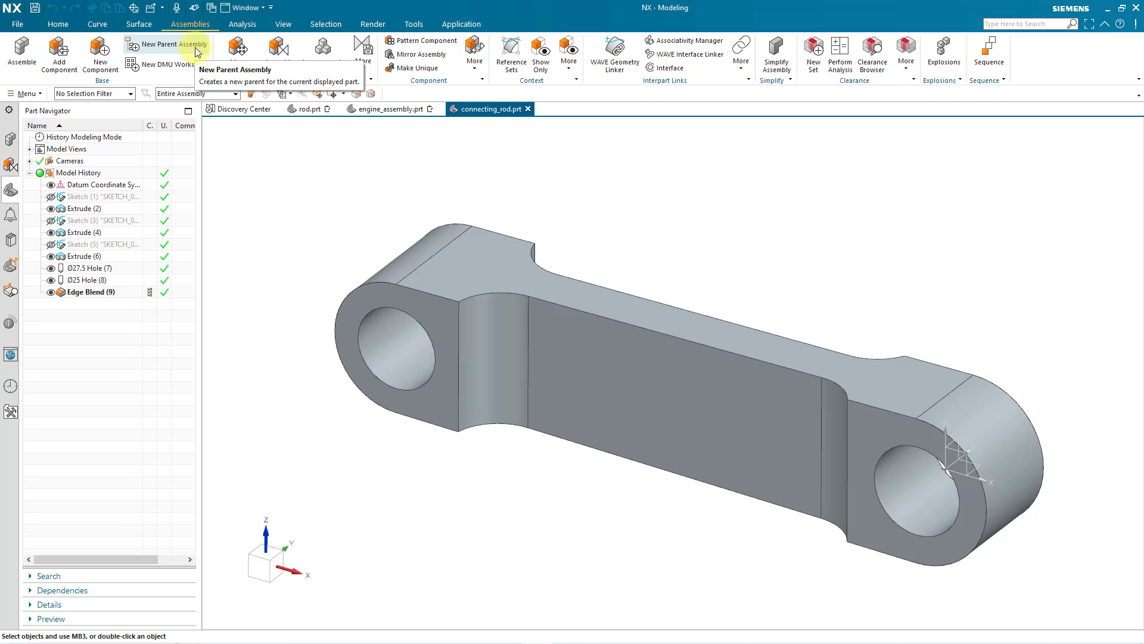
Step: Create a new parent assembly wrapping the displayed connecting_rod.prt
click(173, 44)
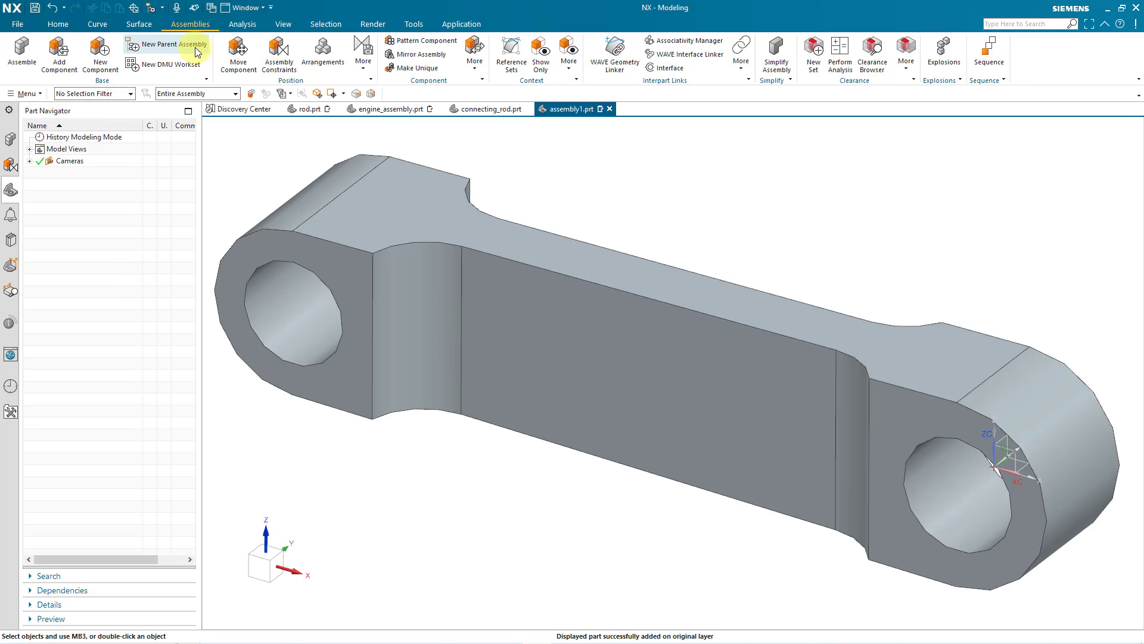
mouse_move(567, 118)
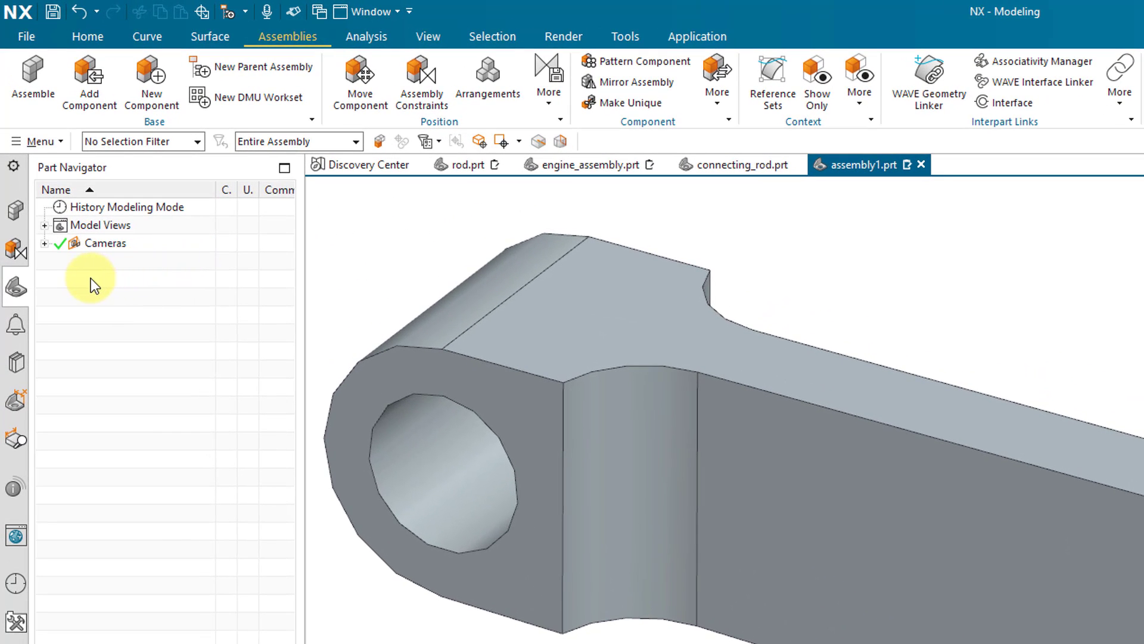
mouse_move(16, 210)
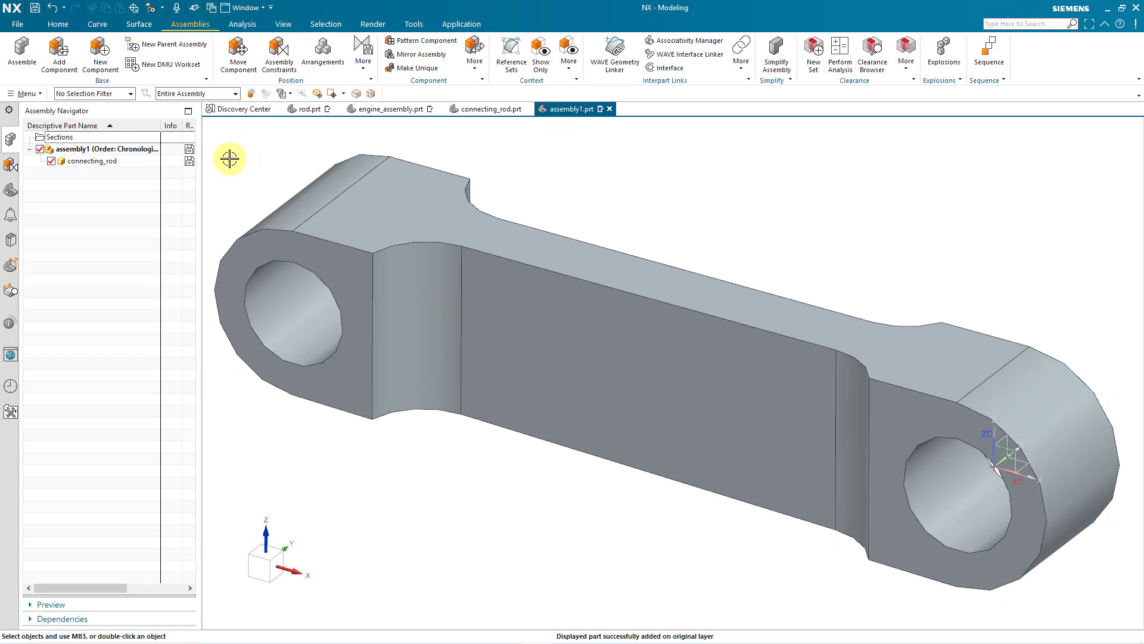
mouse_move(58, 51)
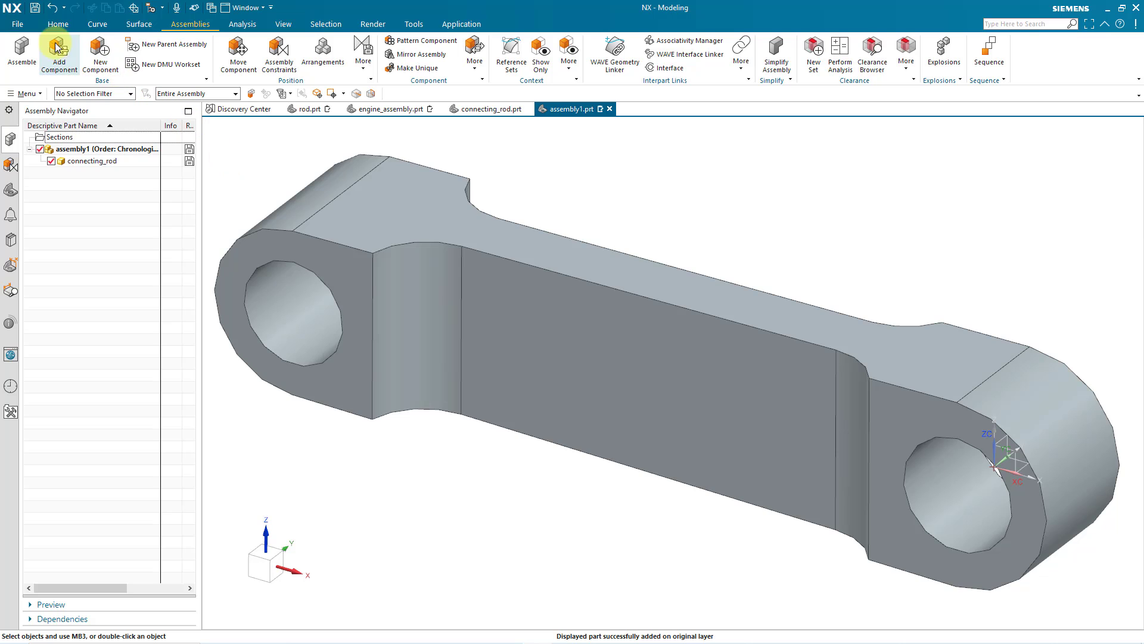
Step: Start a new file on the Drawing templates, viewing inch then millimetre sheet templates
click(16, 24)
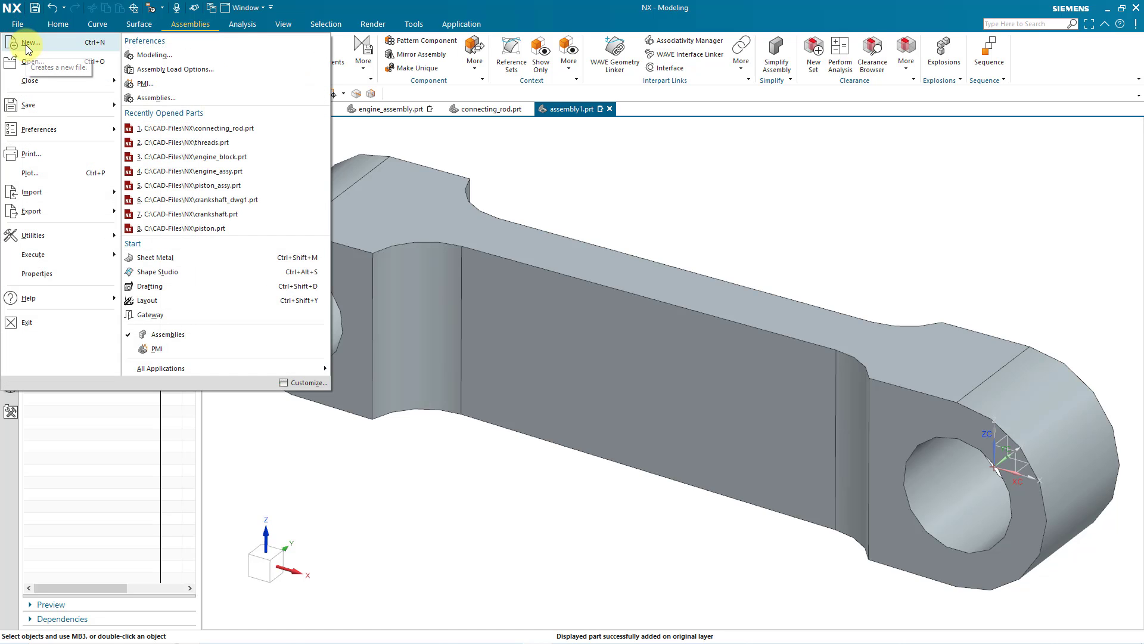
click(29, 41)
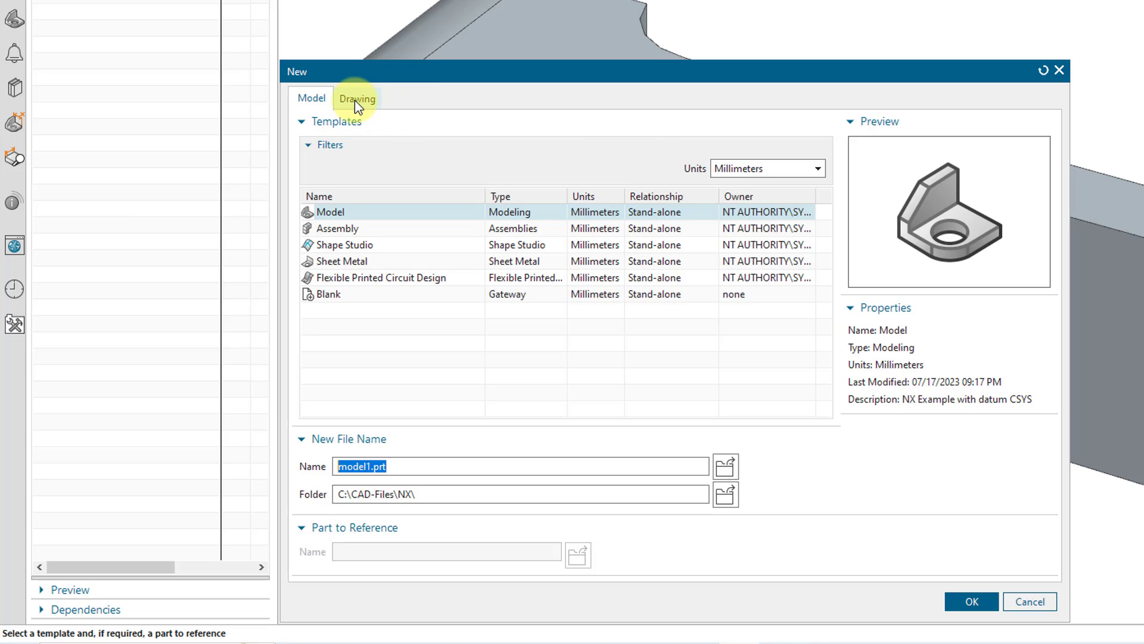
click(357, 98)
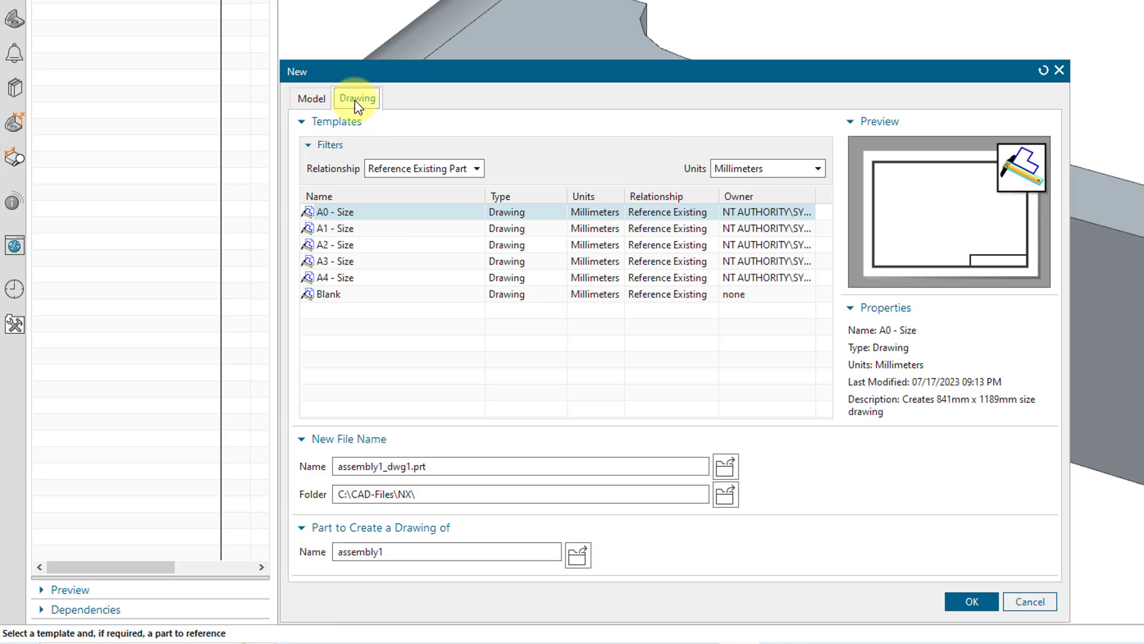
mouse_move(456, 323)
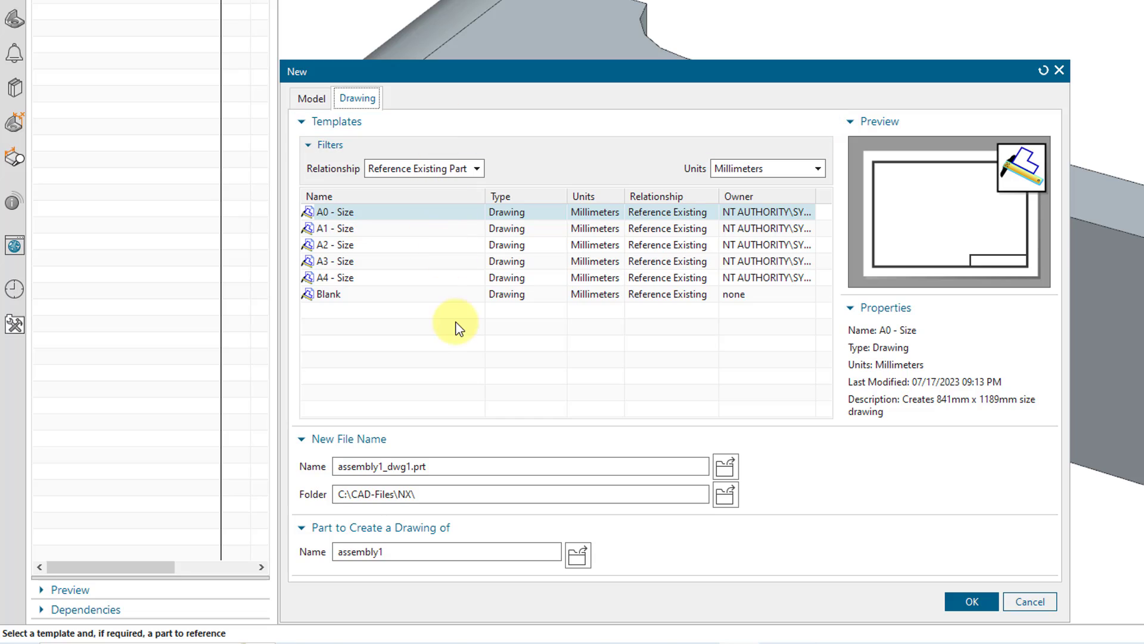
mouse_move(781, 168)
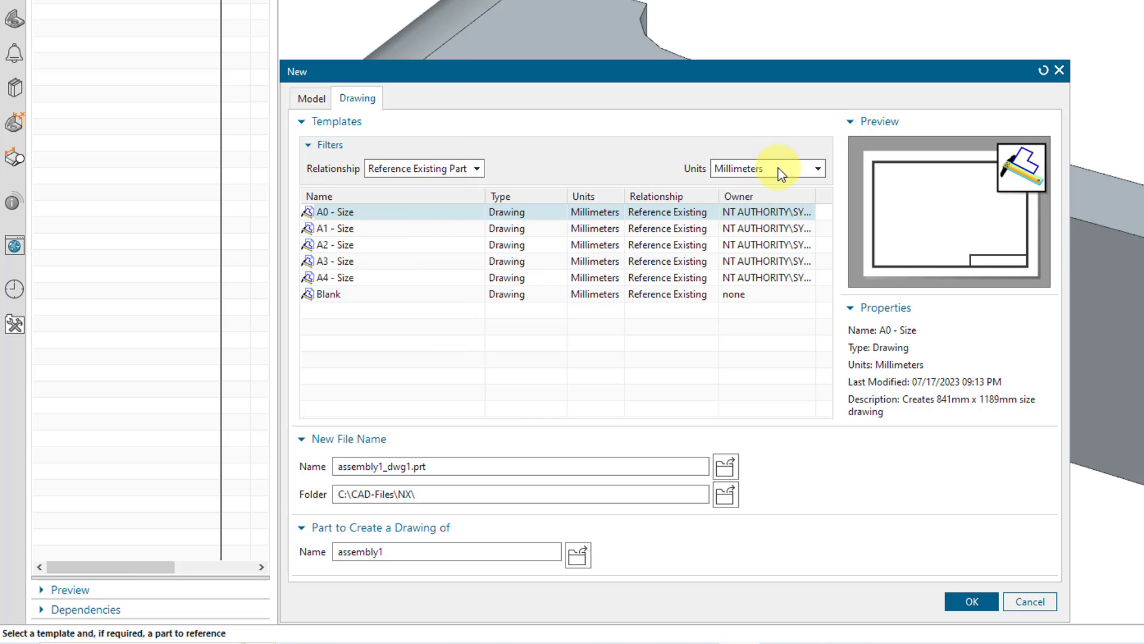
click(817, 168)
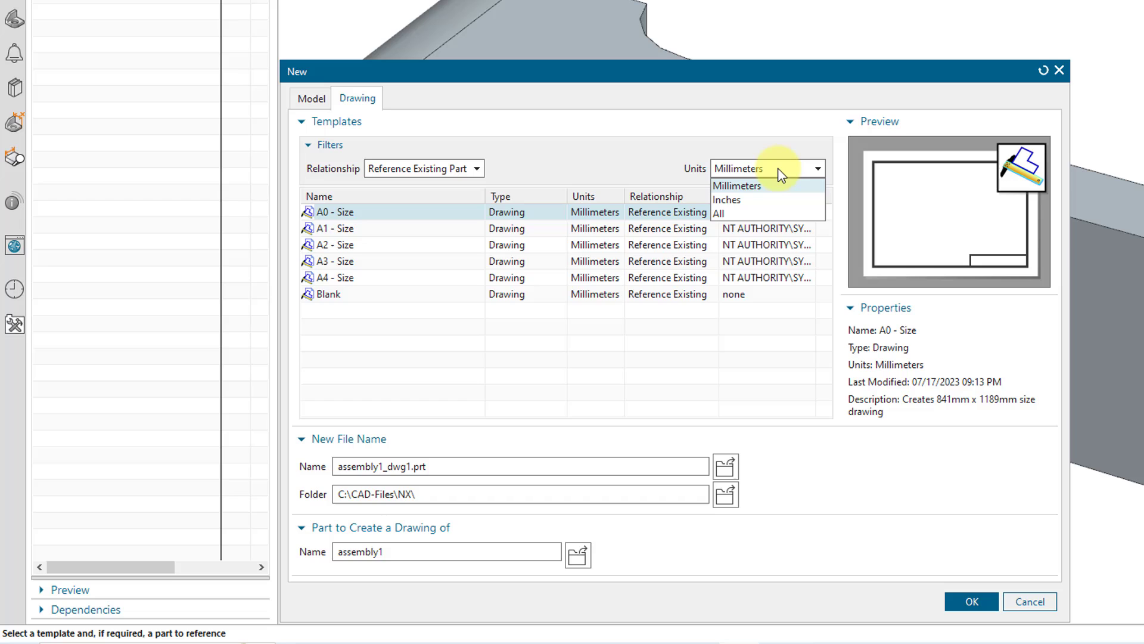
click(726, 199)
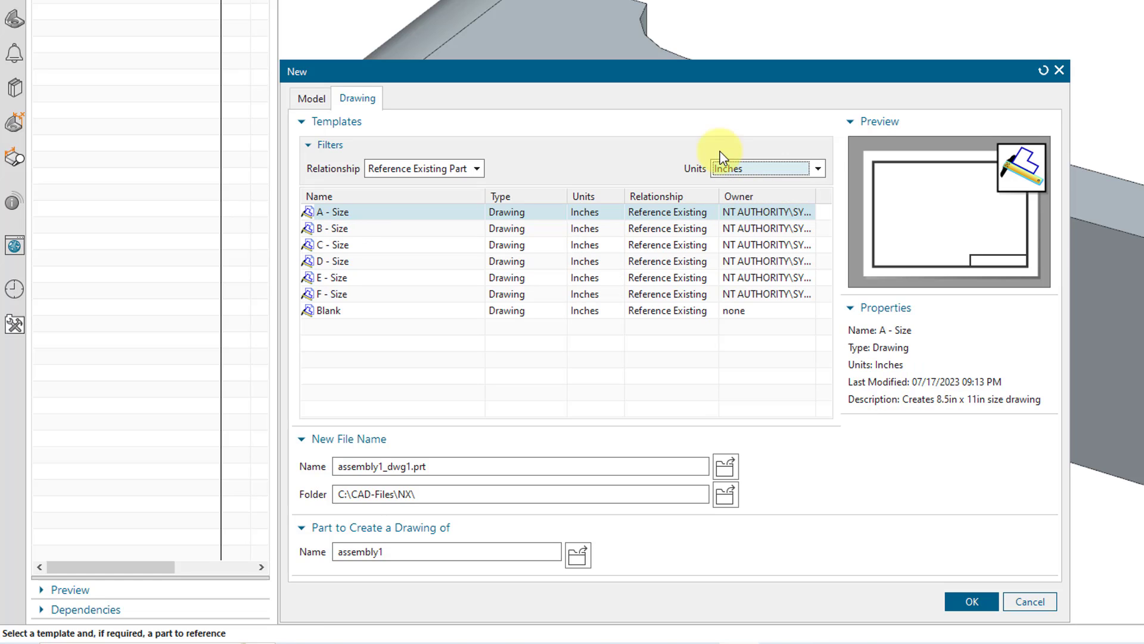
mouse_move(769, 203)
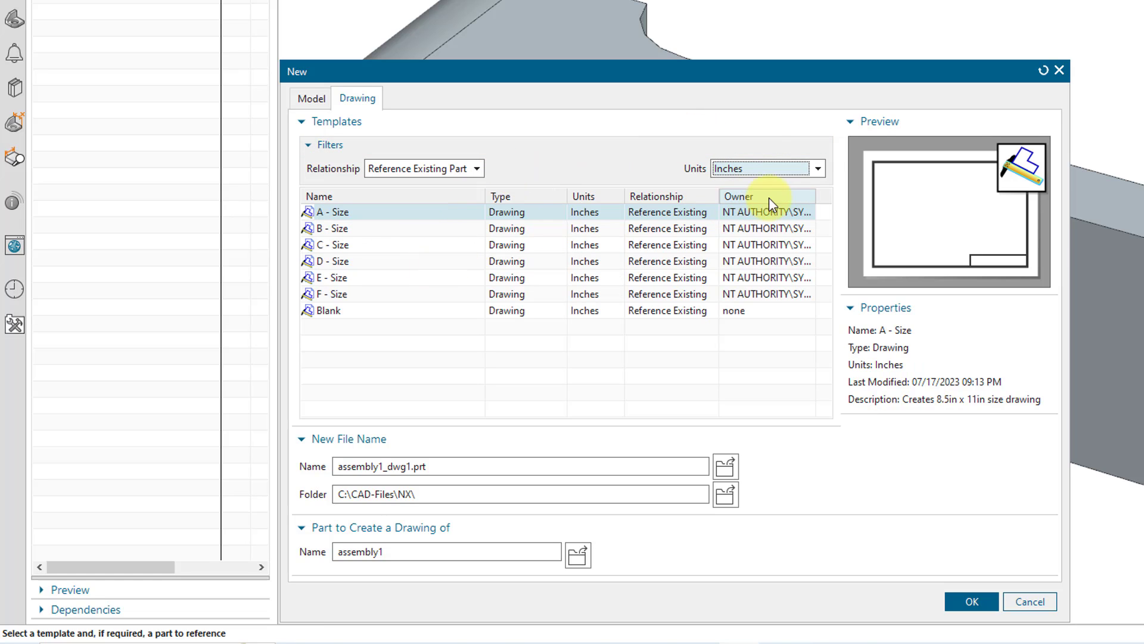
click(818, 168)
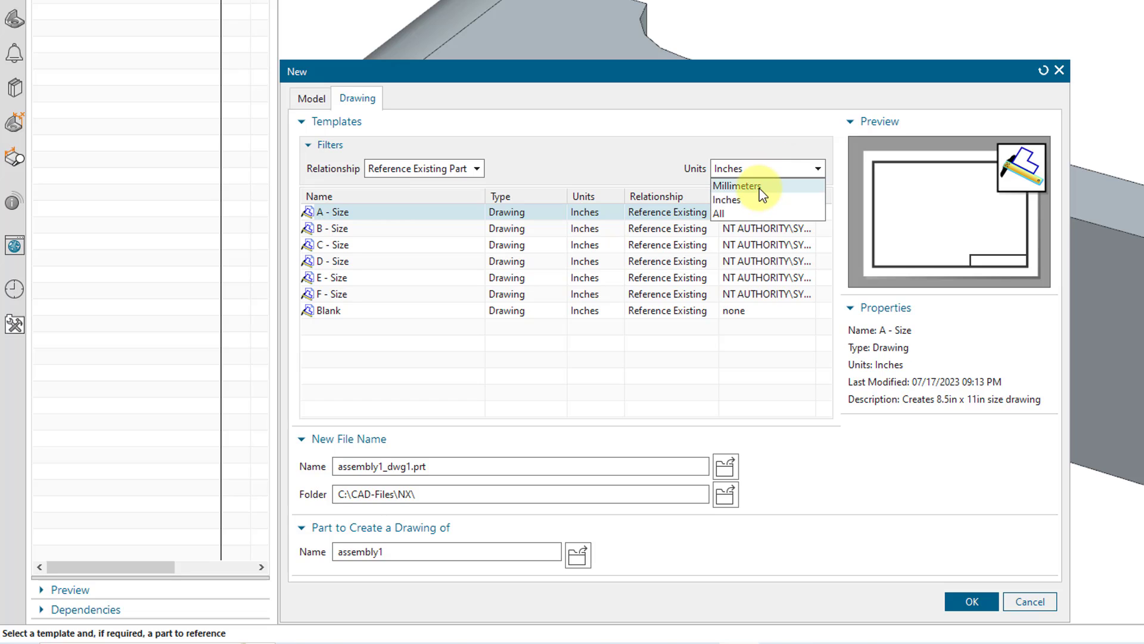
click(737, 187)
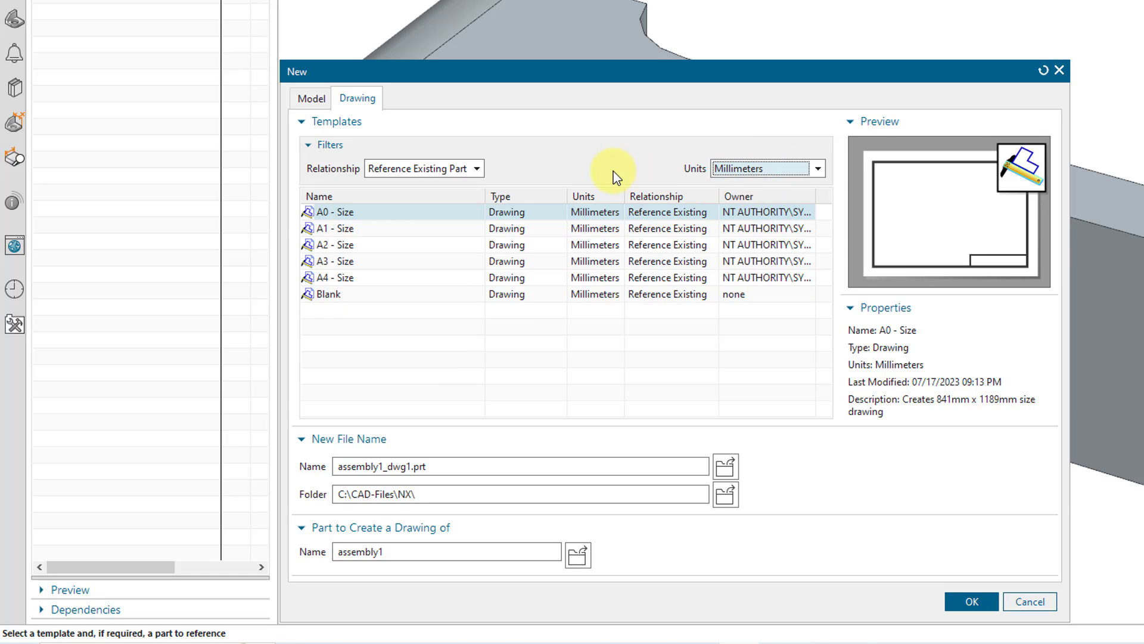
mouse_move(453, 466)
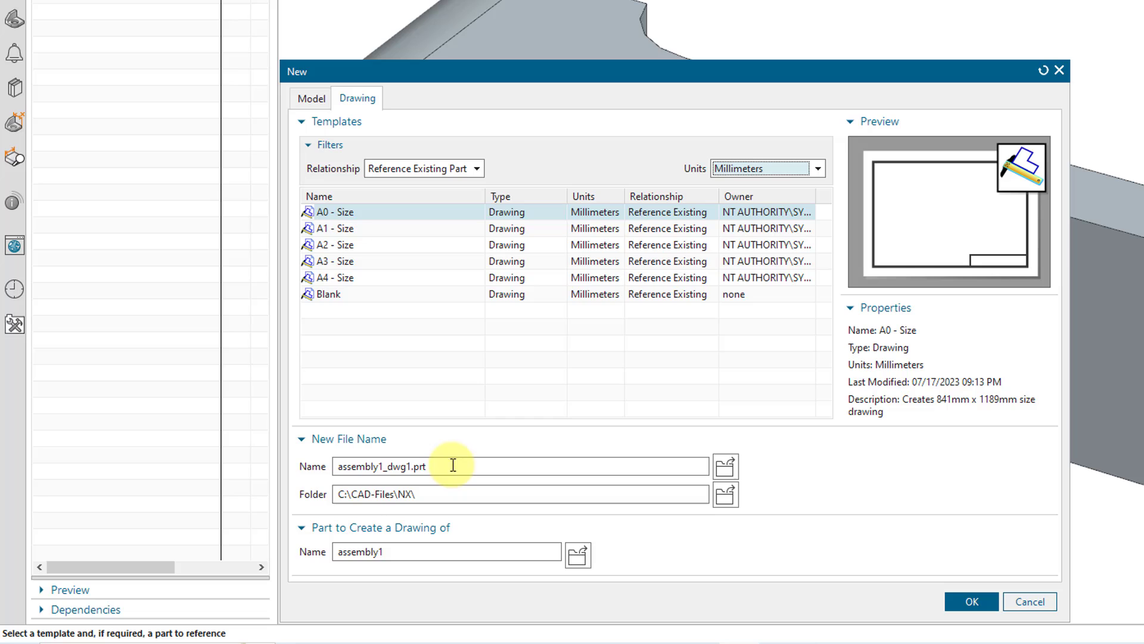
mouse_move(405, 482)
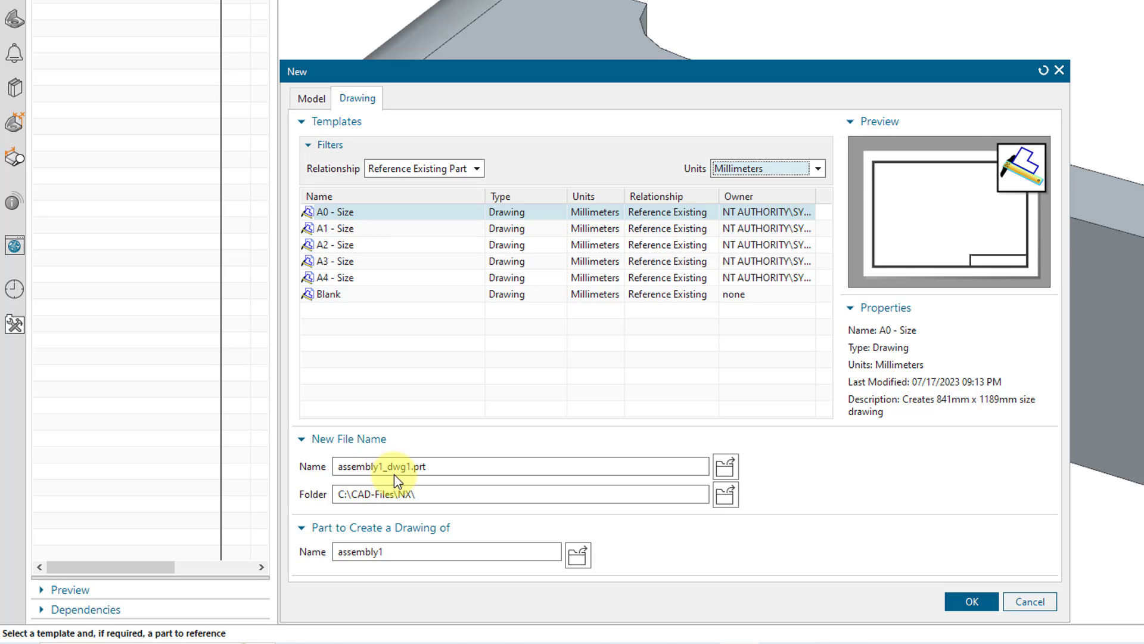
mouse_move(481, 488)
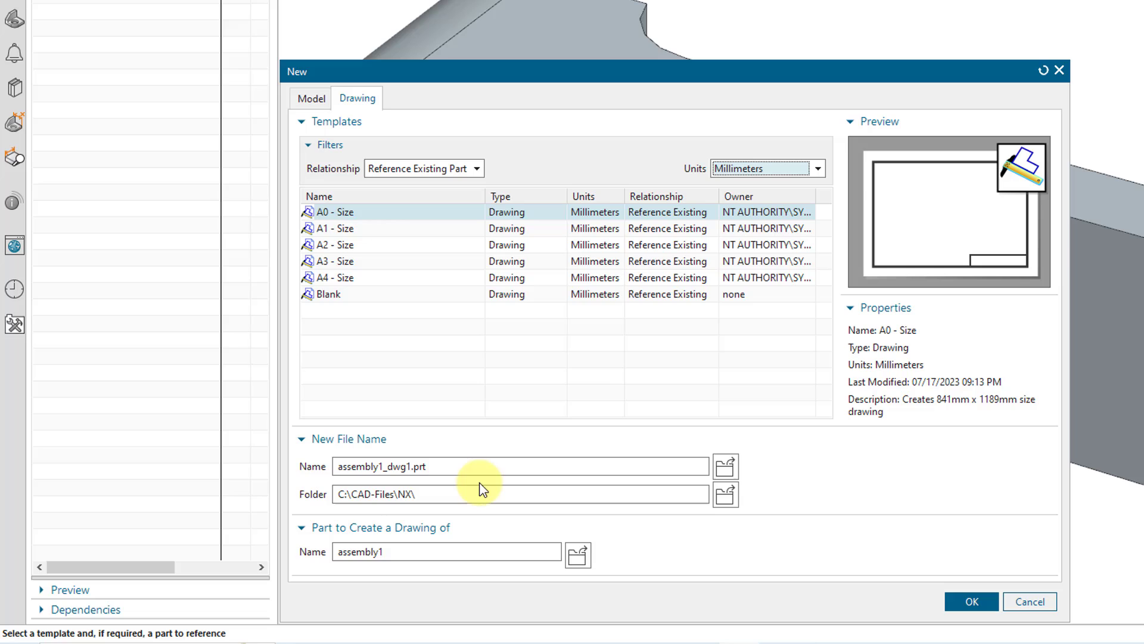
mouse_move(405, 481)
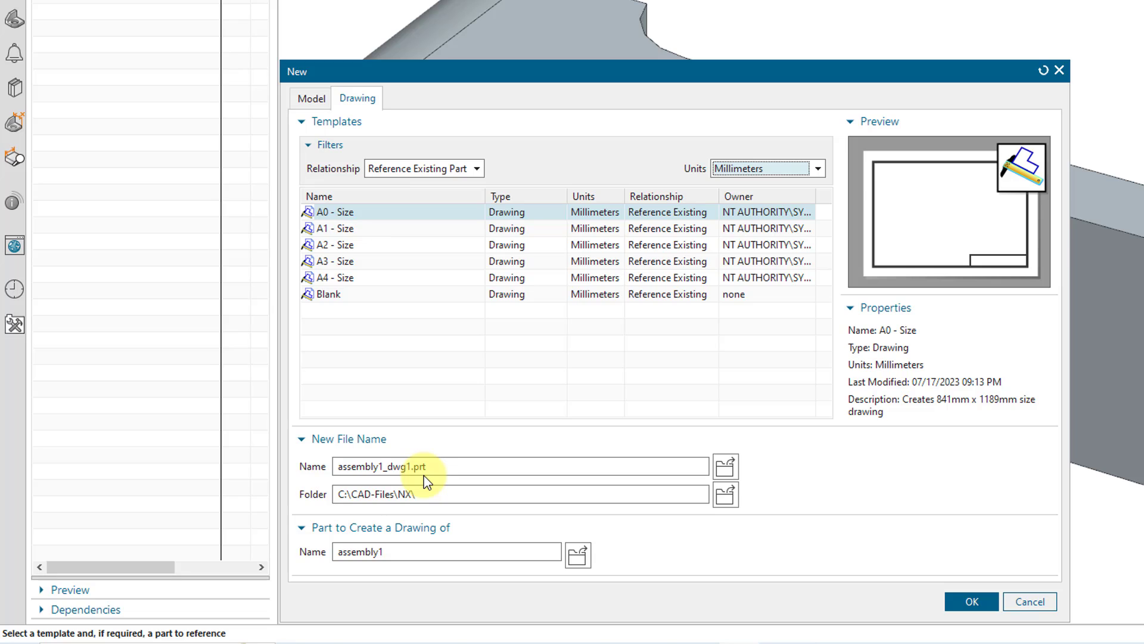
mouse_move(449, 486)
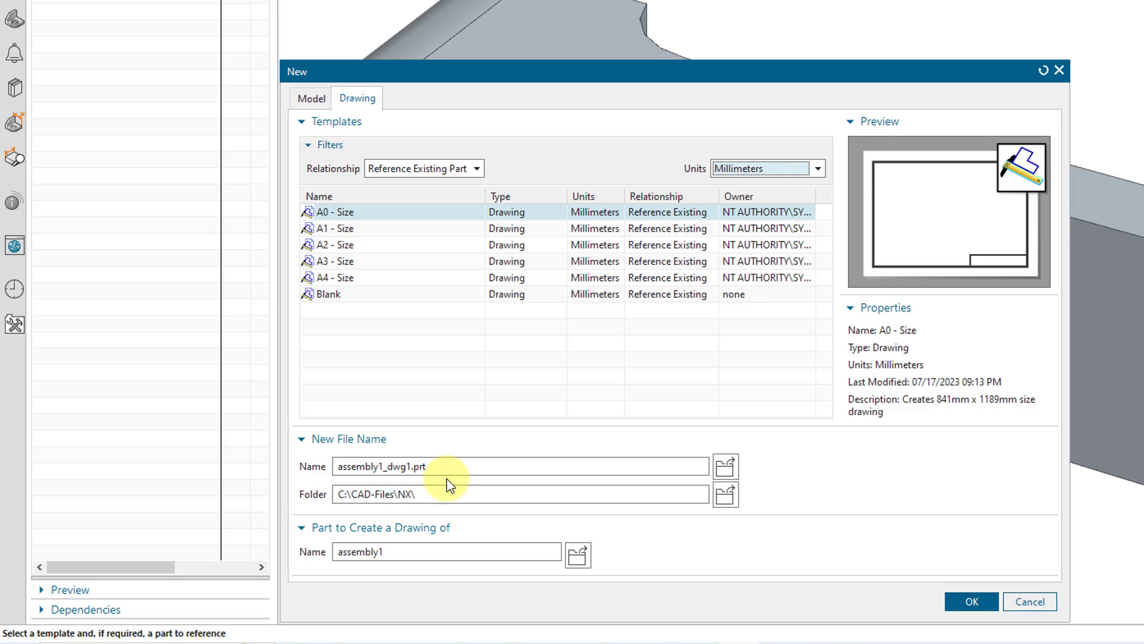
mouse_move(414, 570)
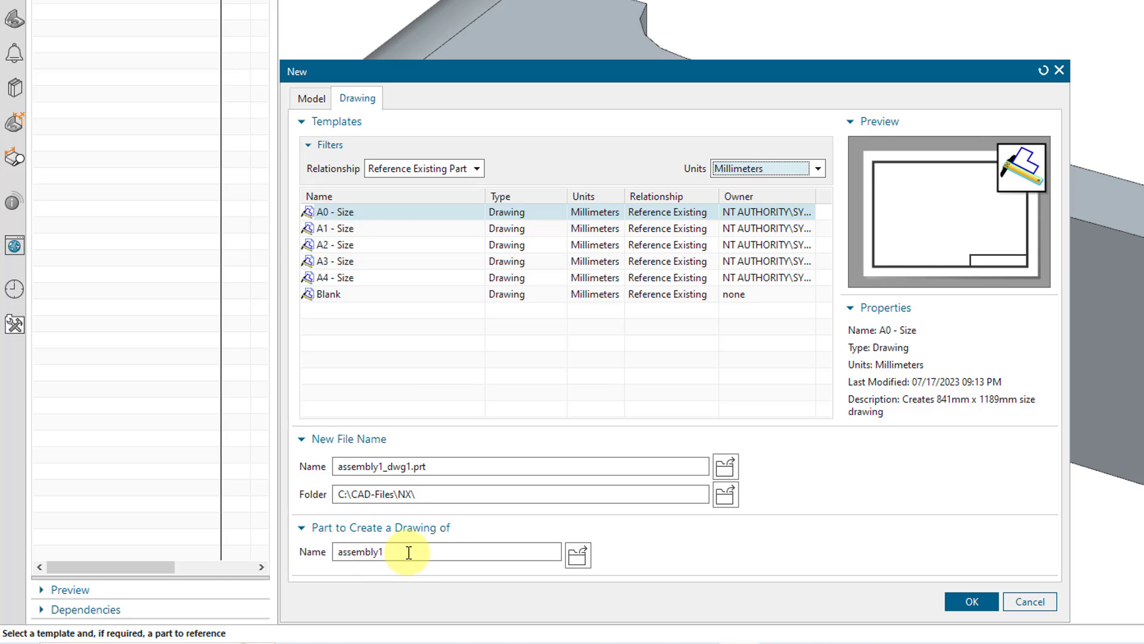
mouse_move(577, 557)
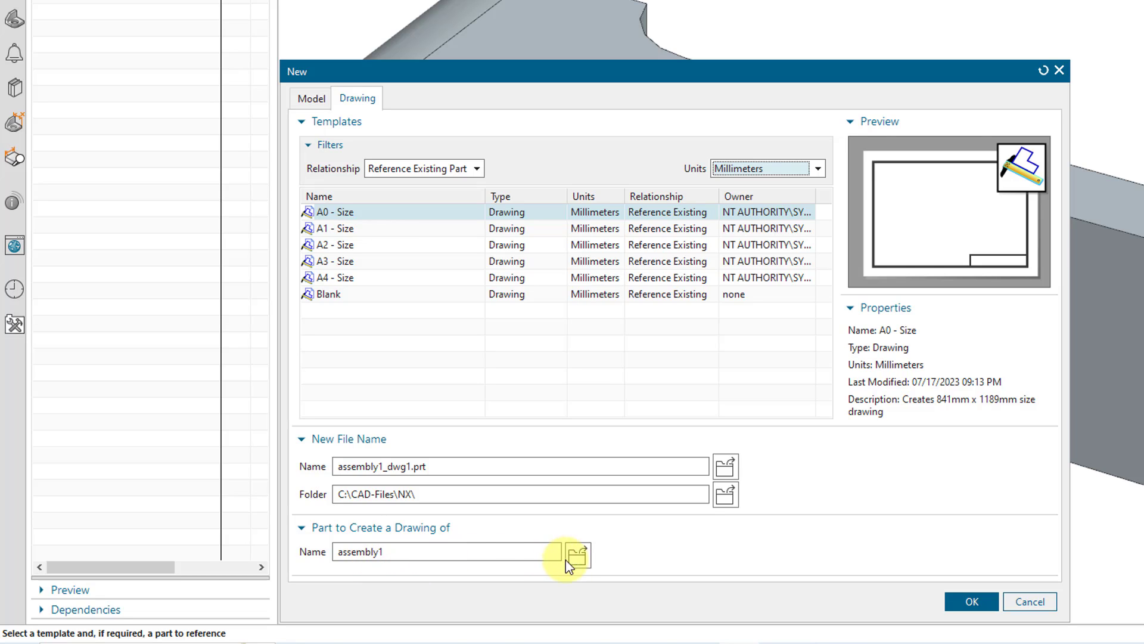
Step: Make the drawing of connecting_rod.prt on the A3 - Size template and create it
click(577, 558)
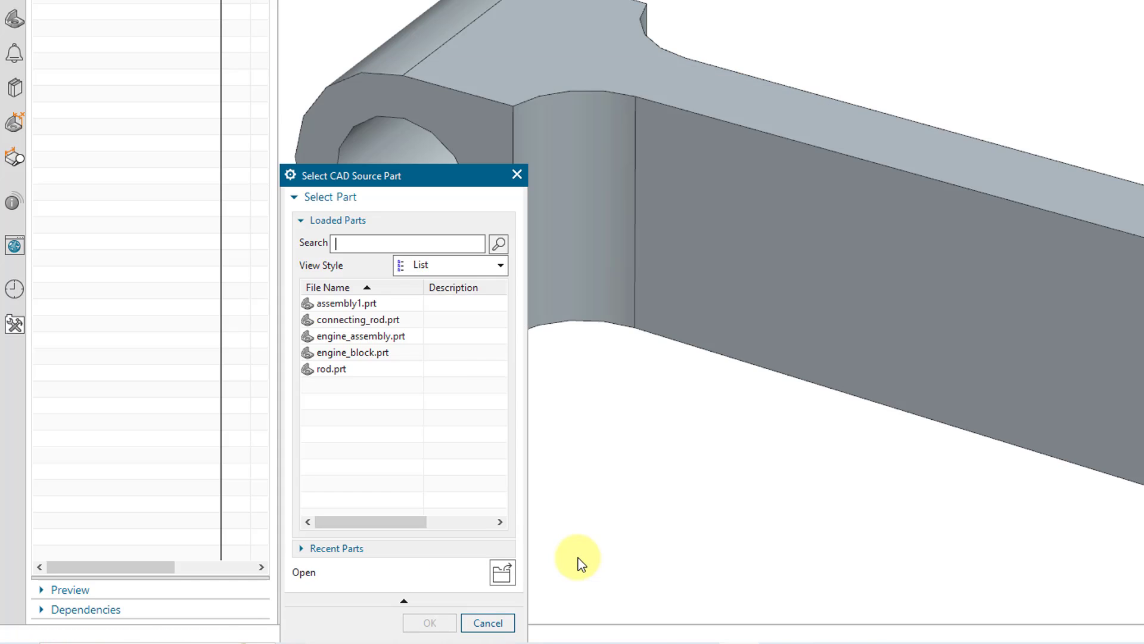
click(358, 320)
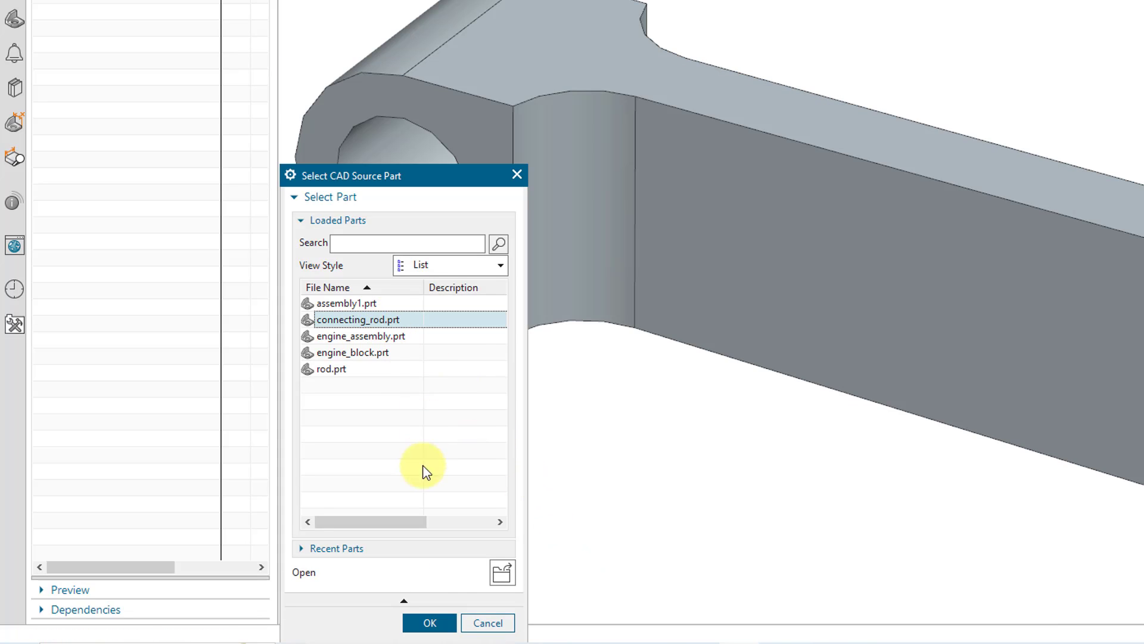
click(429, 623)
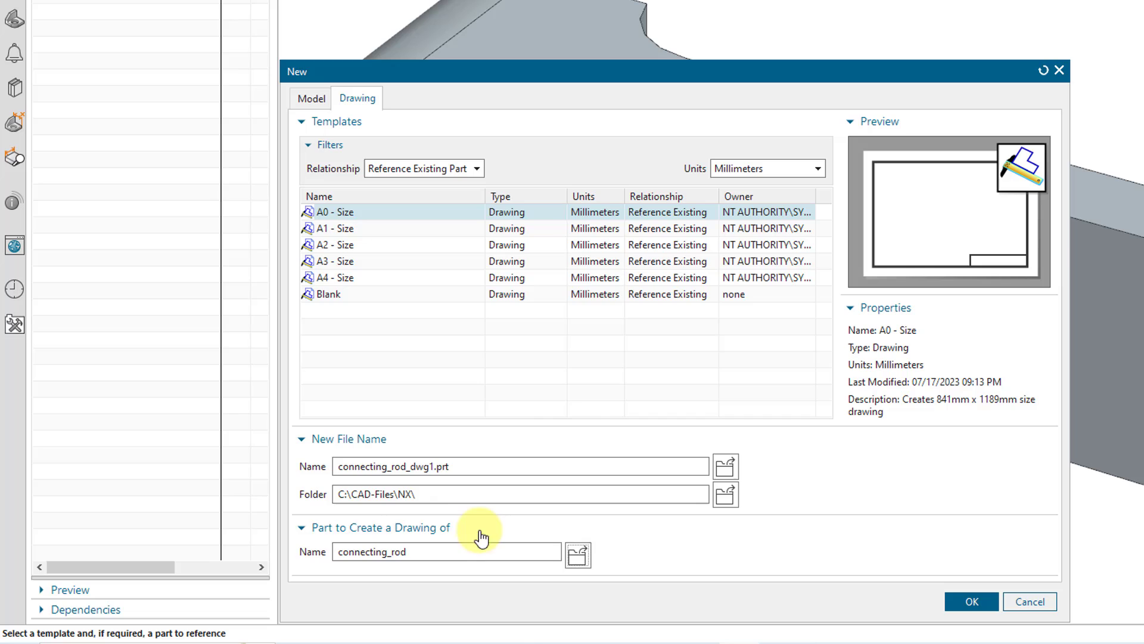
mouse_move(470, 488)
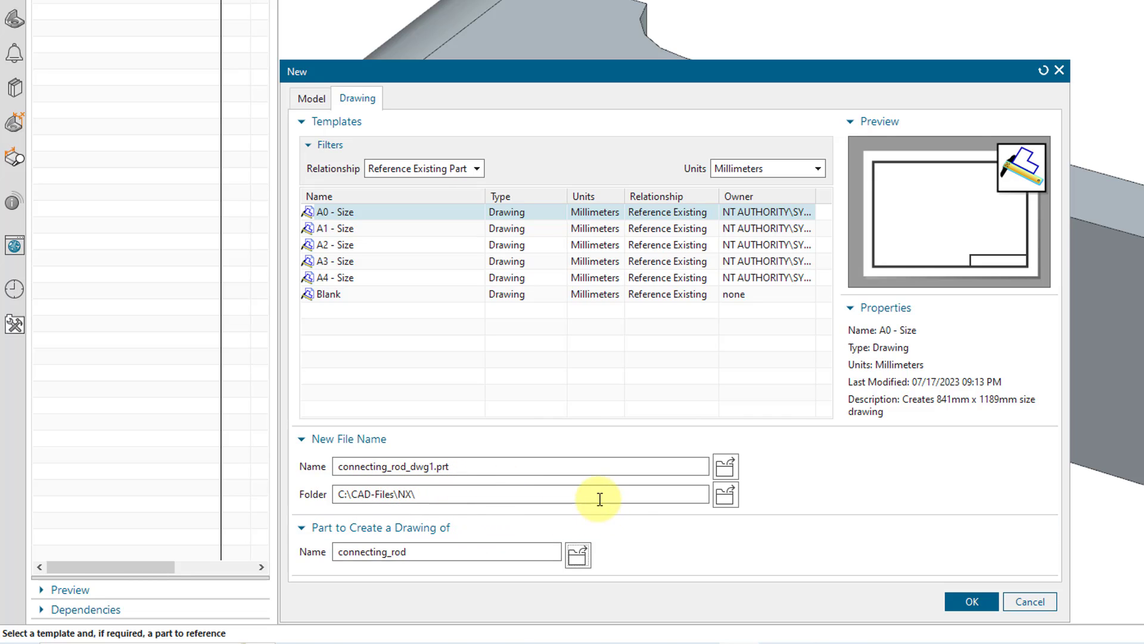
mouse_move(570, 415)
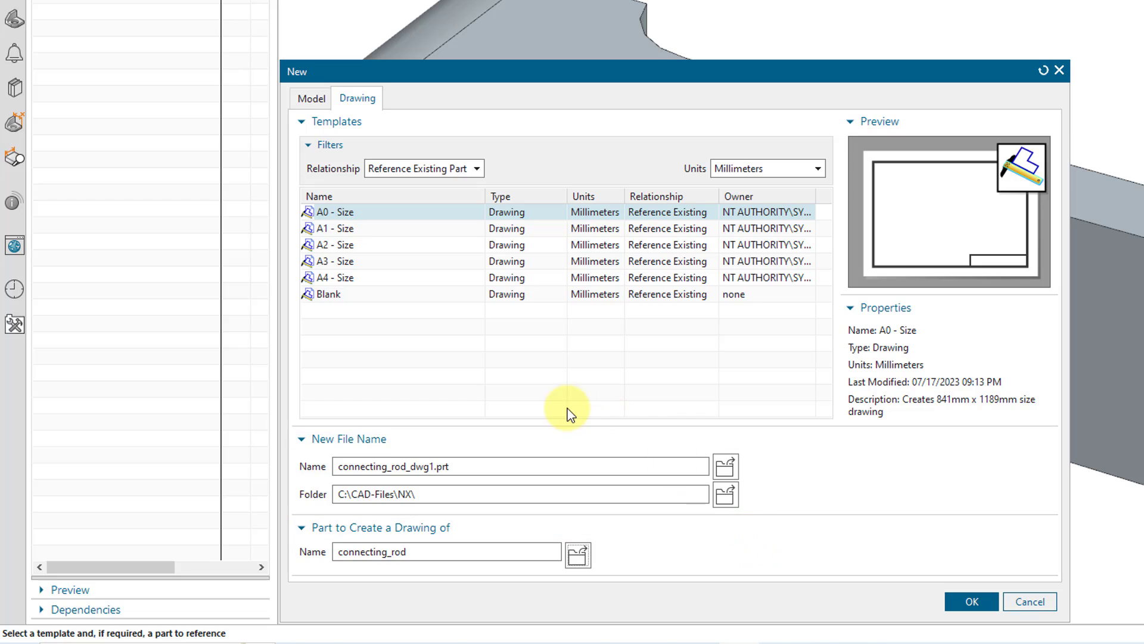
mouse_move(356, 268)
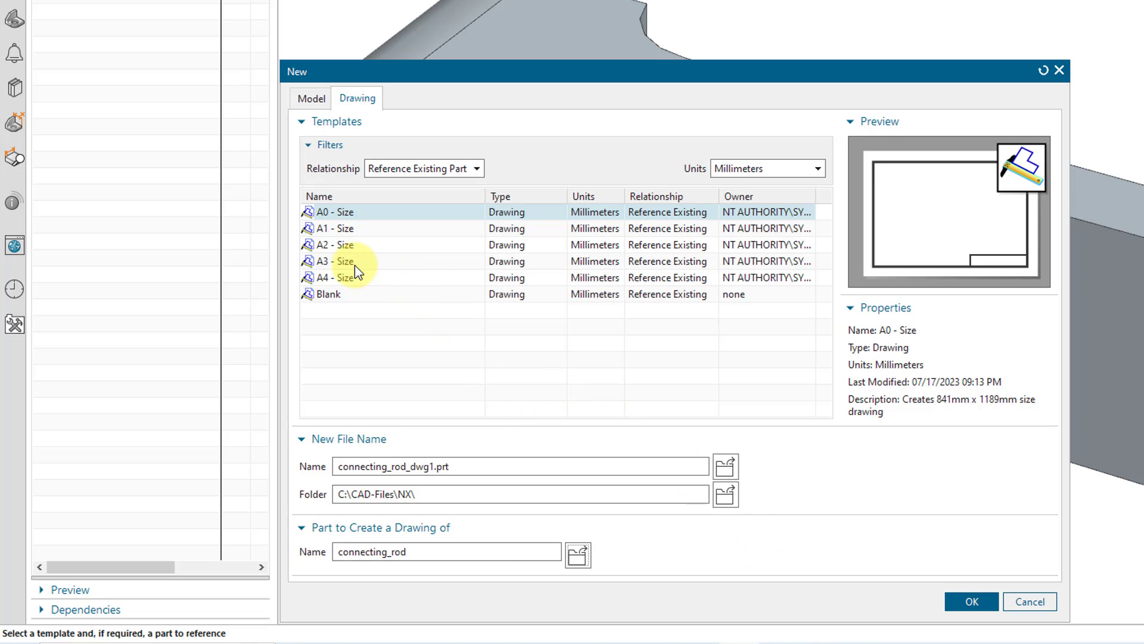
click(333, 262)
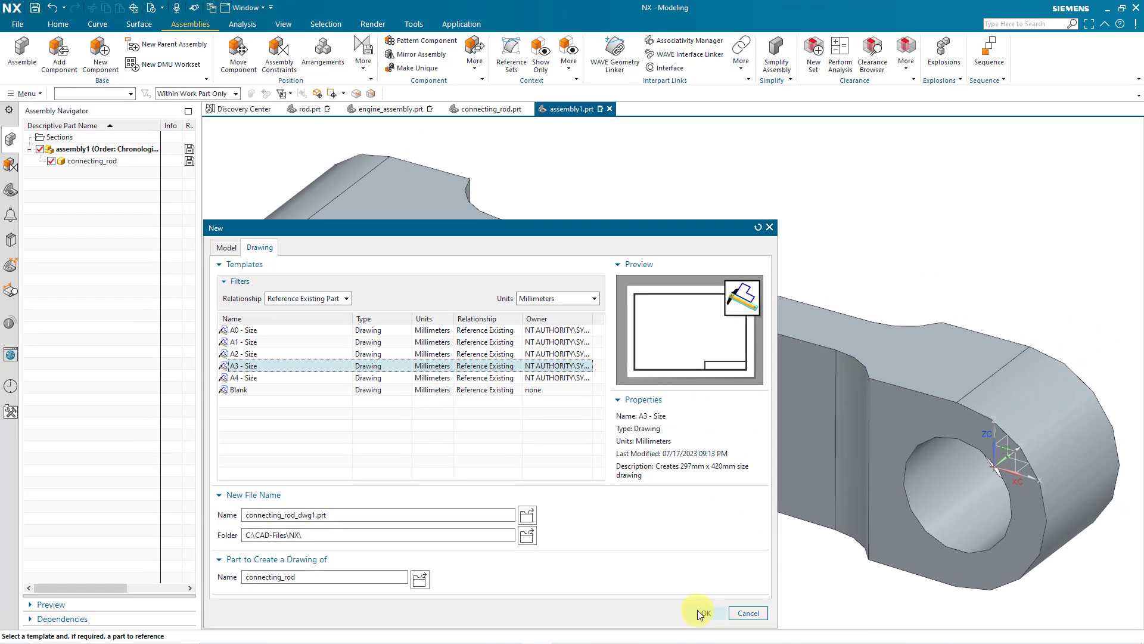
click(700, 613)
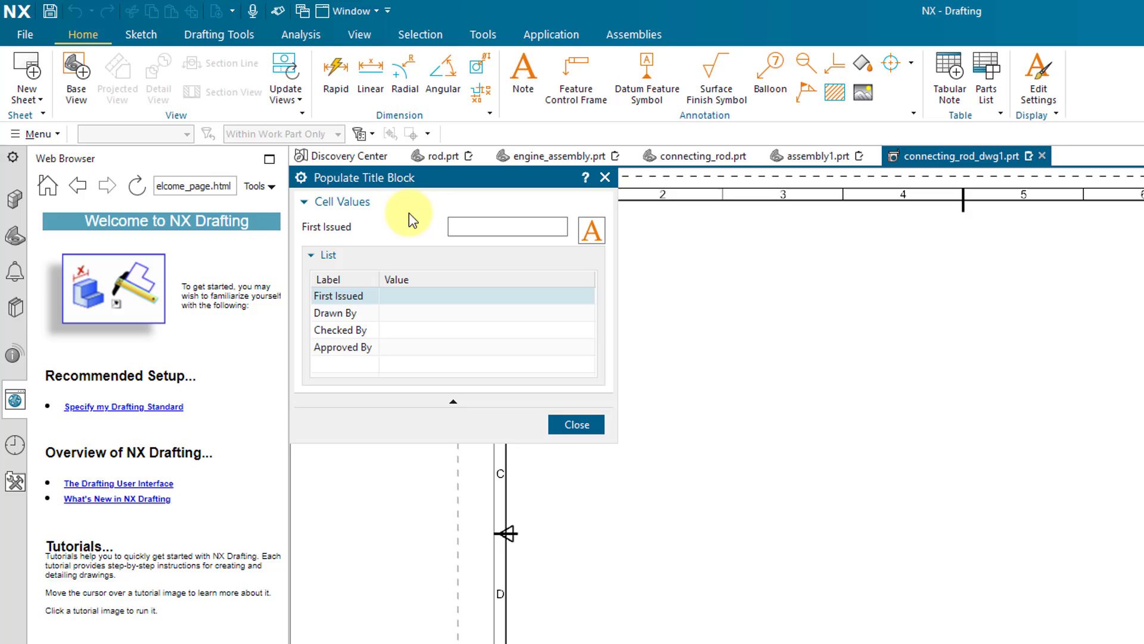
Step: Enter DMARTIN as the title block's Drawn By value and show the drawing's assembly structure
click(507, 226)
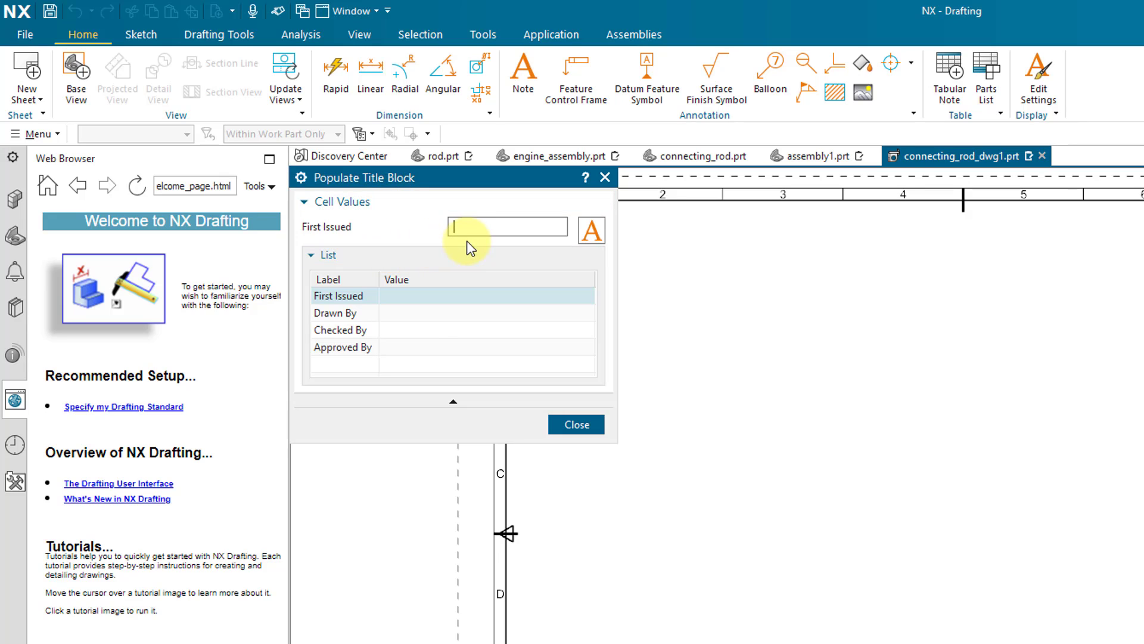
click(335, 313)
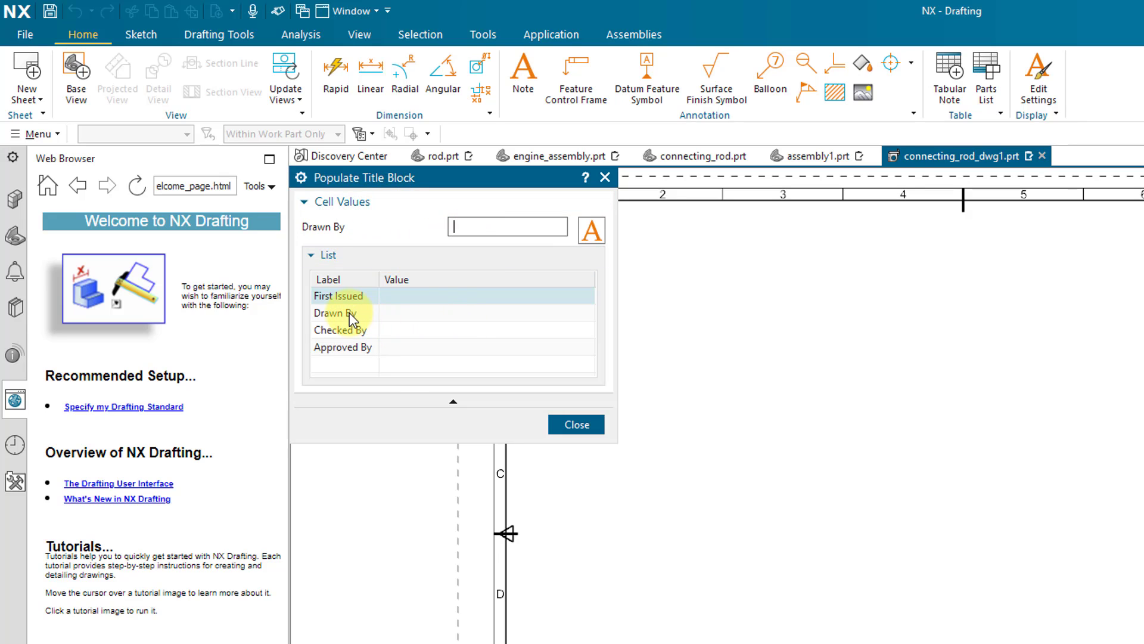
click(335, 313)
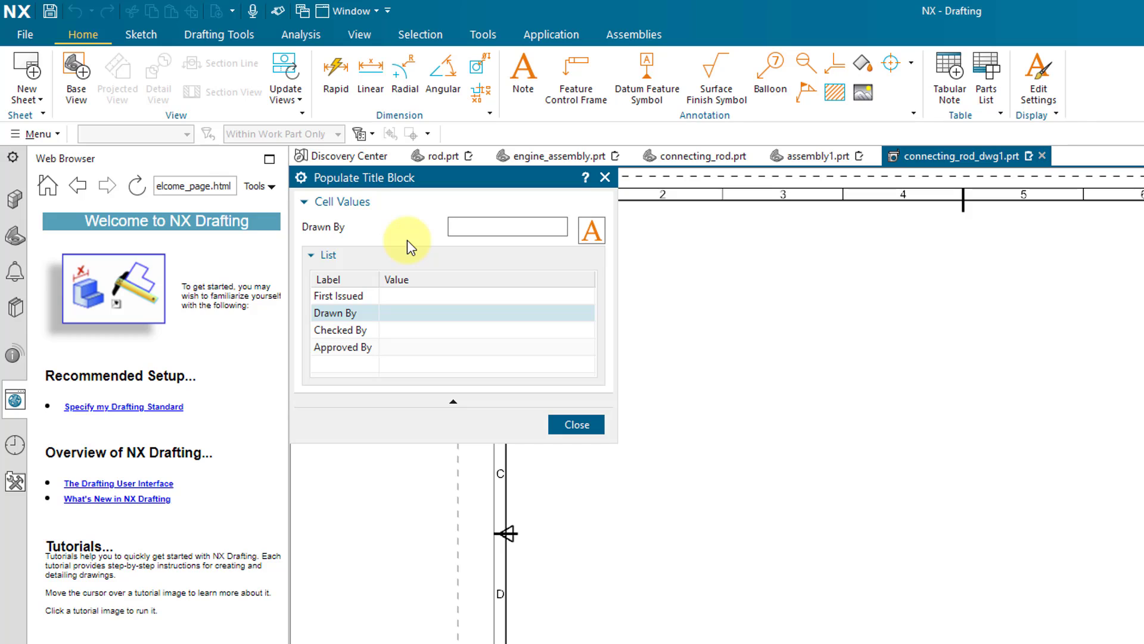
text(DMARTIN)
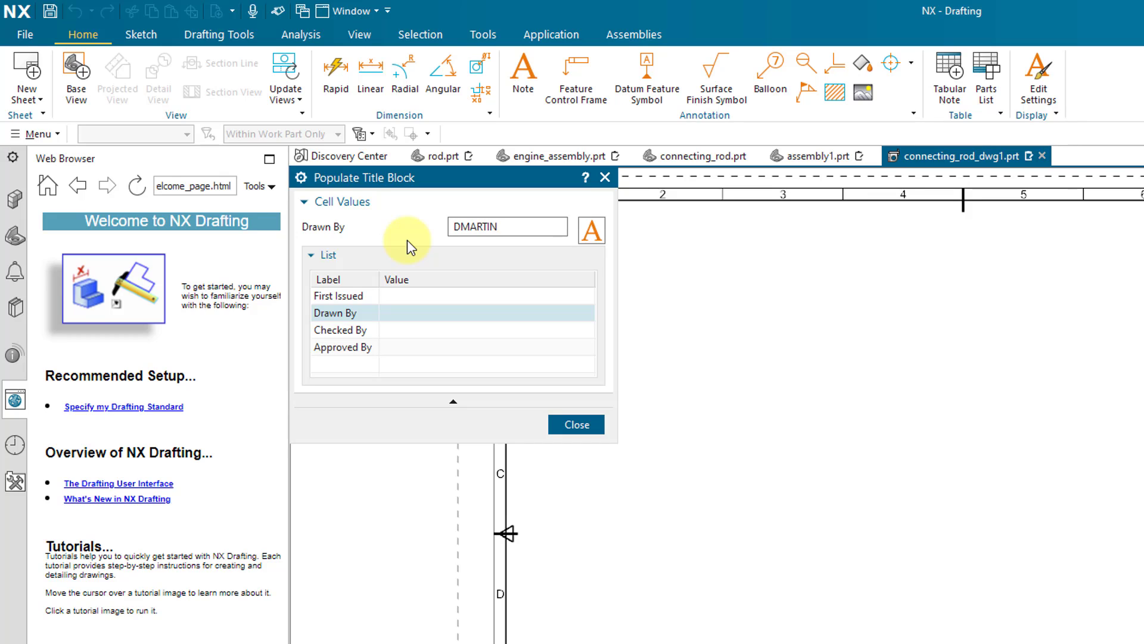
click(340, 330)
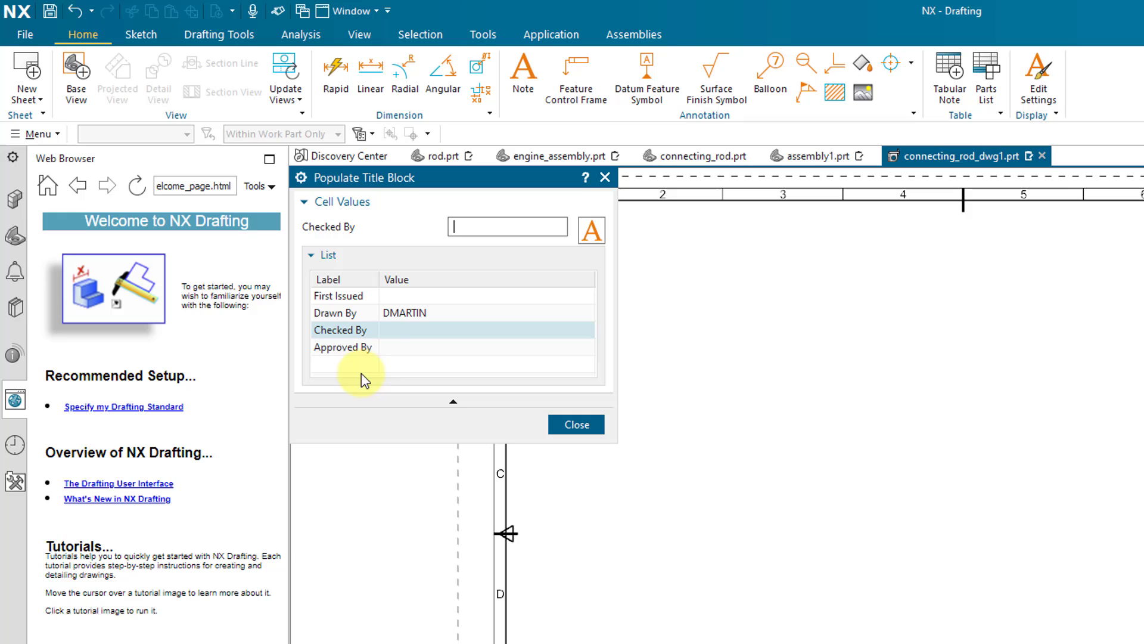
mouse_move(372, 395)
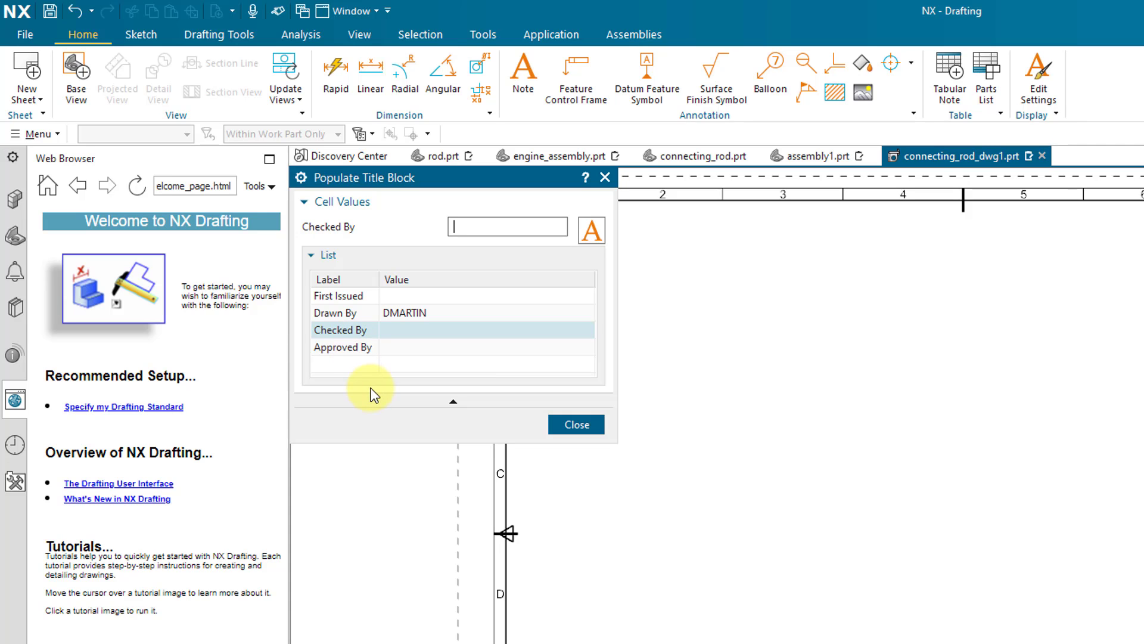
mouse_move(576, 424)
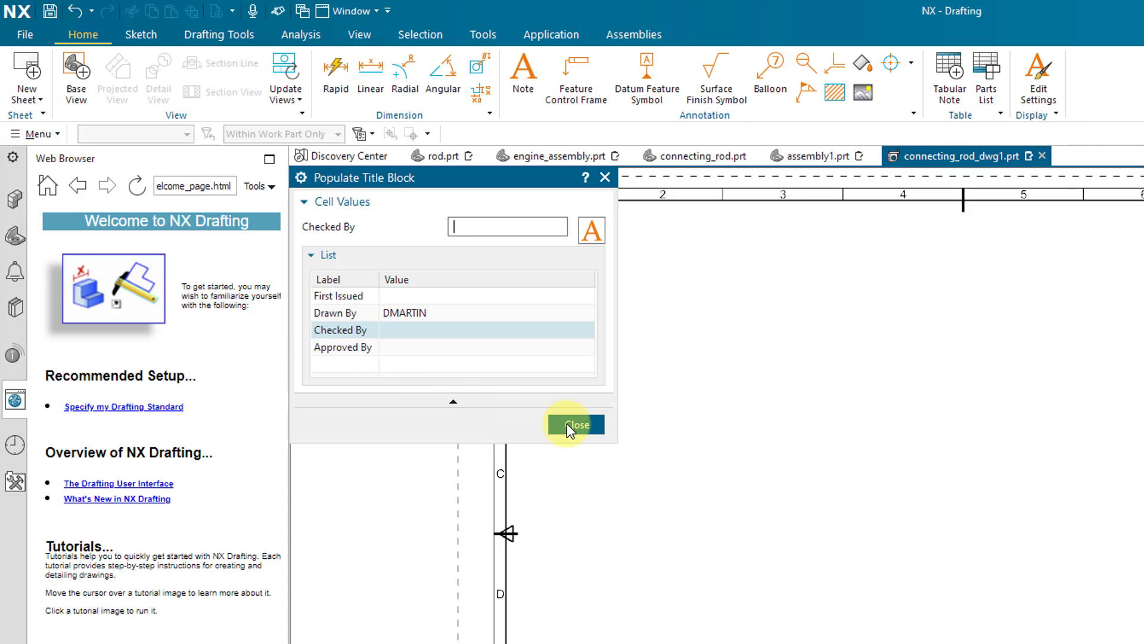
click(577, 424)
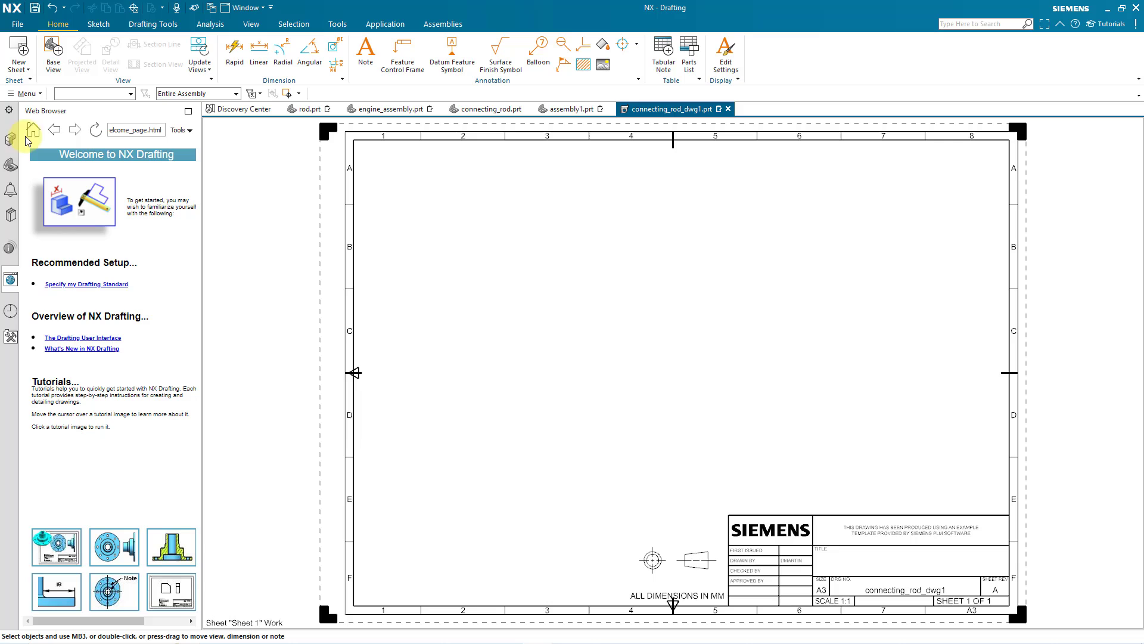
mouse_move(11, 141)
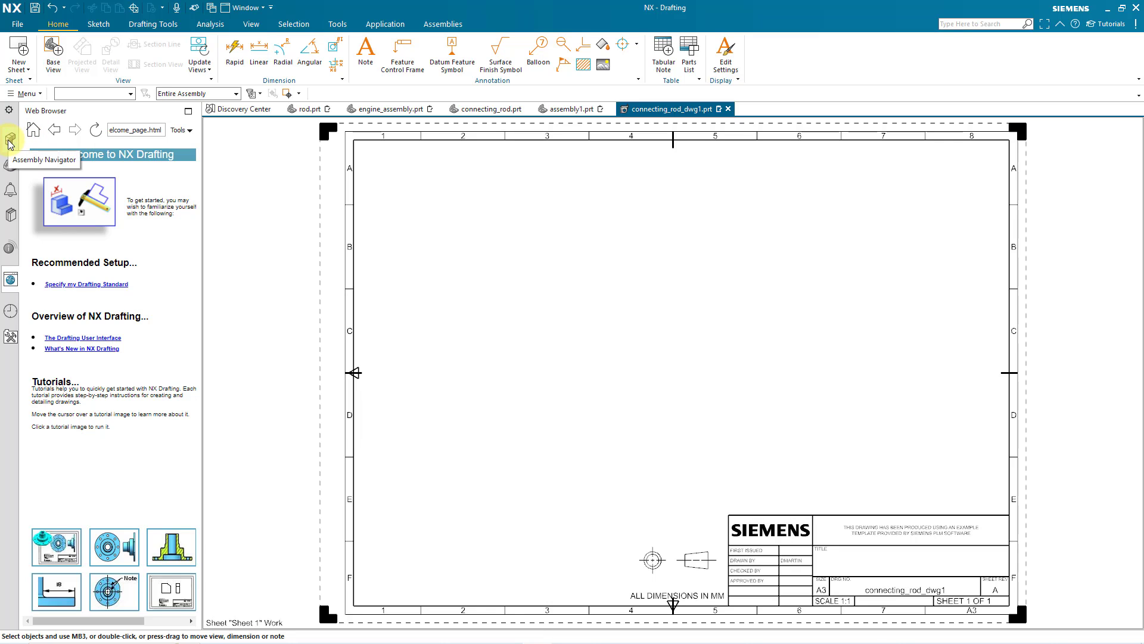
click(10, 141)
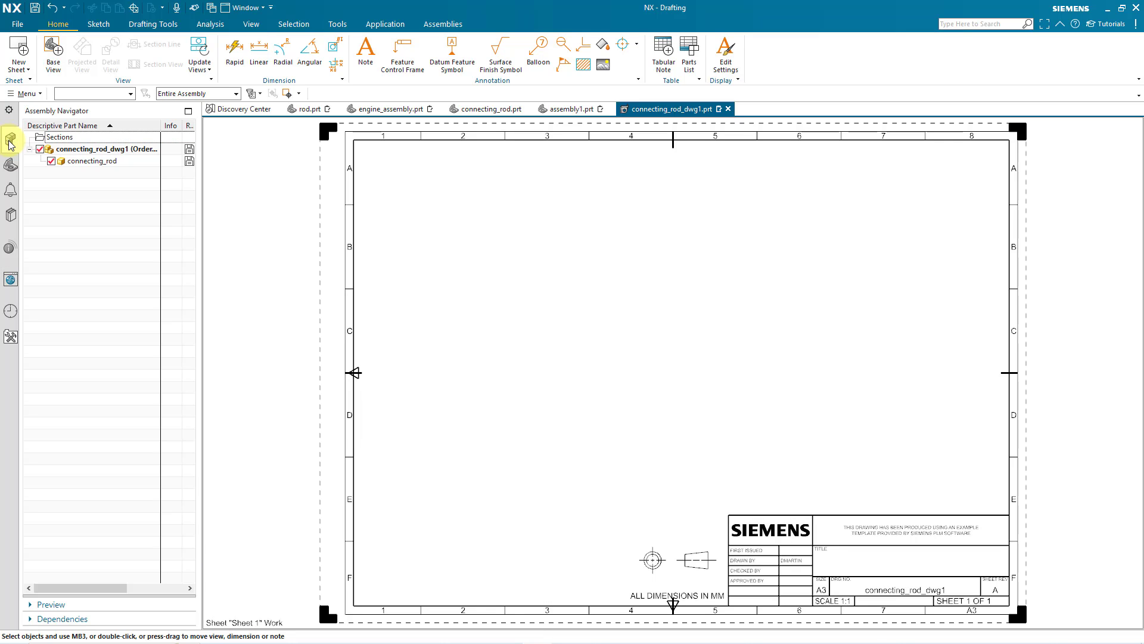
mouse_move(68, 194)
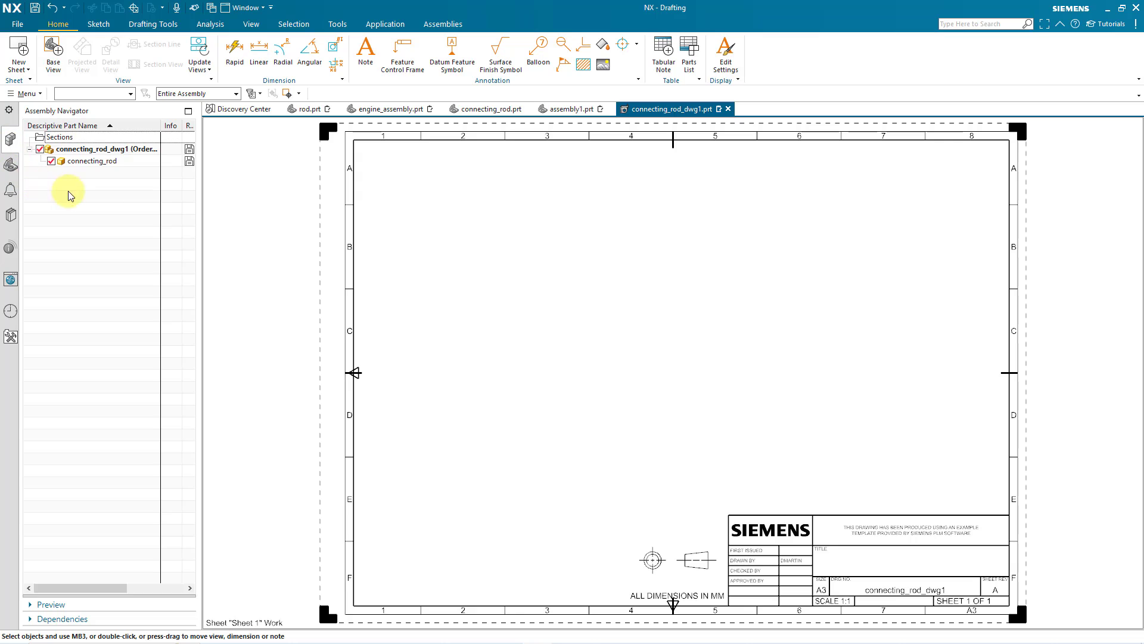
mouse_move(117, 183)
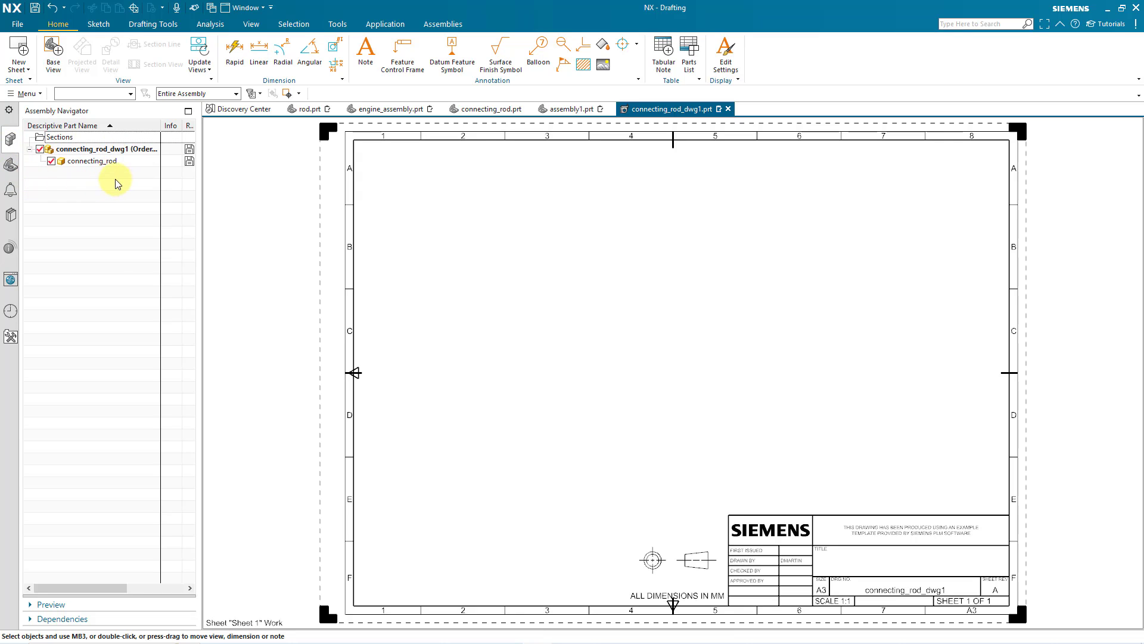
mouse_move(240, 232)
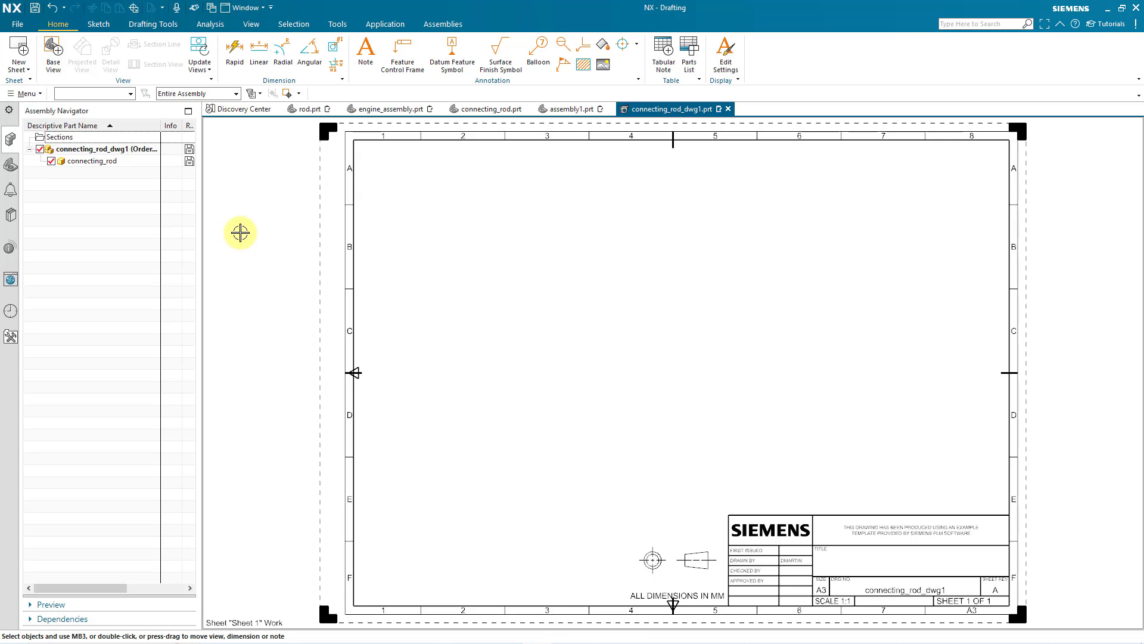
mouse_move(143, 194)
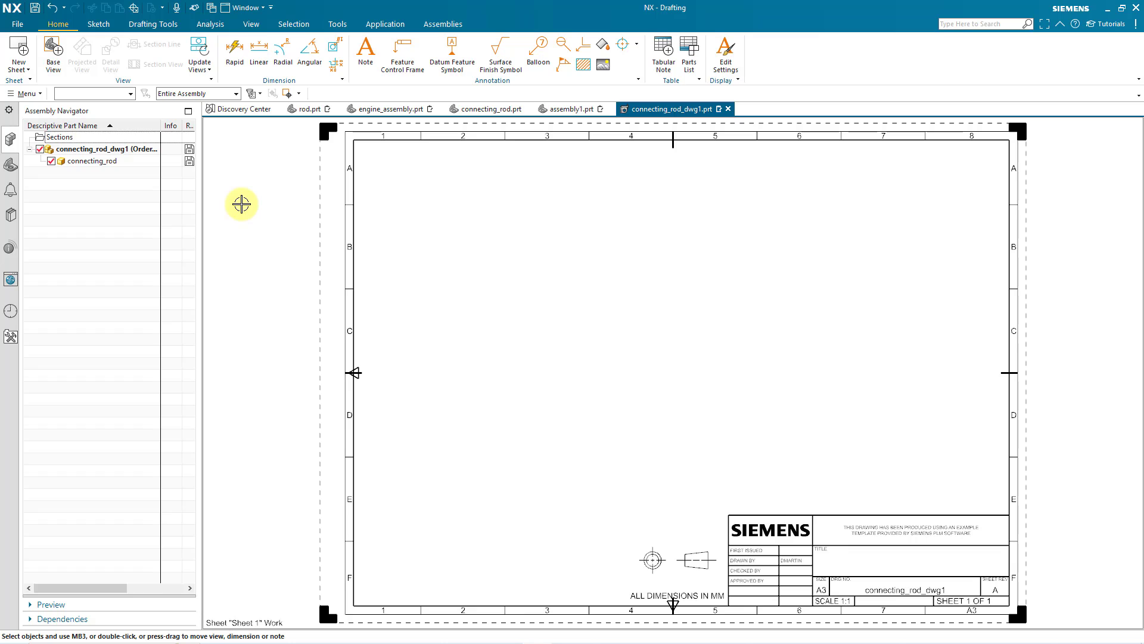
mouse_move(52, 57)
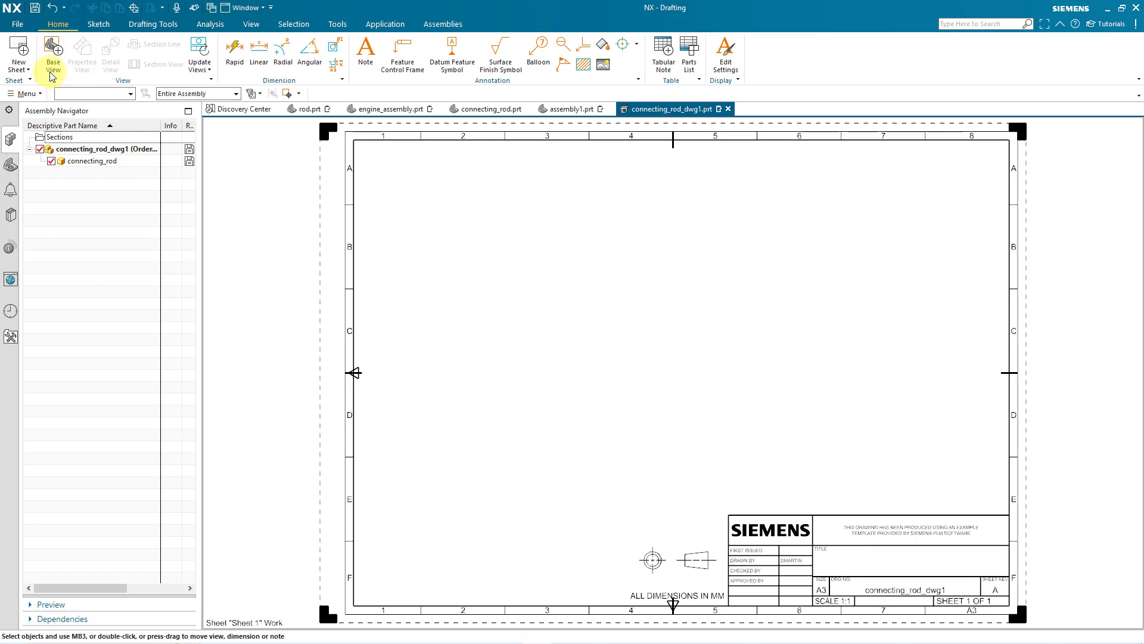
Step: Place a 1:2 base view of the rod with projected views below and to its right
click(52, 55)
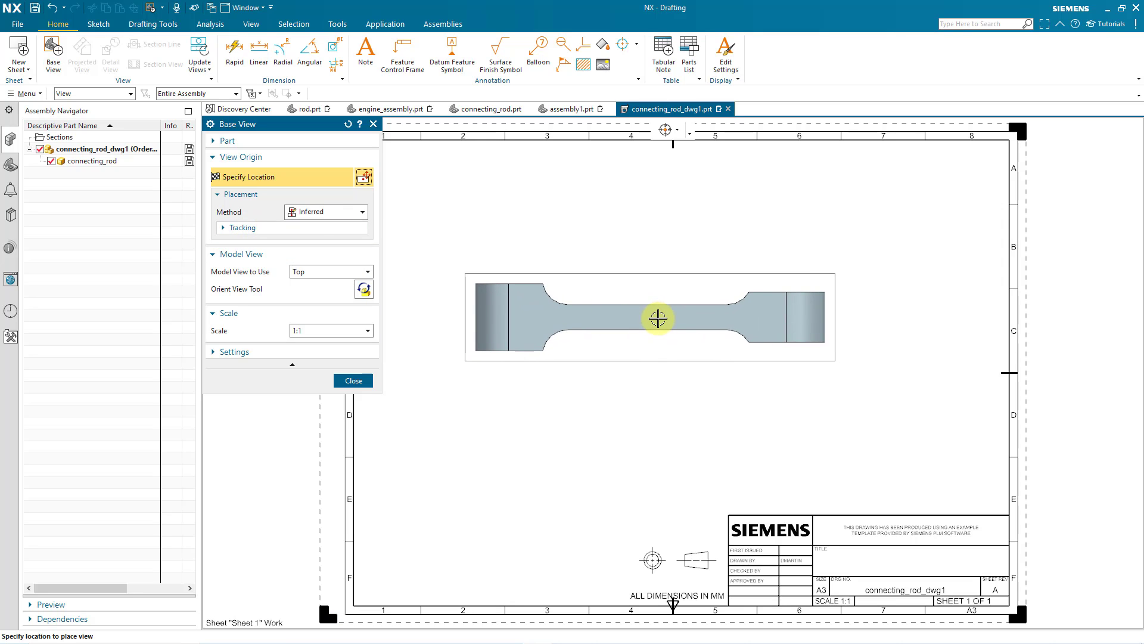
mouse_move(630, 309)
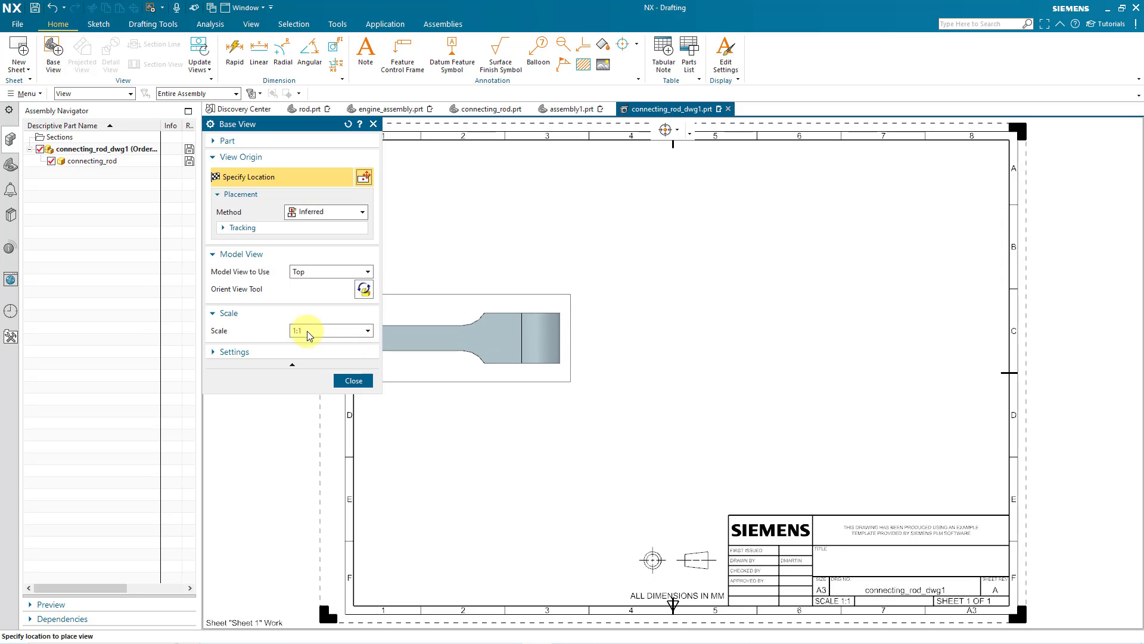
click(367, 330)
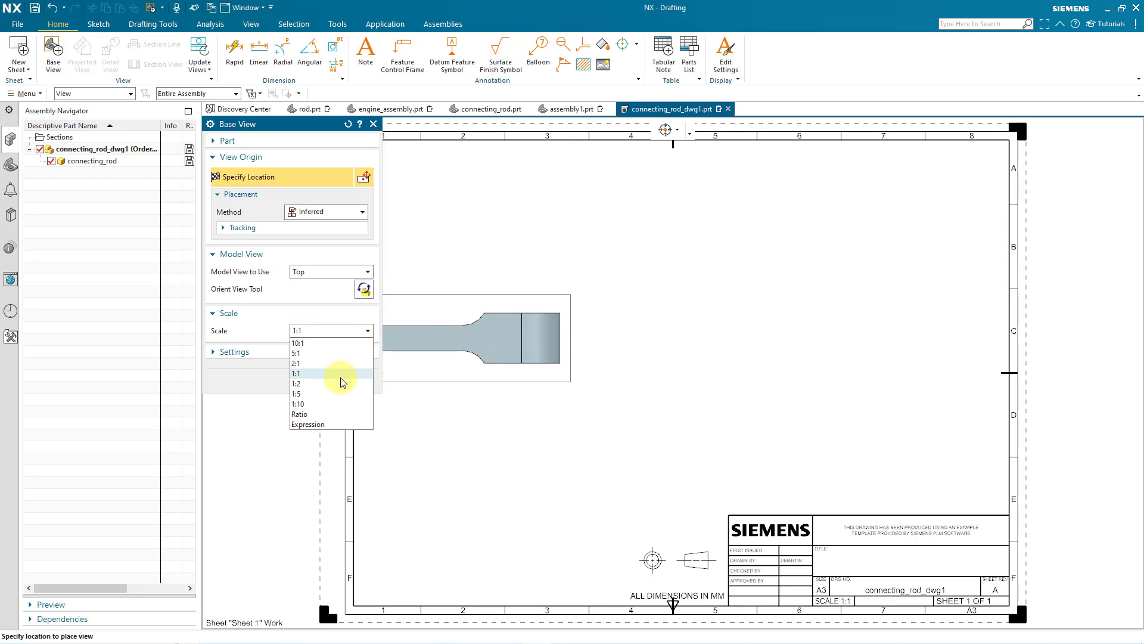
click(297, 384)
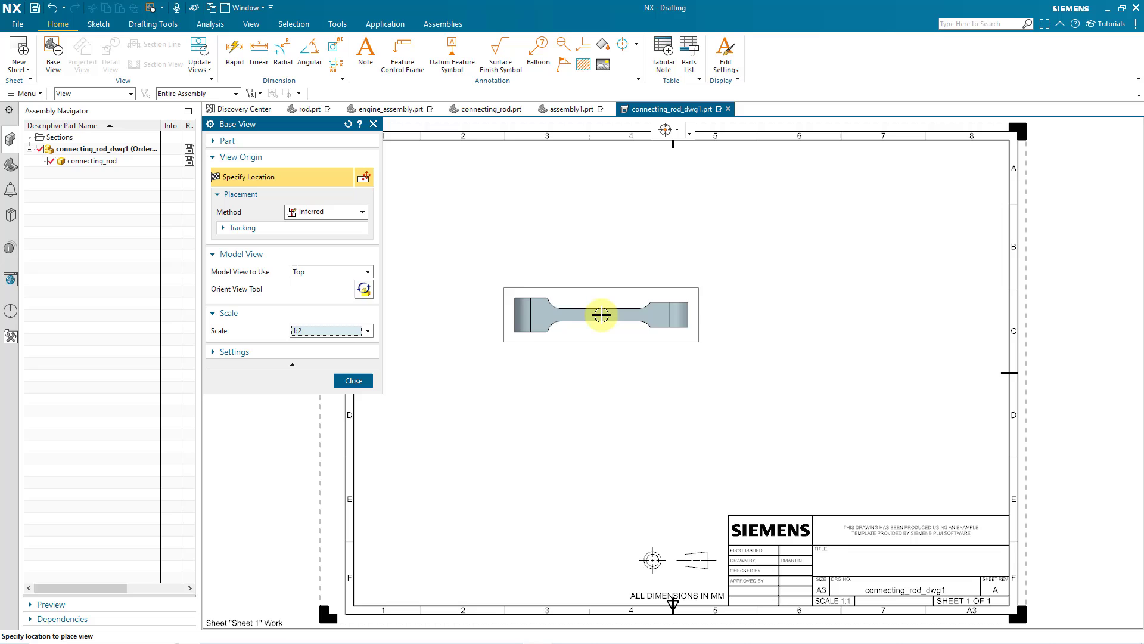
mouse_move(594, 310)
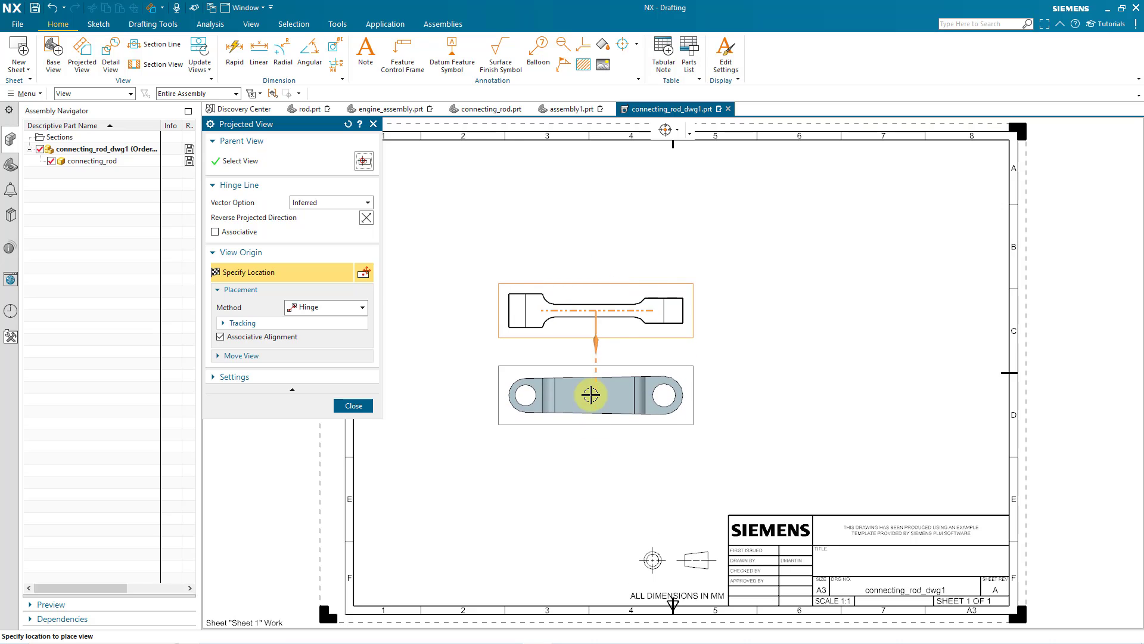
mouse_move(588, 419)
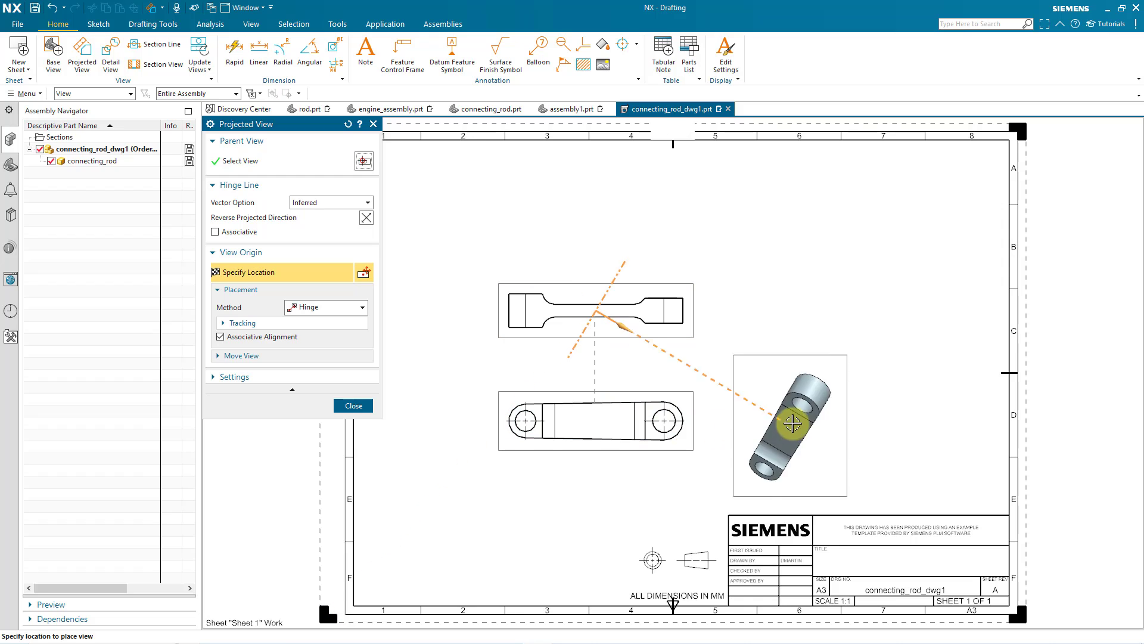
mouse_move(840, 310)
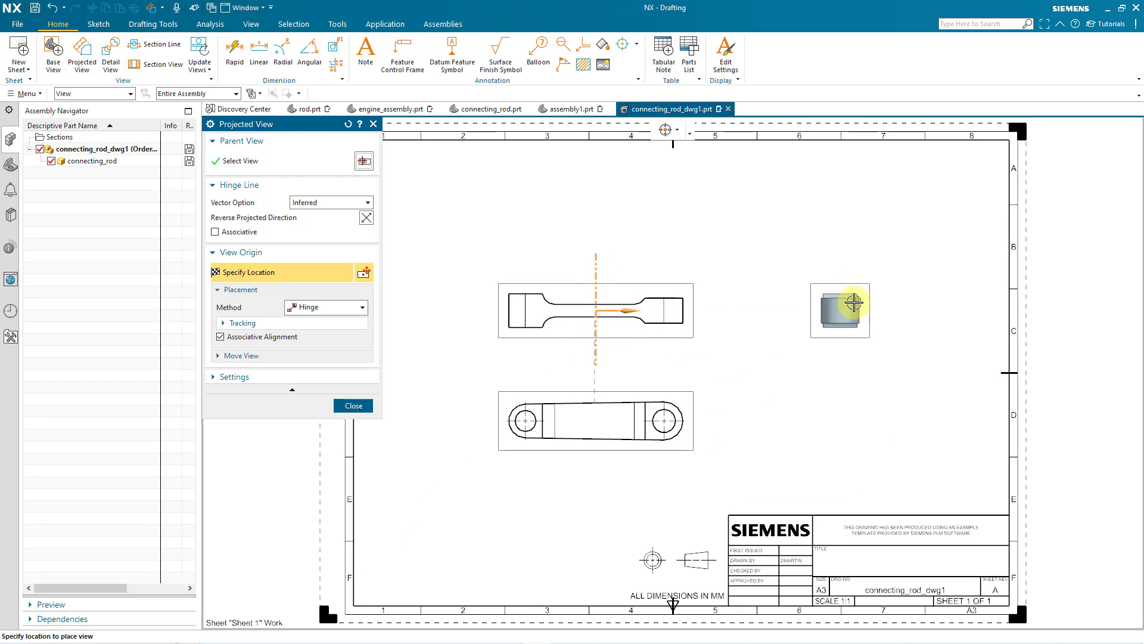
mouse_move(854, 310)
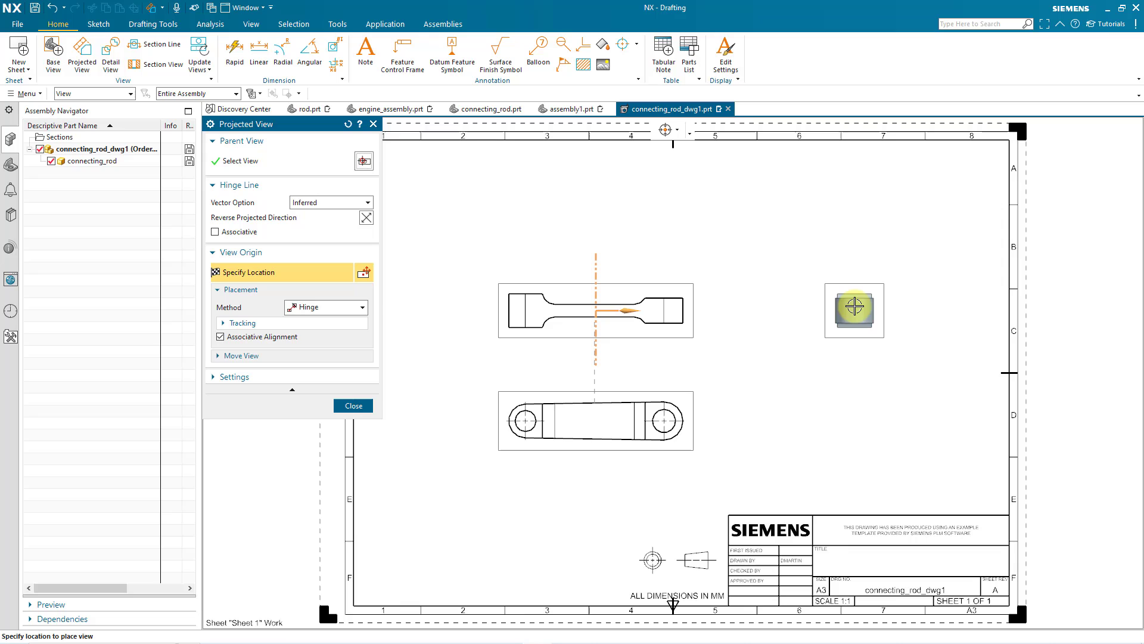
mouse_move(512, 237)
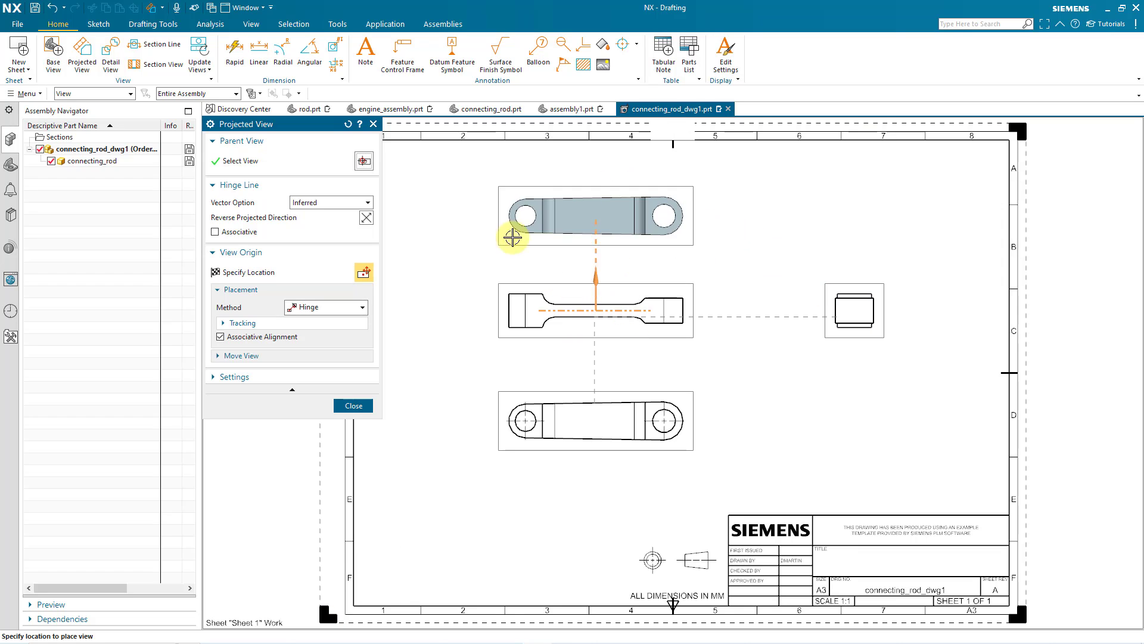
click(353, 406)
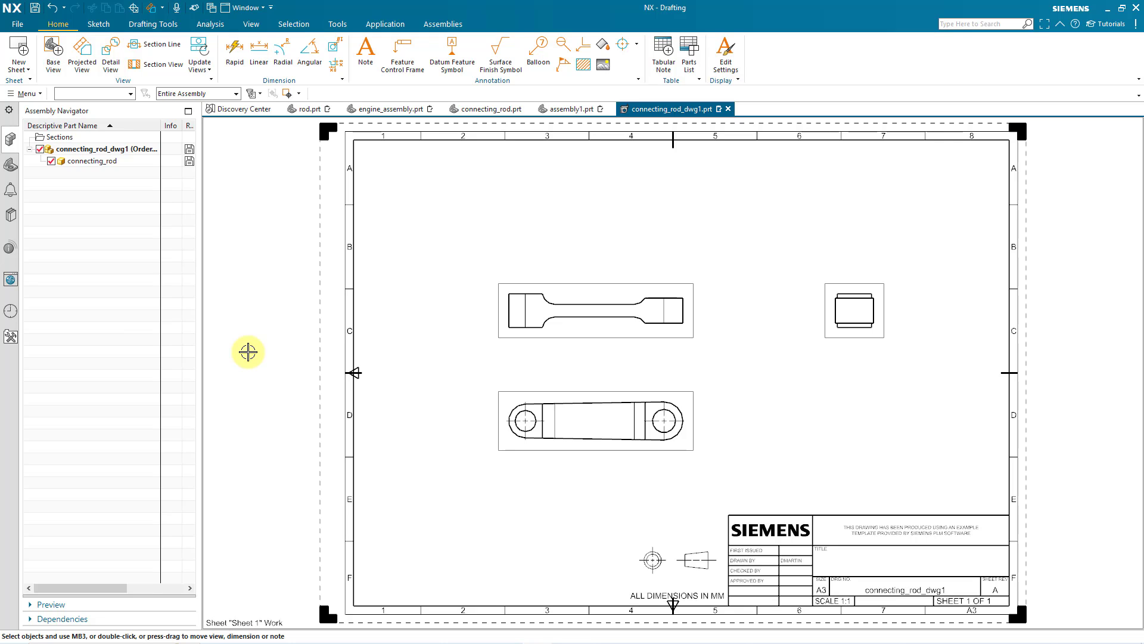
mouse_move(488, 108)
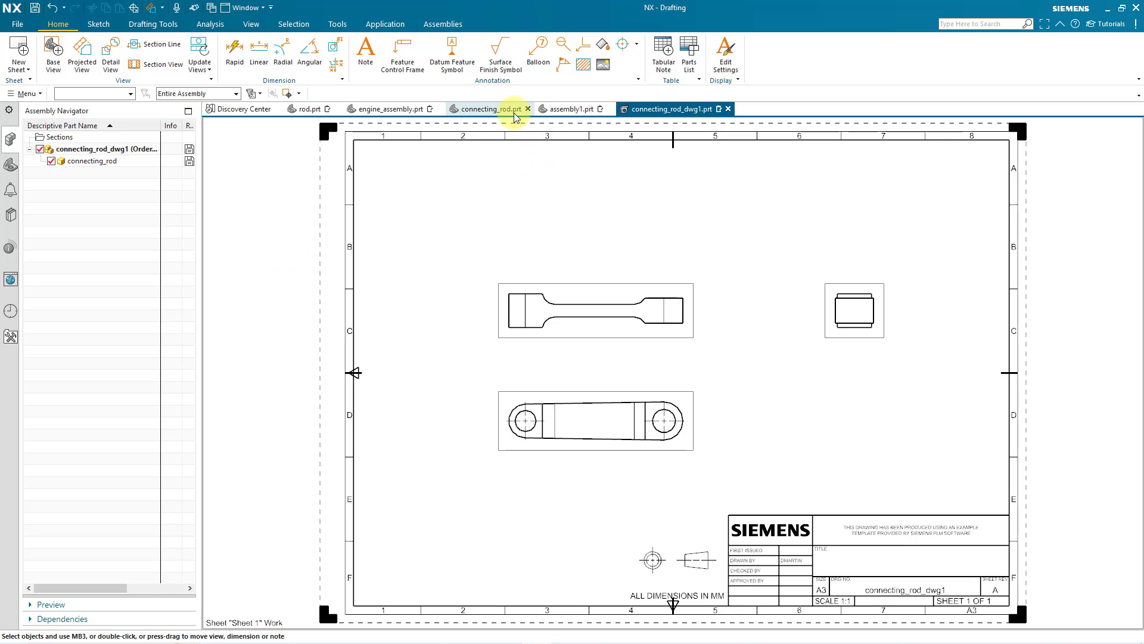
Step: Return to connecting_rod.prt and bring up options for Sketch (1) in the Part Navigator
click(485, 109)
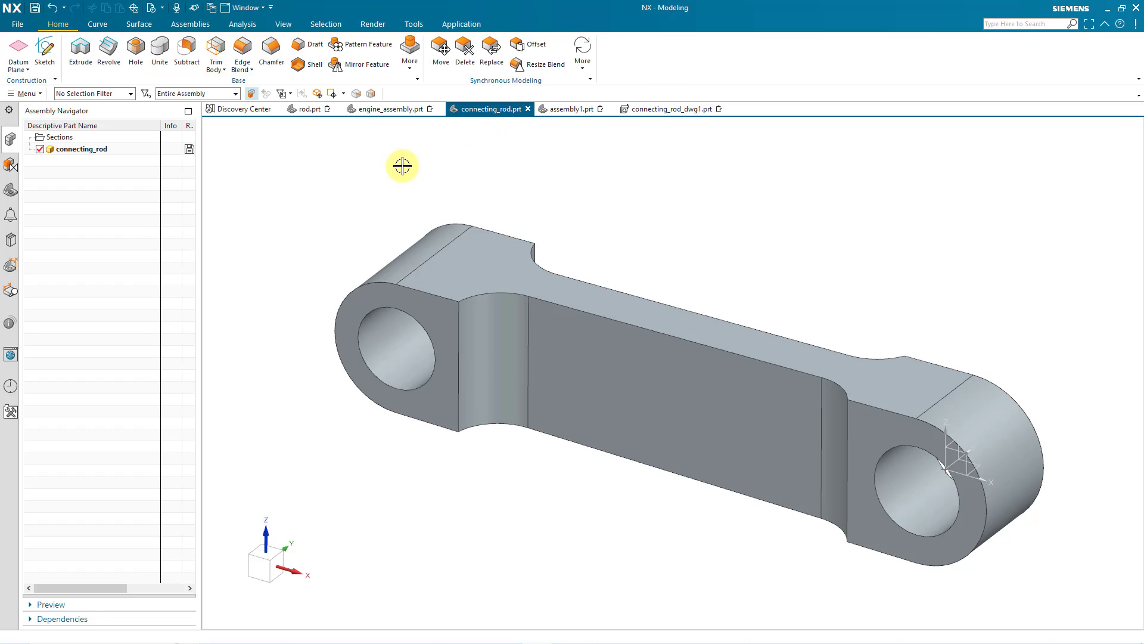
mouse_move(67, 194)
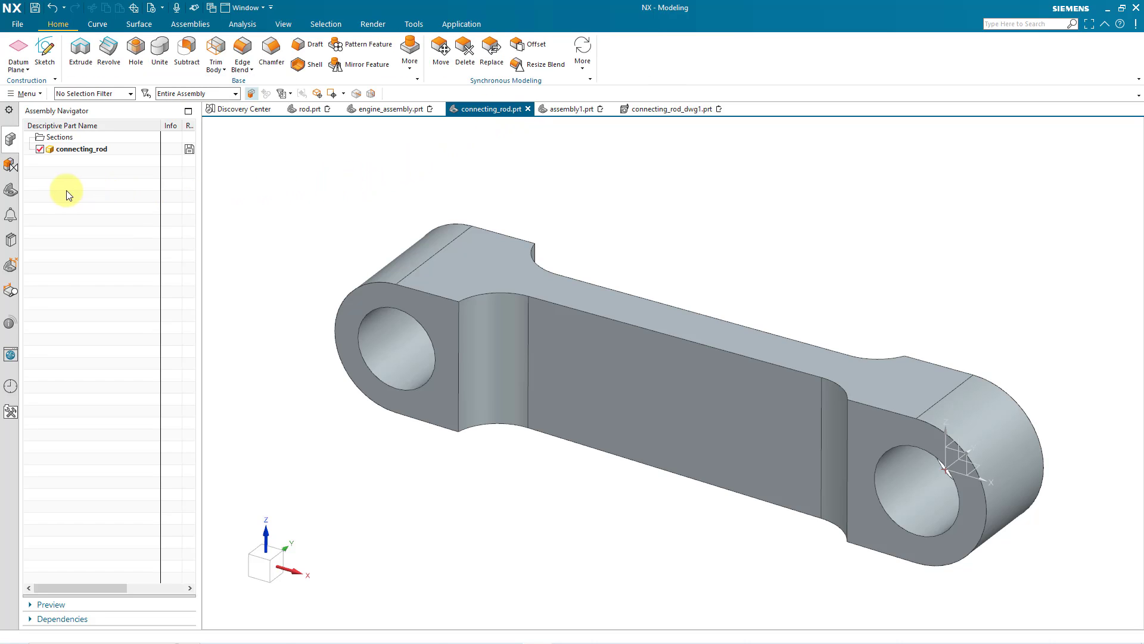
mouse_move(11, 194)
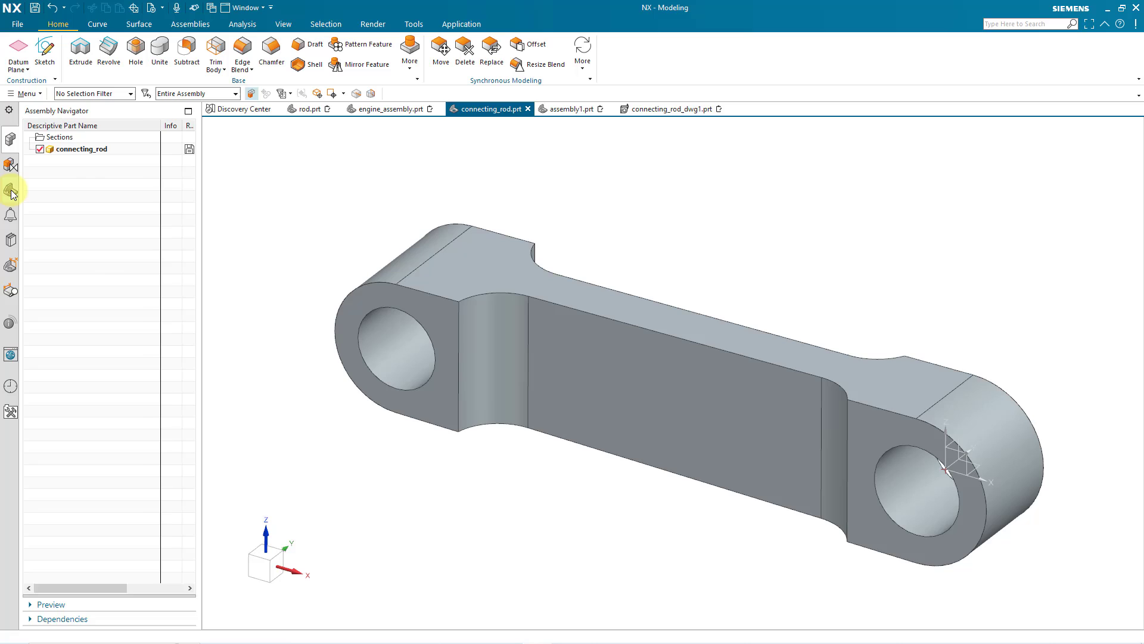
click(12, 193)
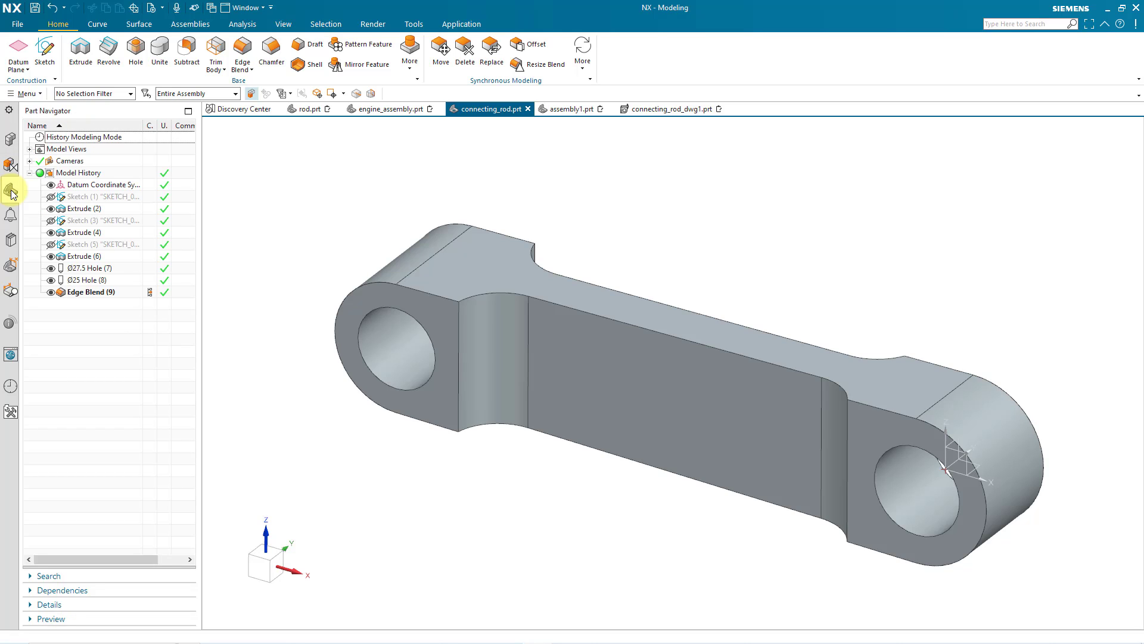
mouse_move(188, 210)
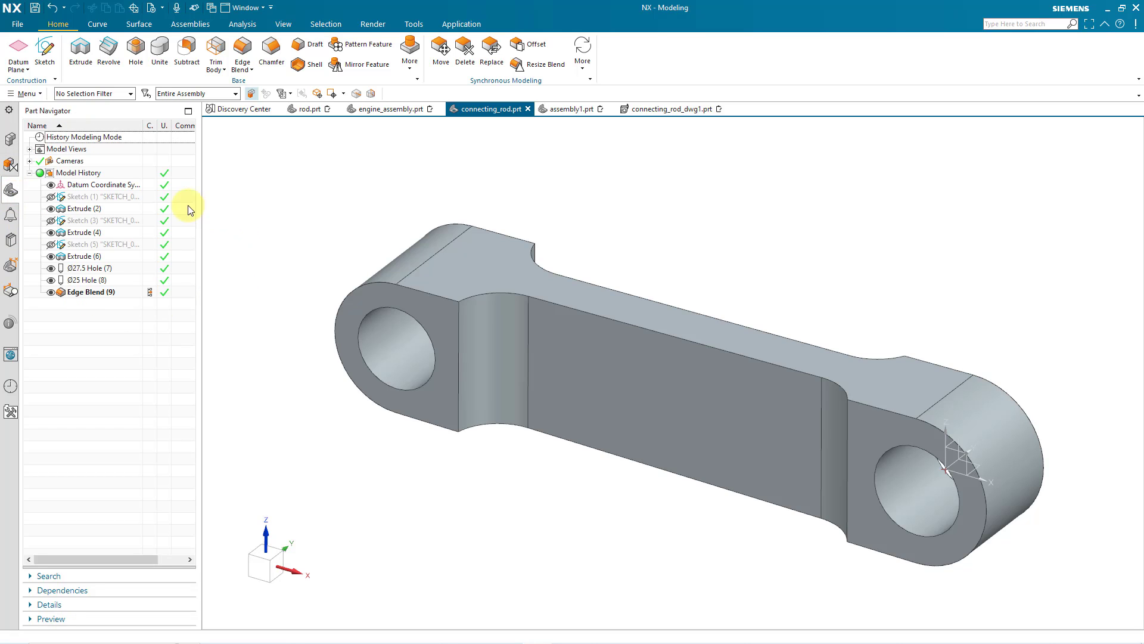
click(103, 196)
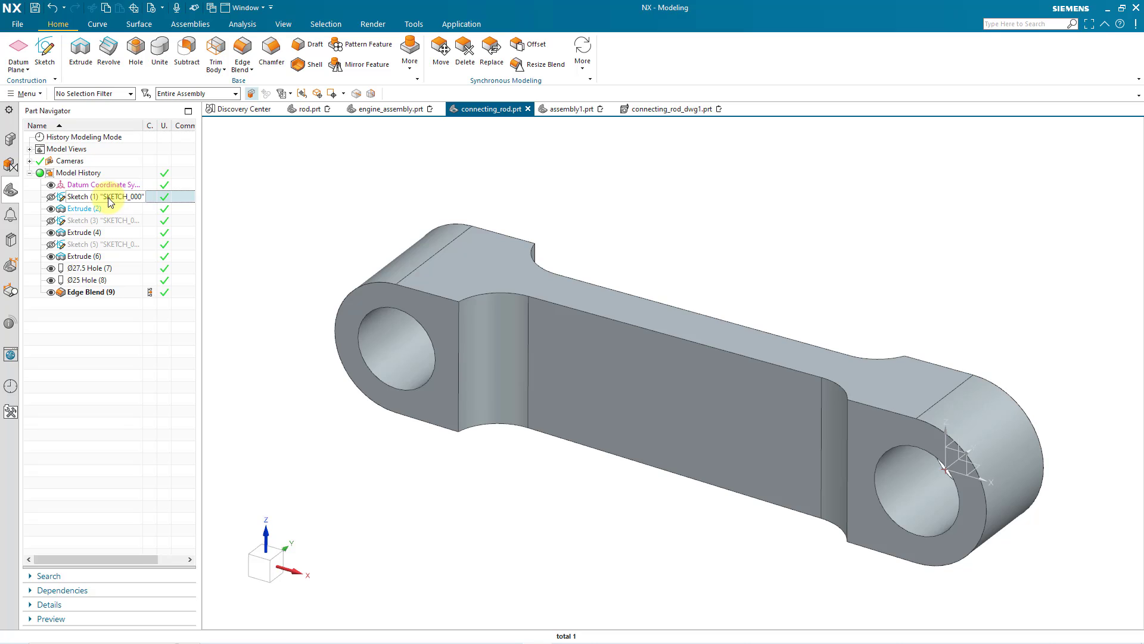
right_click(99, 197)
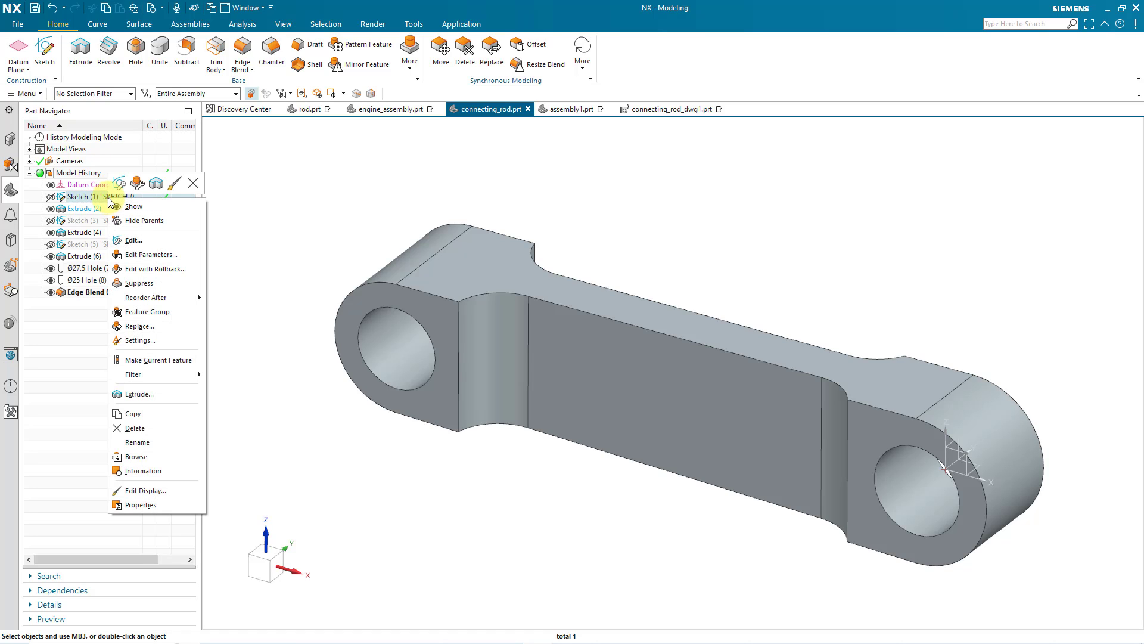
mouse_move(119, 192)
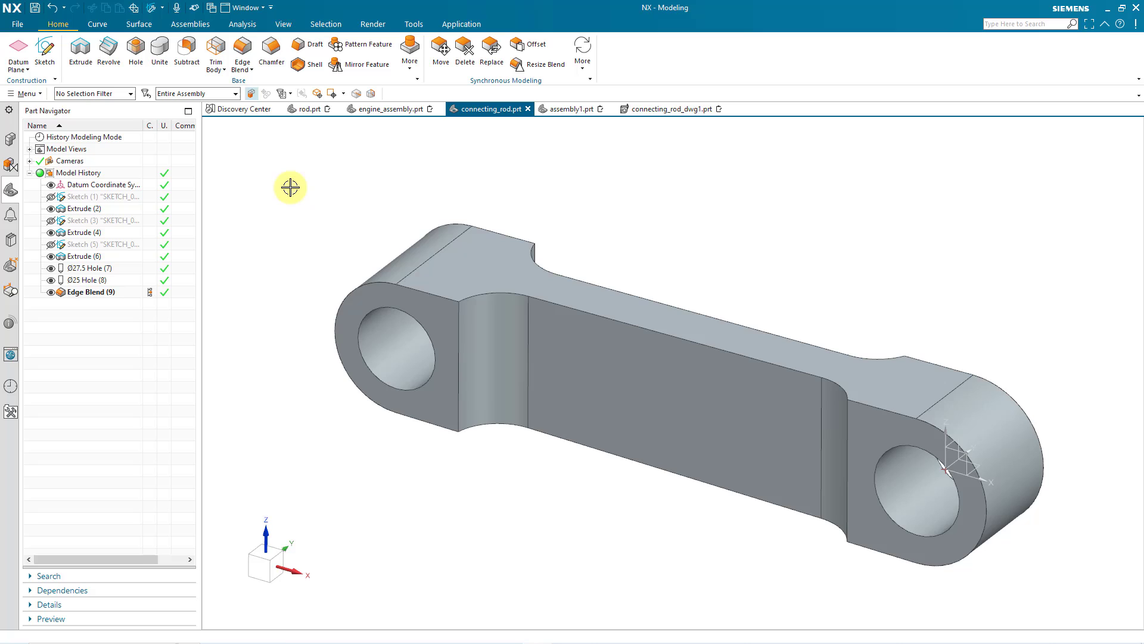
mouse_move(126, 222)
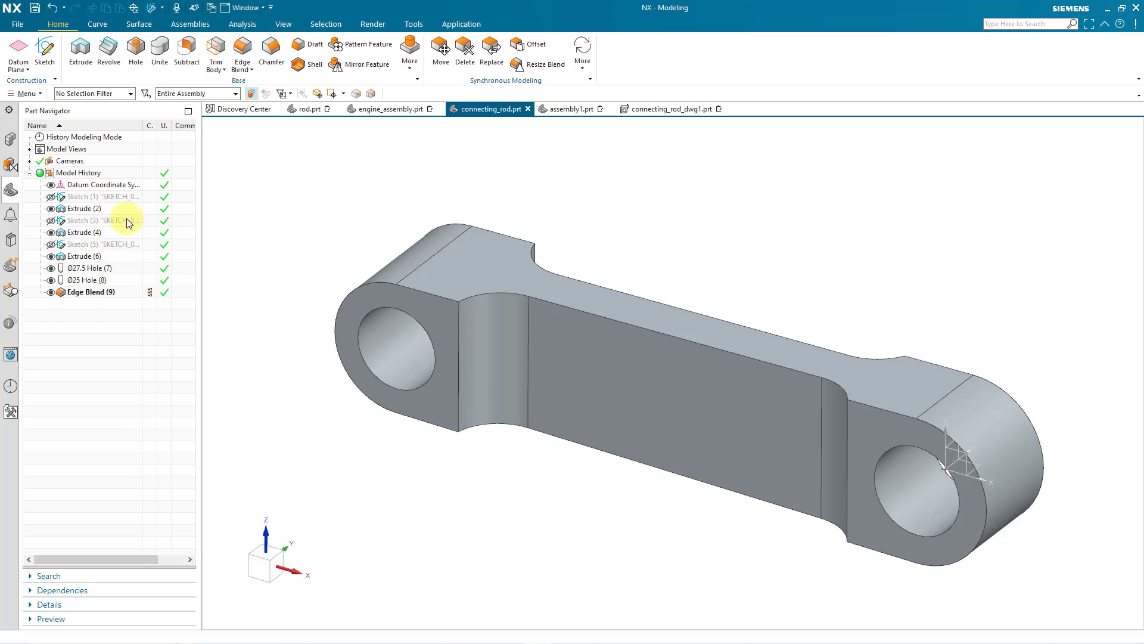
Step: Show the Ø27.5 Hole (7) diameter dimension on the 3D model
click(86, 268)
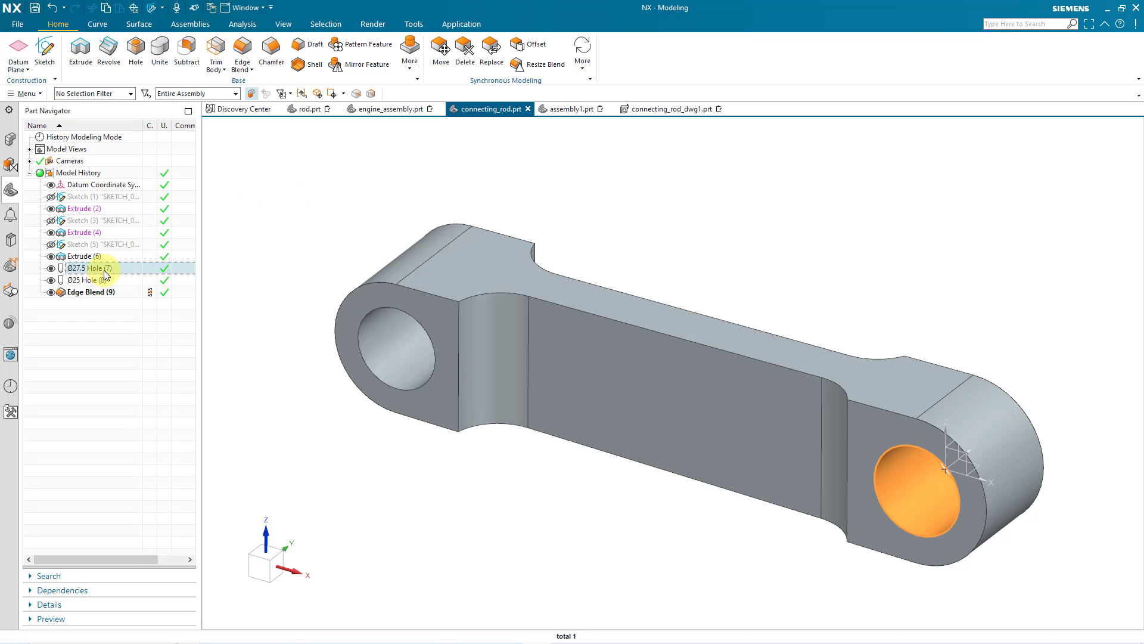
right_click(82, 268)
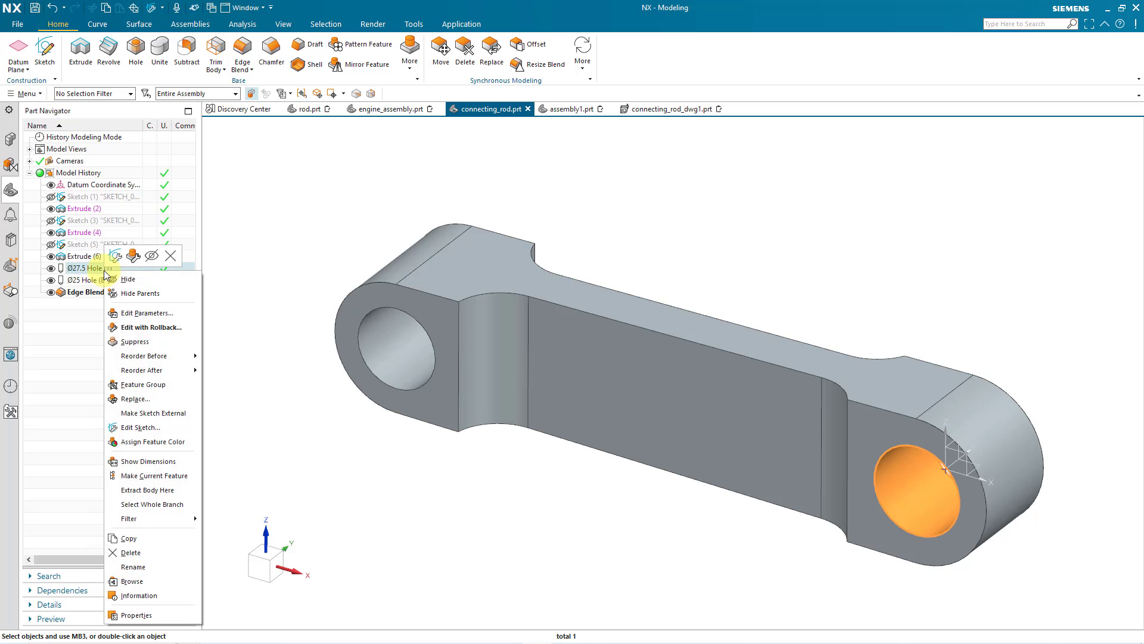
mouse_move(164, 425)
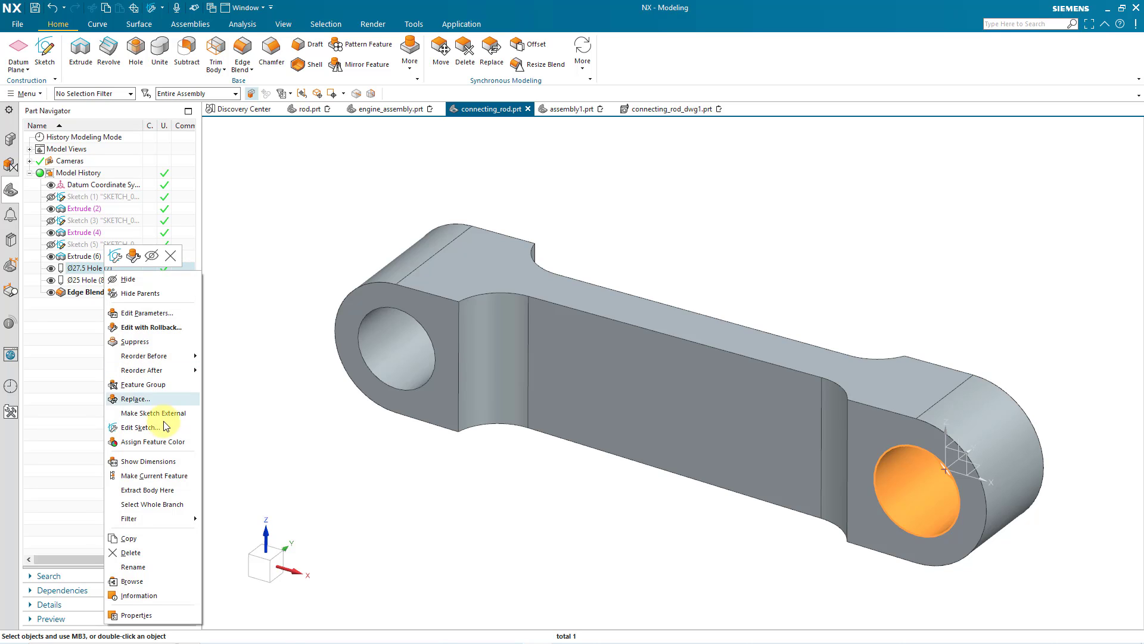
click(138, 427)
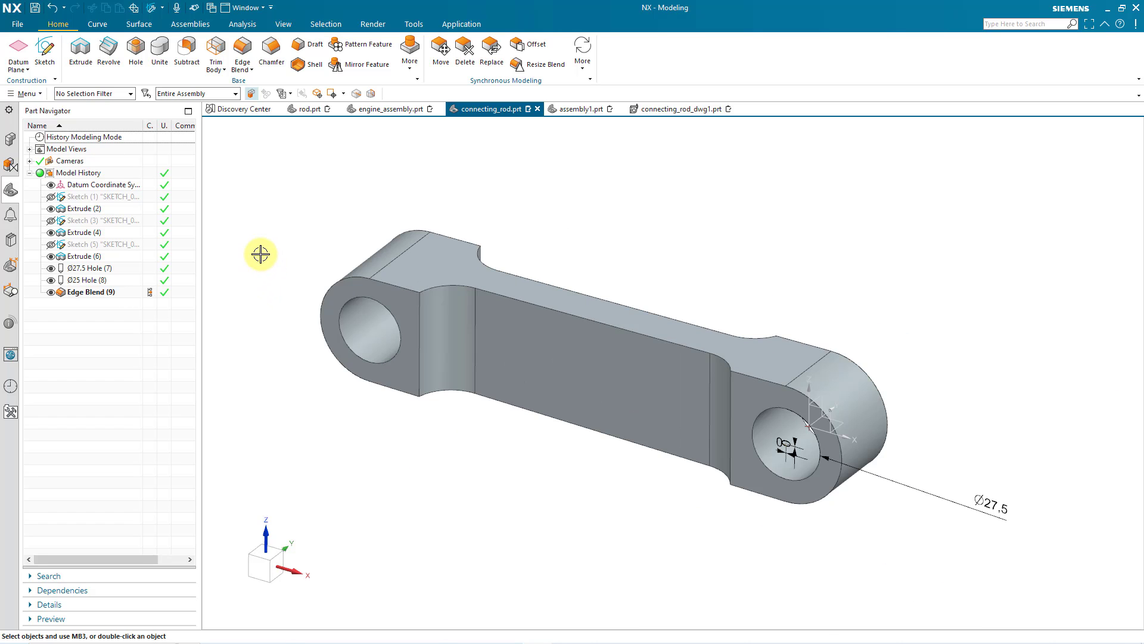
mouse_move(319, 220)
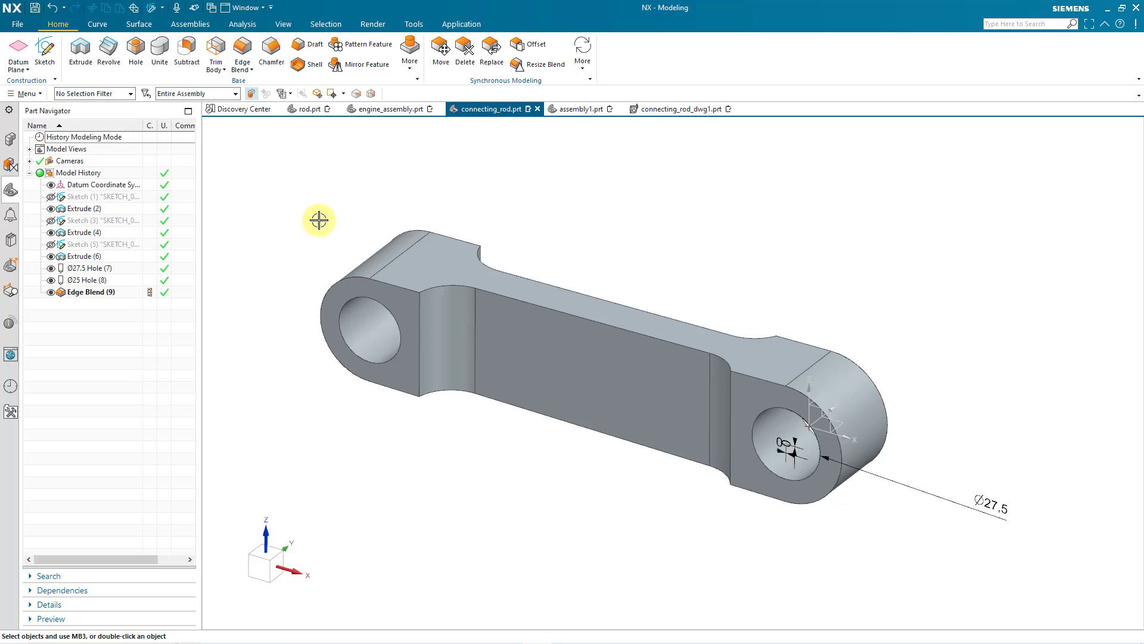
mouse_move(282, 225)
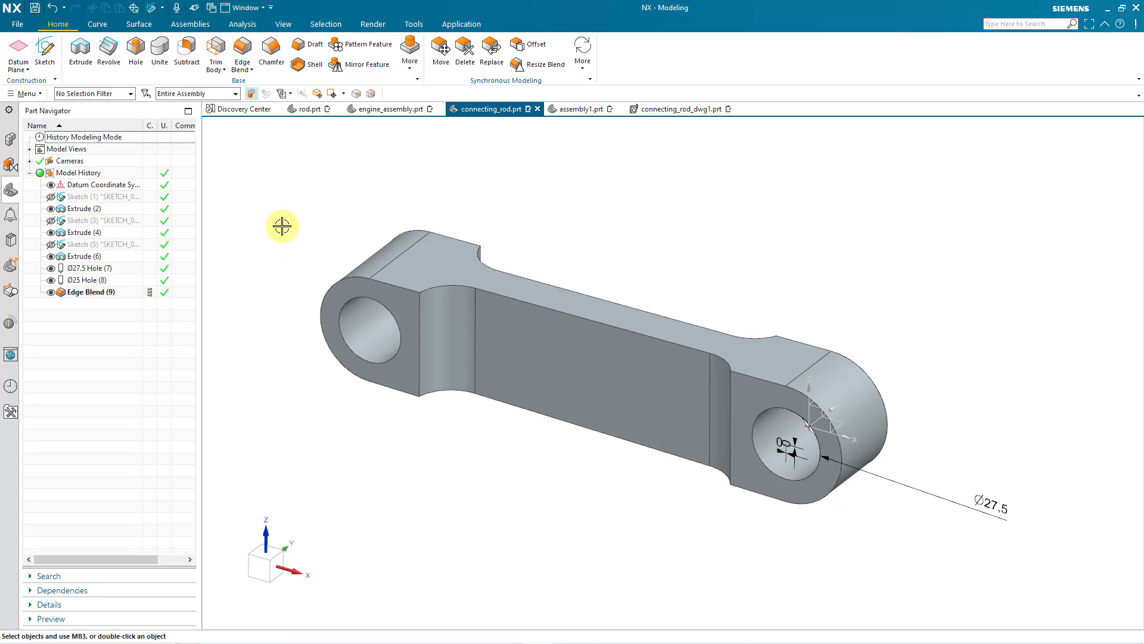